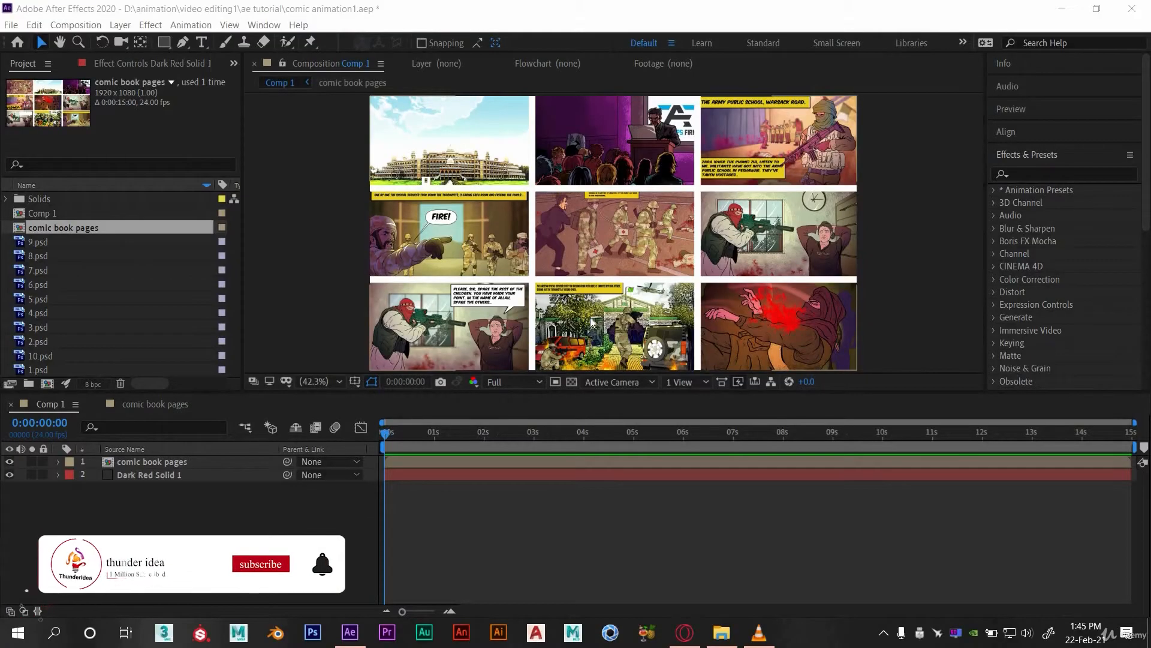
Reveal the switch columns and enable 3D on the comic book pages layer.
click(261, 564)
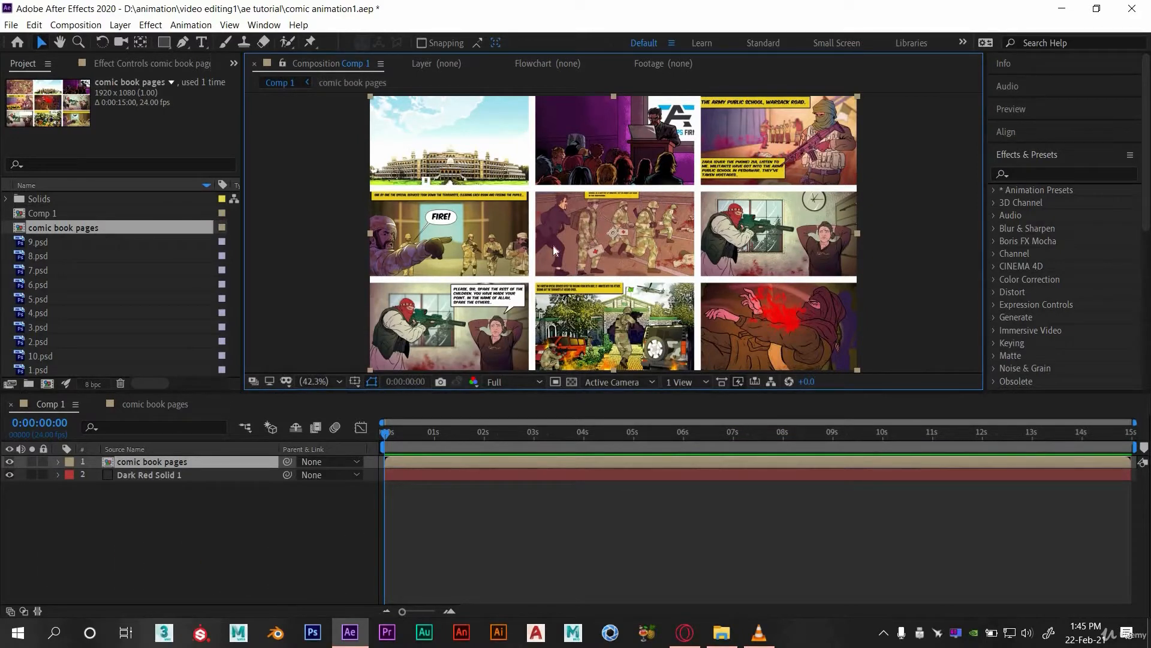
mouse_move(447, 325)
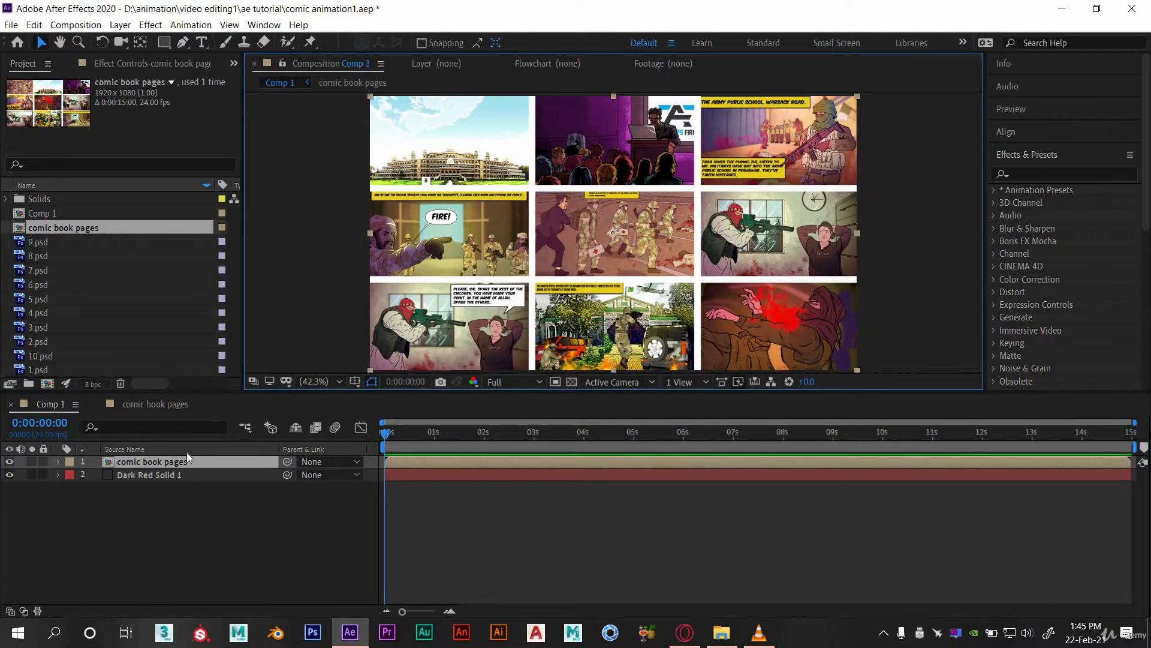
mouse_move(654, 236)
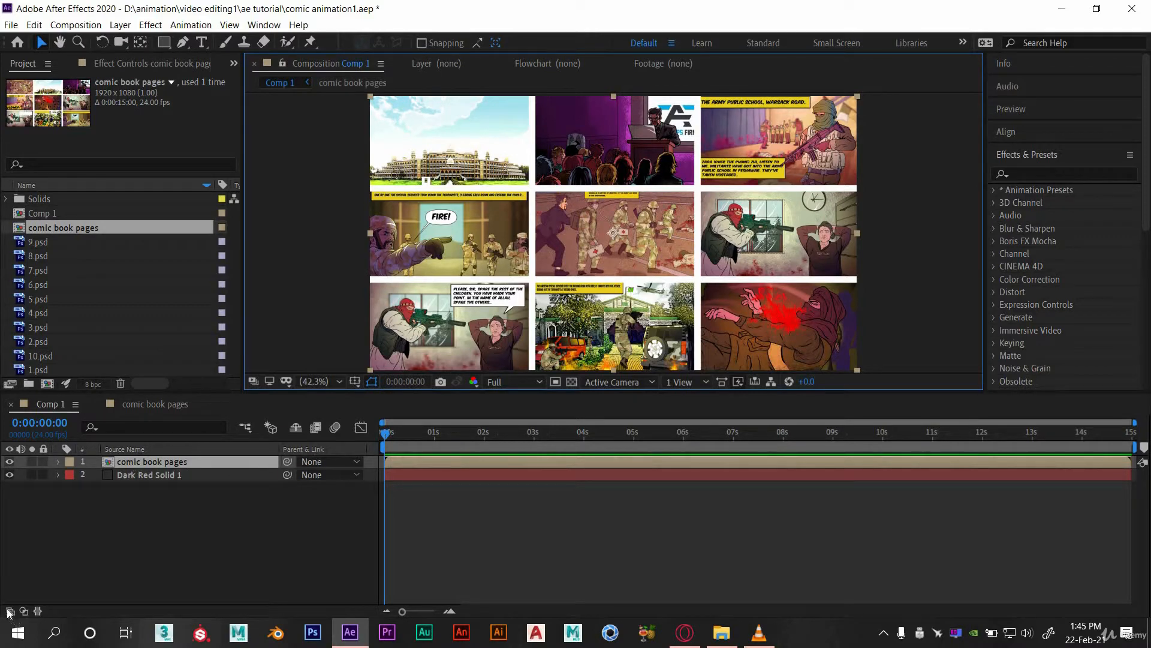
click(9, 611)
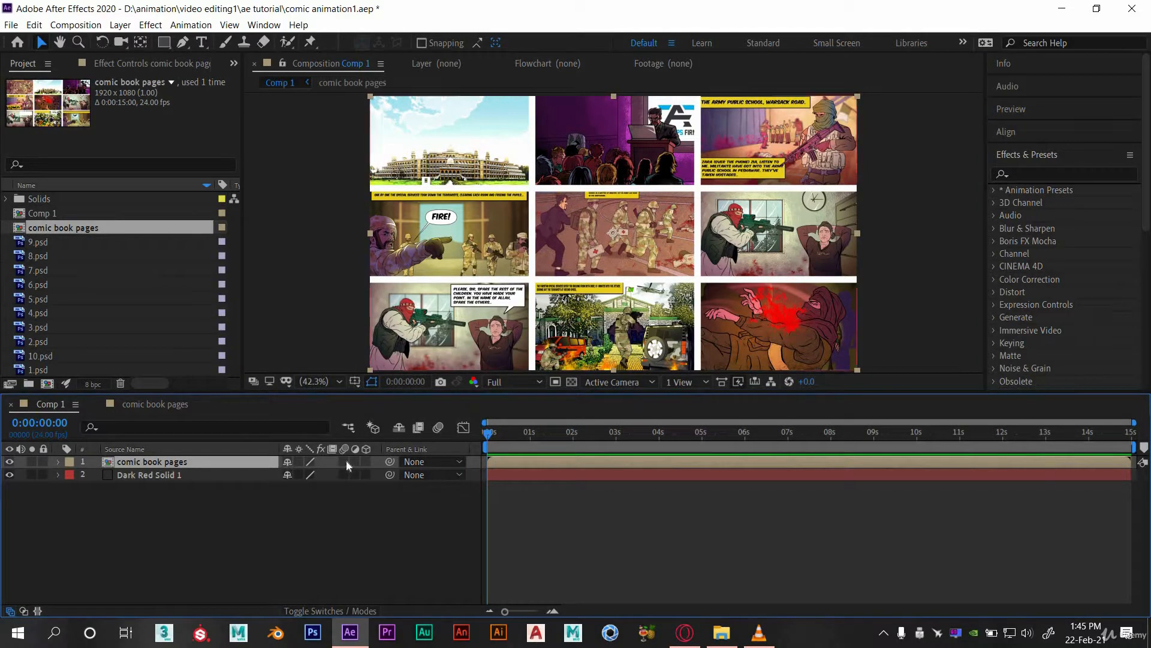
mouse_move(352, 621)
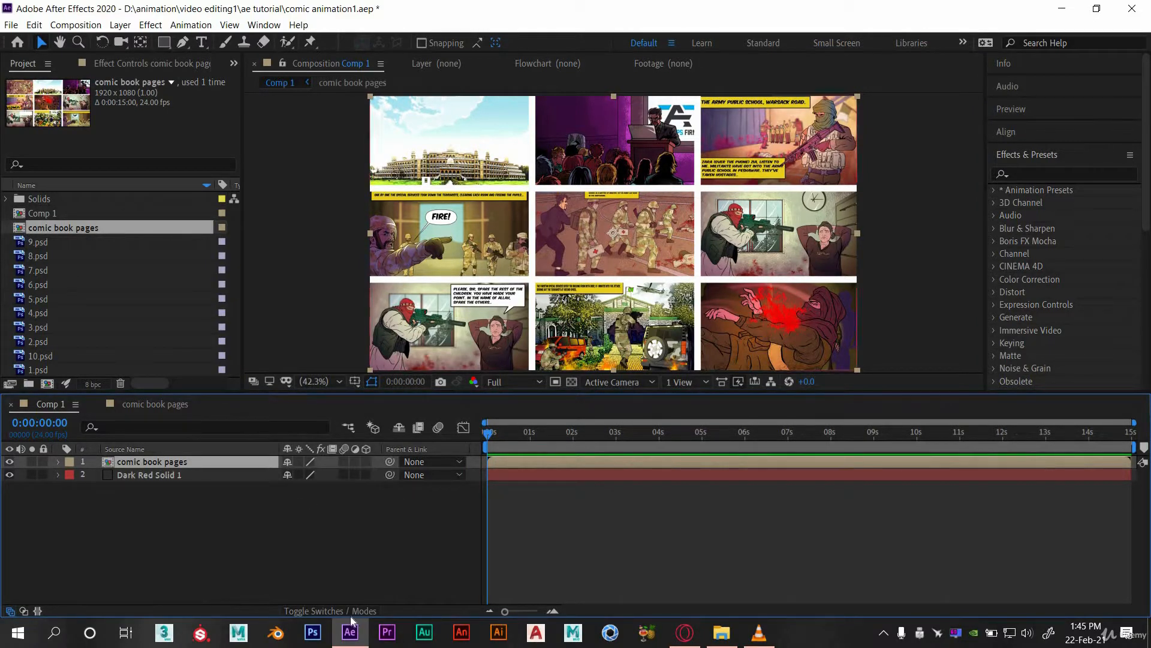
click(327, 611)
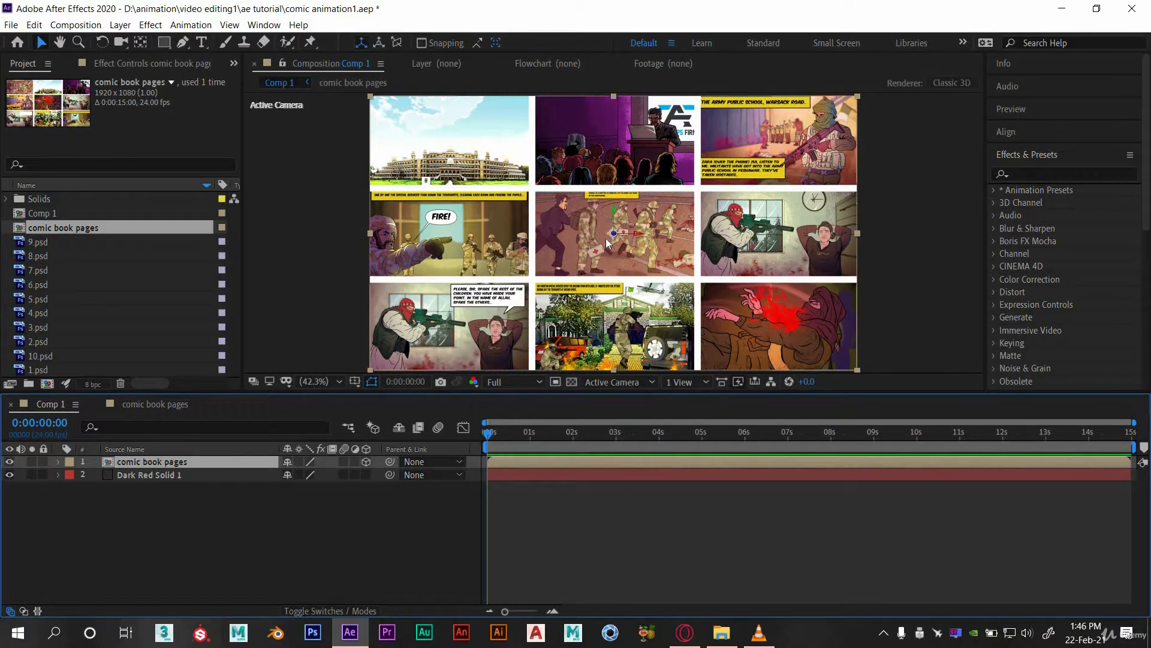
click(209, 550)
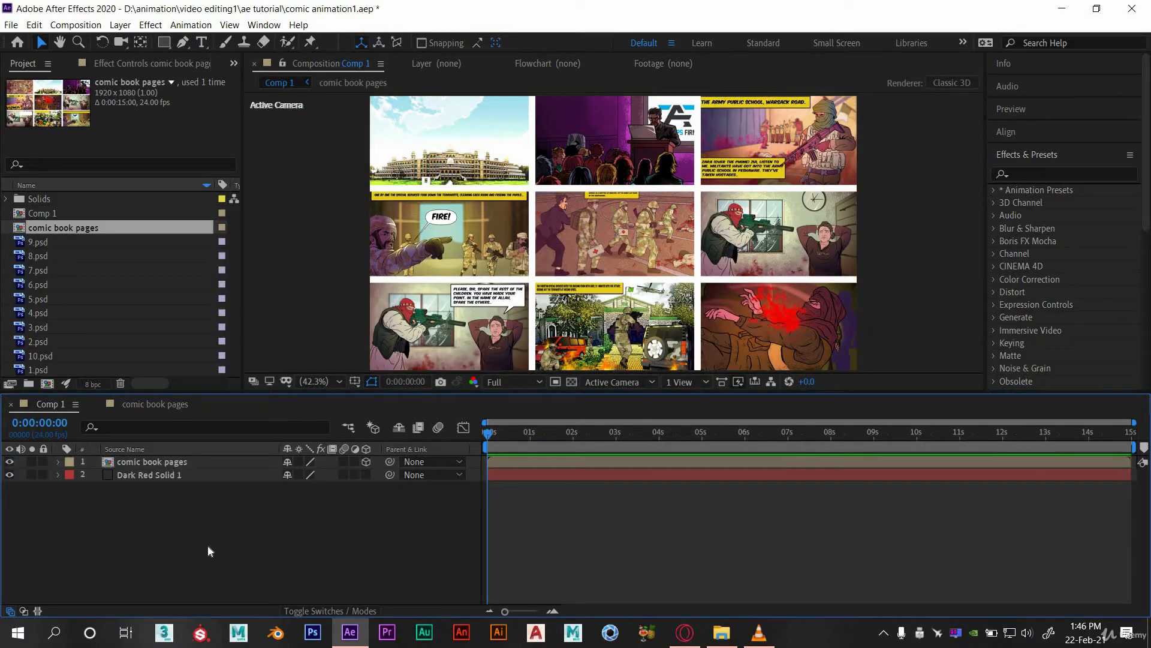
Add a new camera from the timeline menu, accepting the Two-Node 50mm settings as Camera 1.
right_click(210, 550)
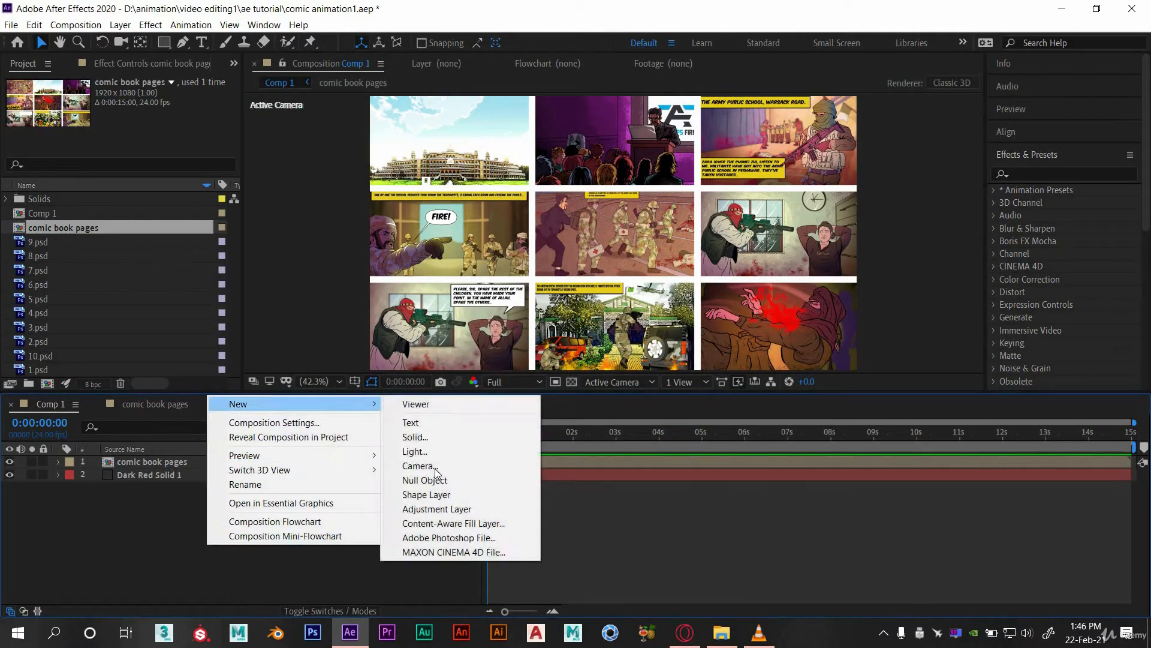
click(418, 465)
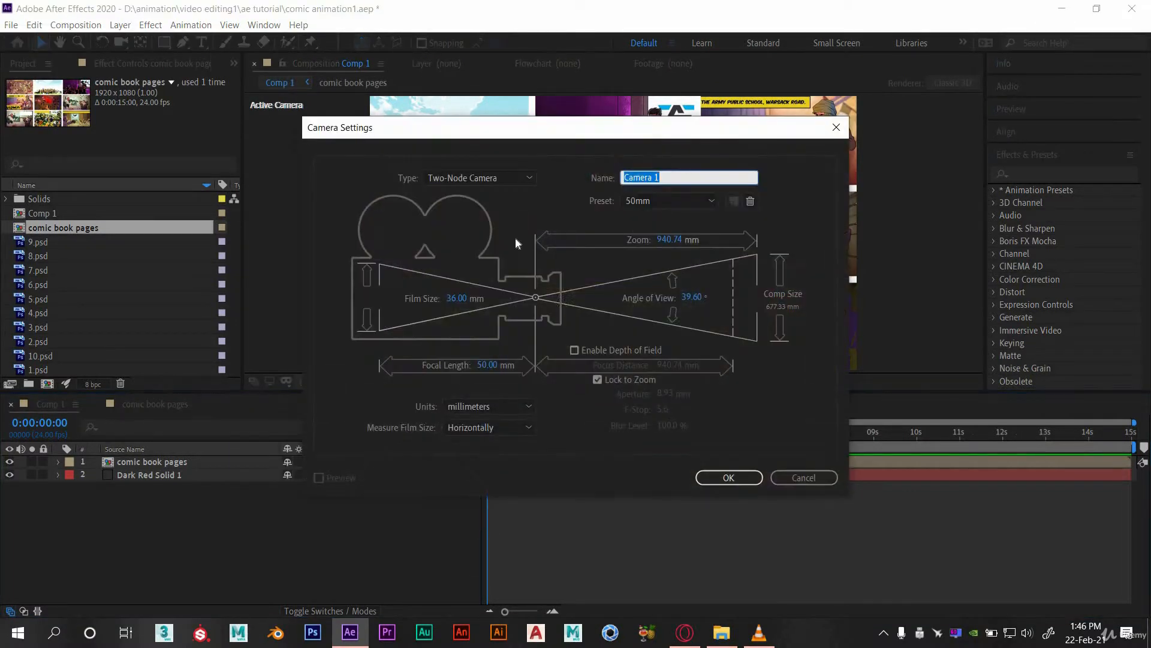
click(729, 478)
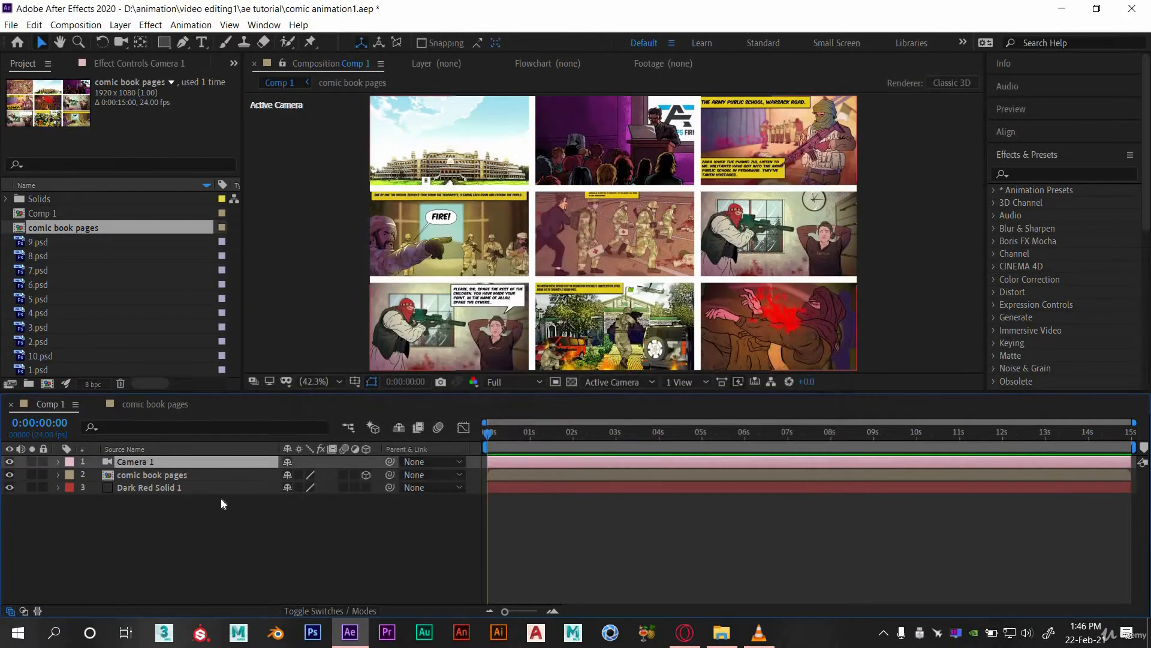
click(151, 475)
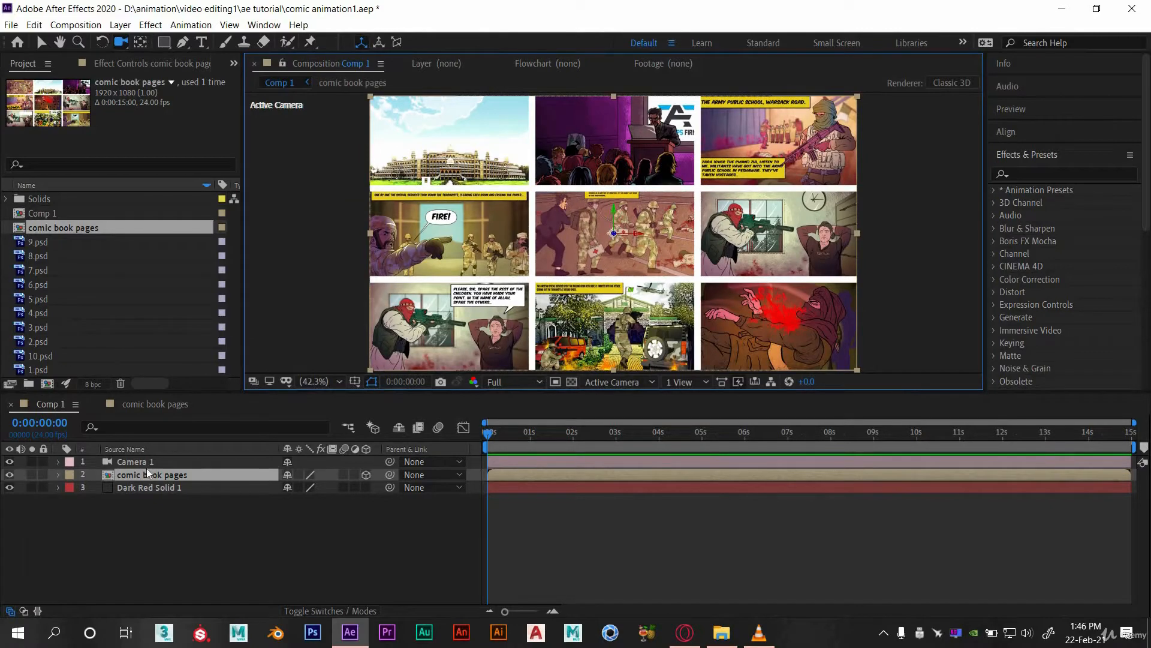
click(134, 460)
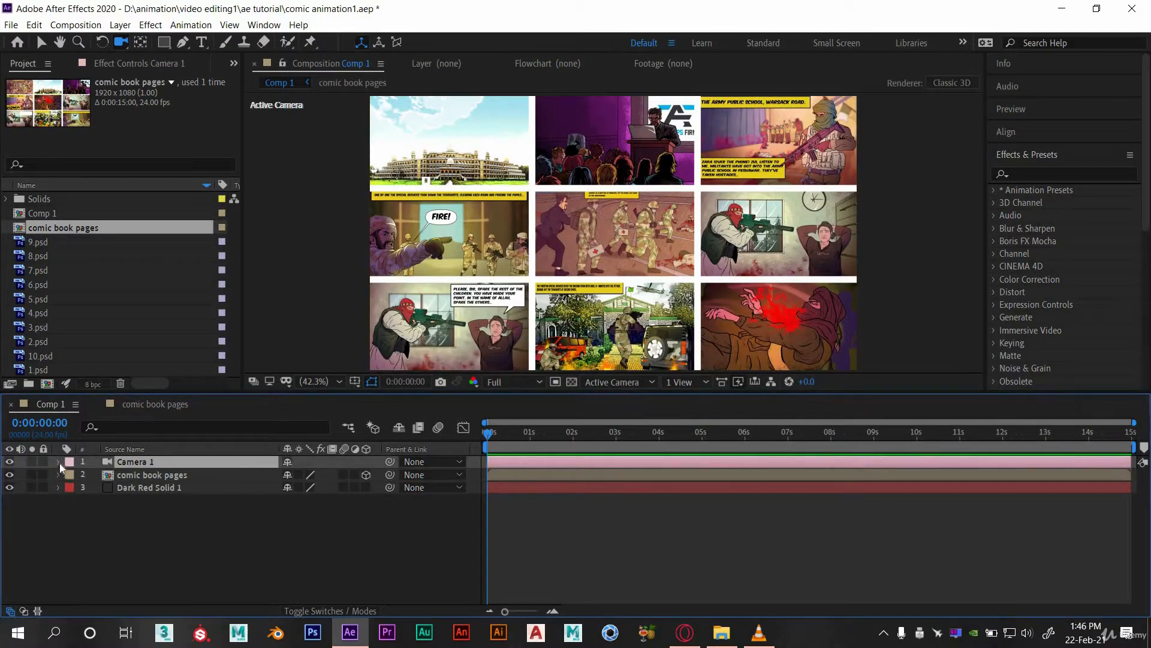
Expand Camera 1's Transform and orbit it to a tilted starting view of the comic page.
click(58, 461)
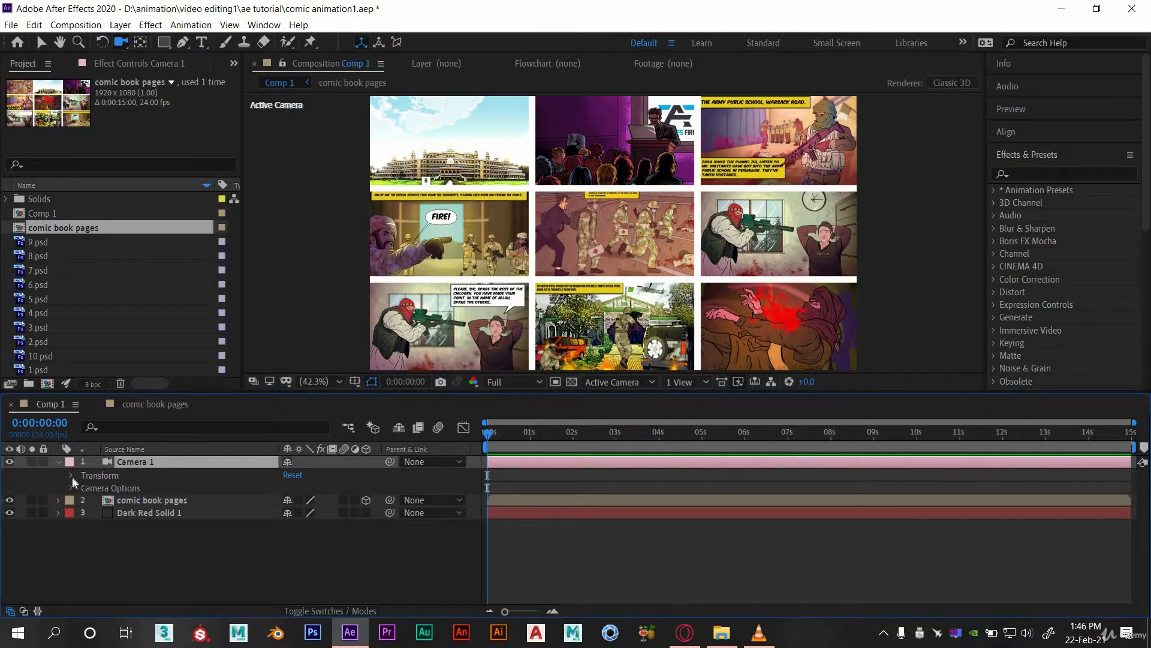
click(71, 475)
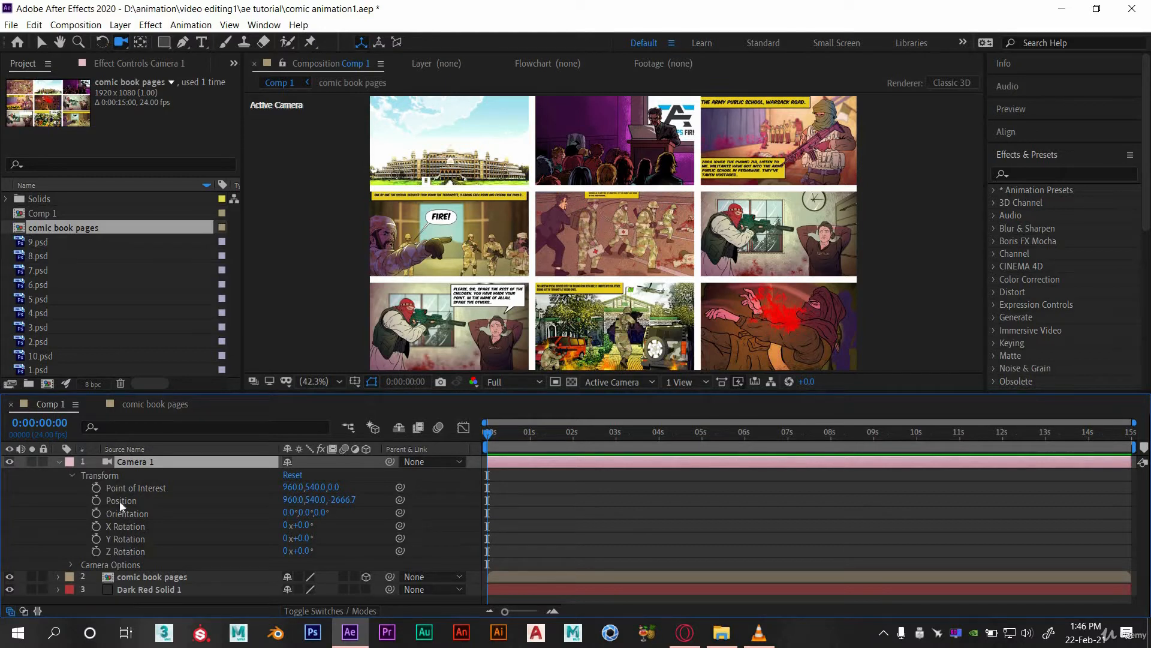
mouse_move(98, 497)
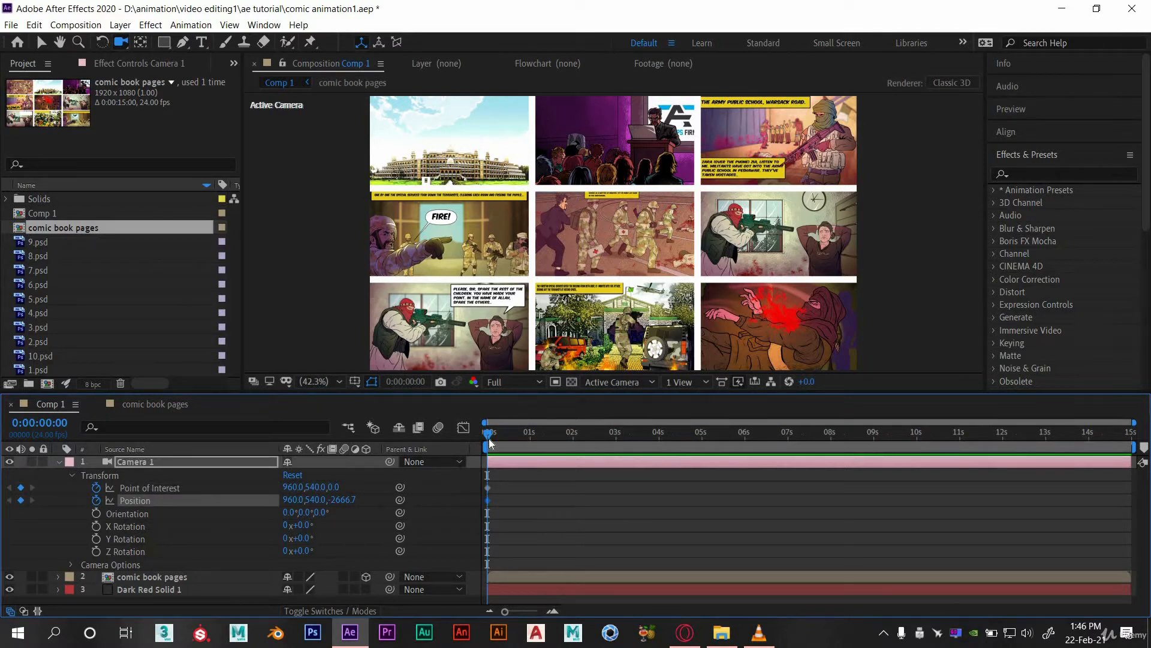
mouse_move(494, 491)
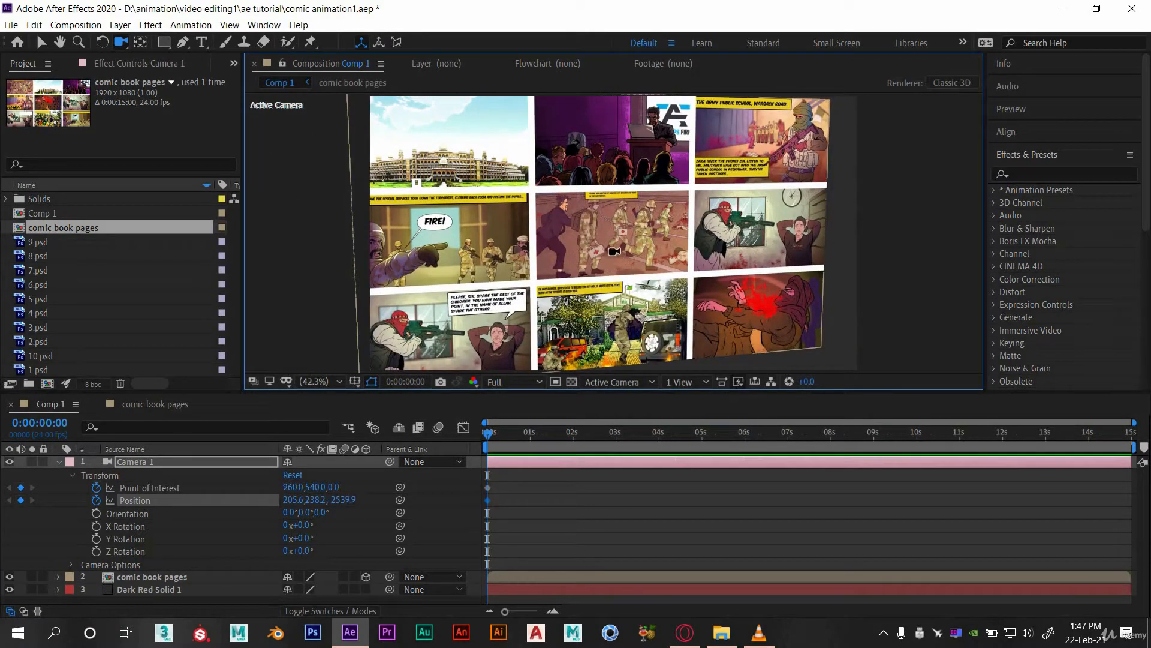
drag(614, 251, 603, 251)
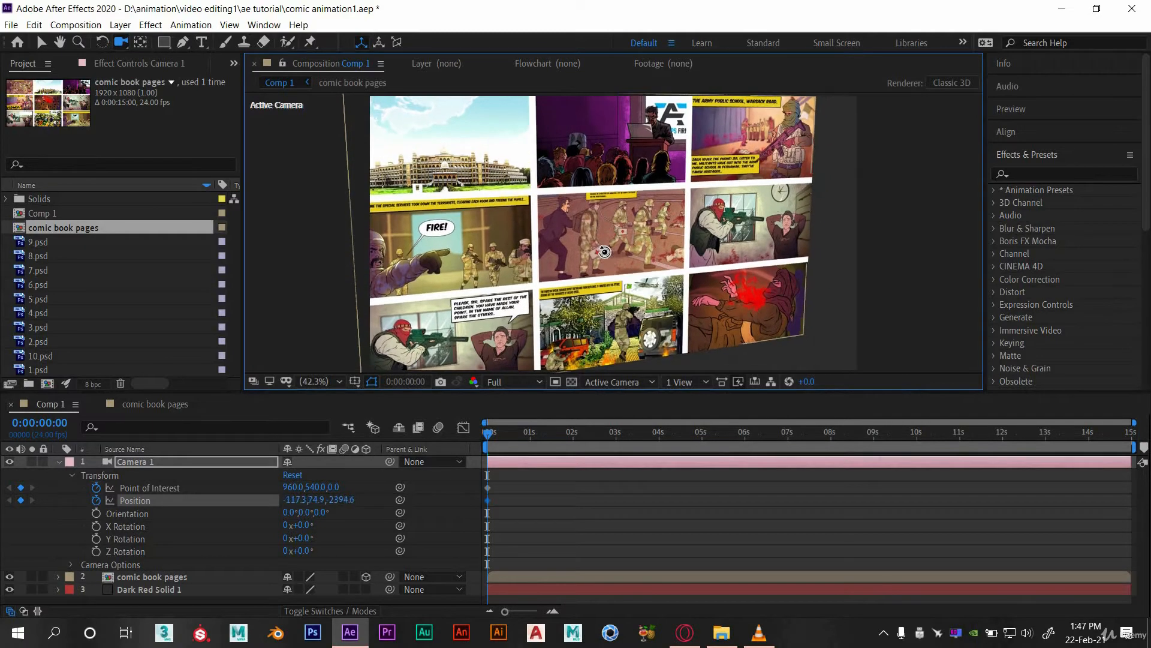
drag(339, 499, 318, 498)
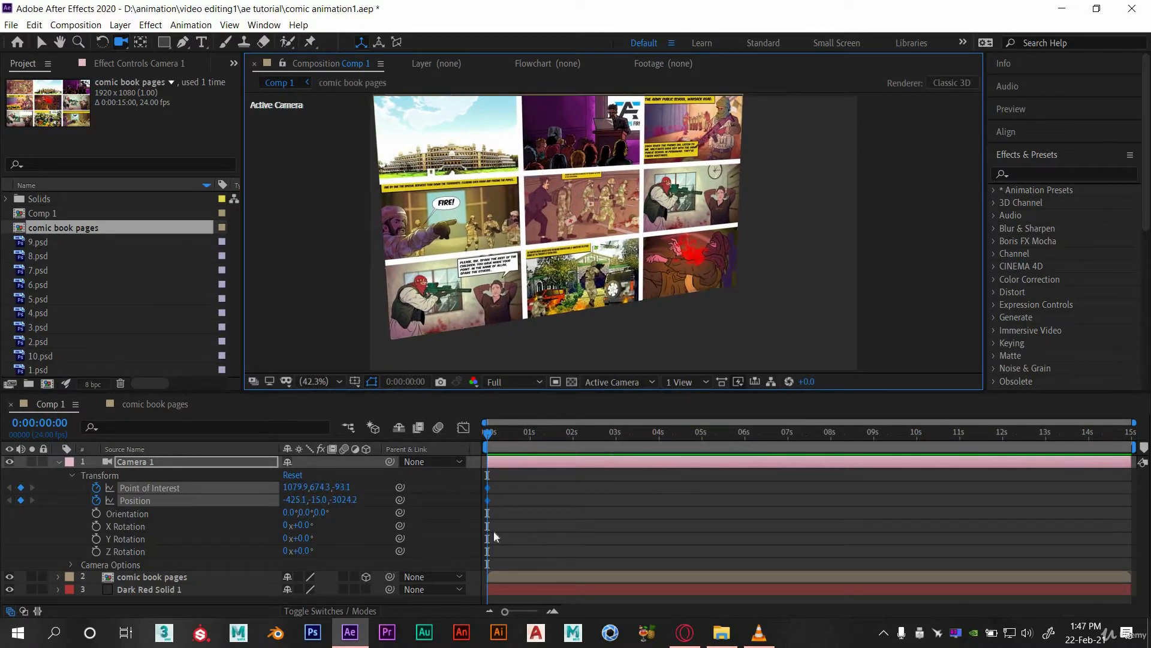
mouse_move(532, 442)
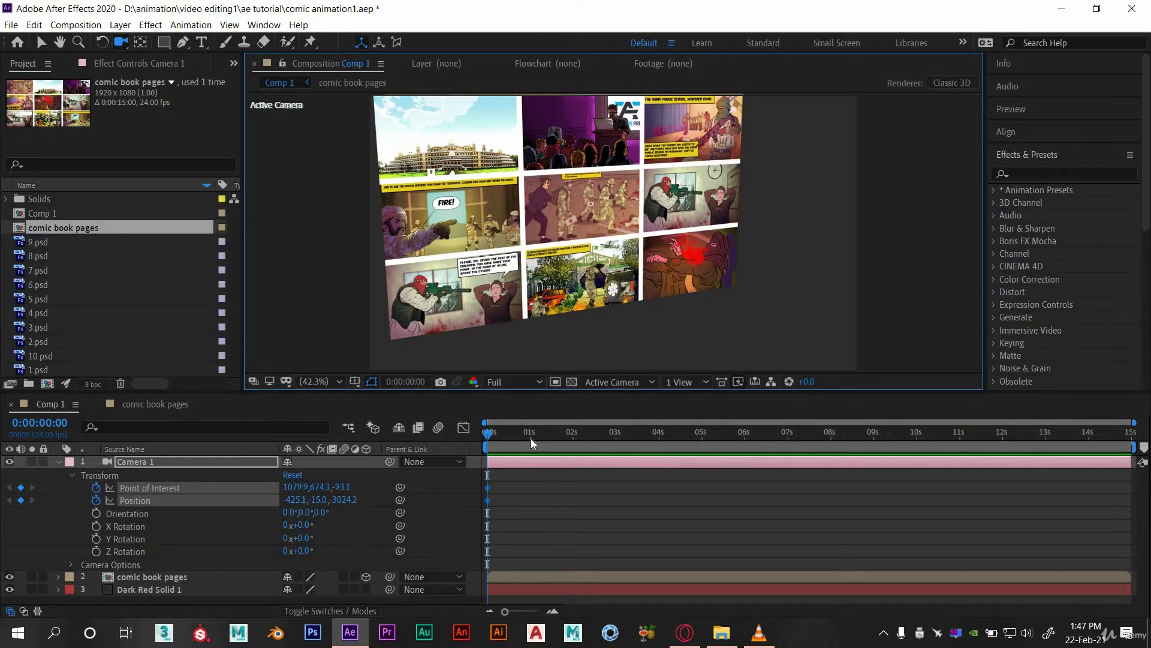
At one second and later, push Camera 1 in to frame the hostage panel, adding keyframes.
click(530, 431)
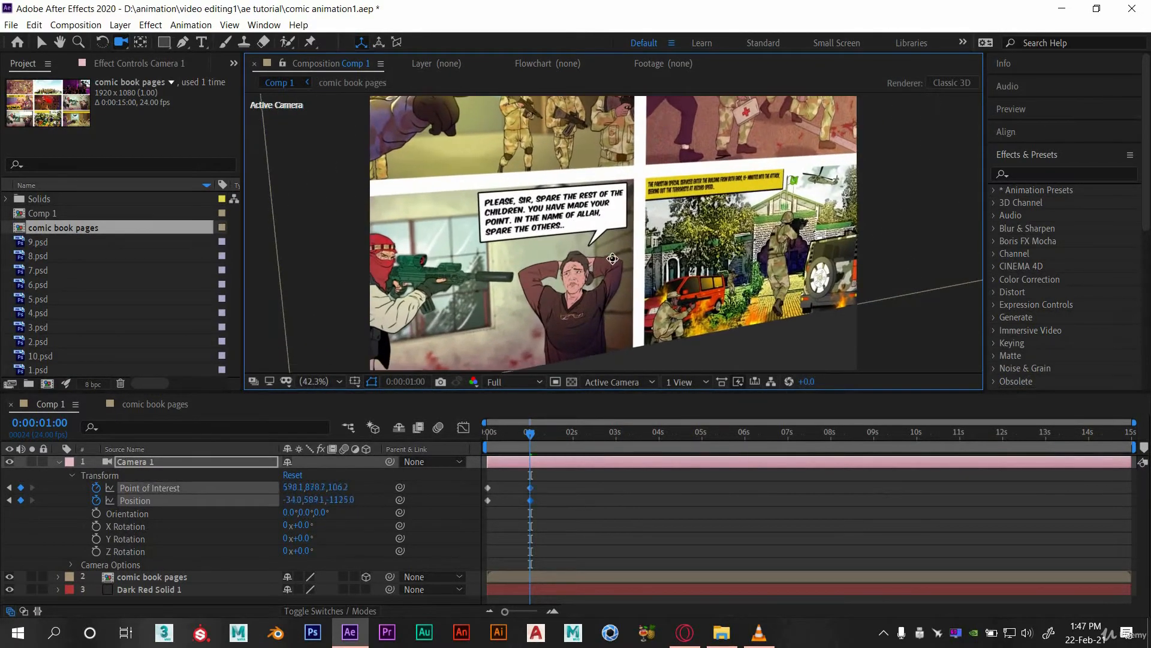
drag(613, 259, 583, 278)
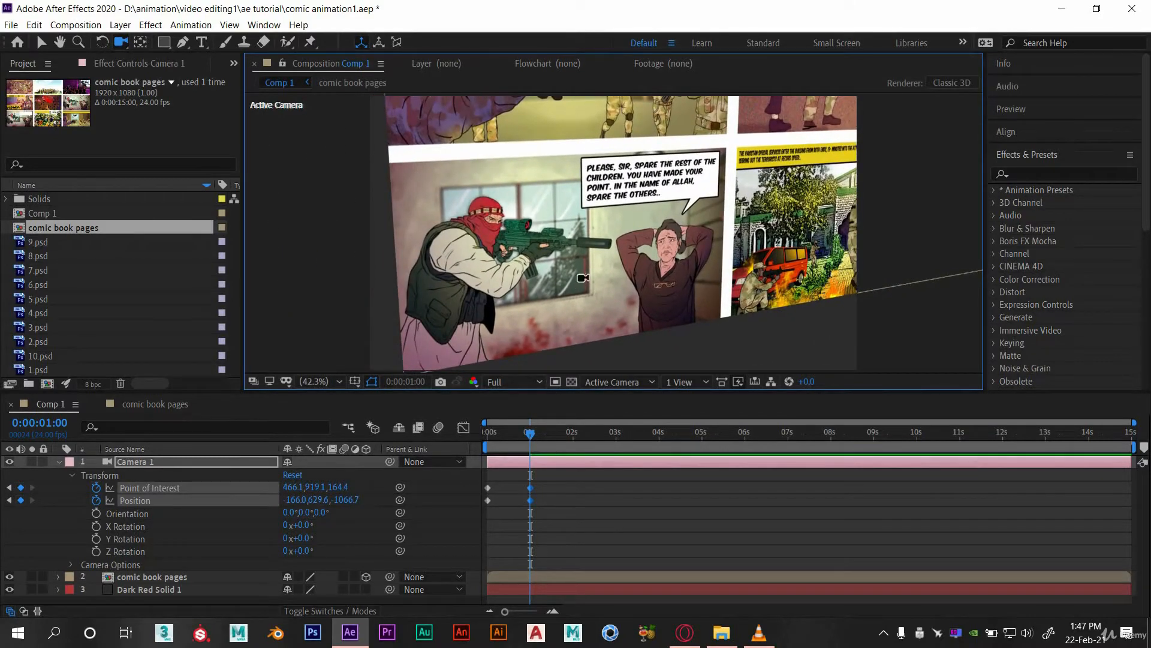
drag(580, 277, 600, 279)
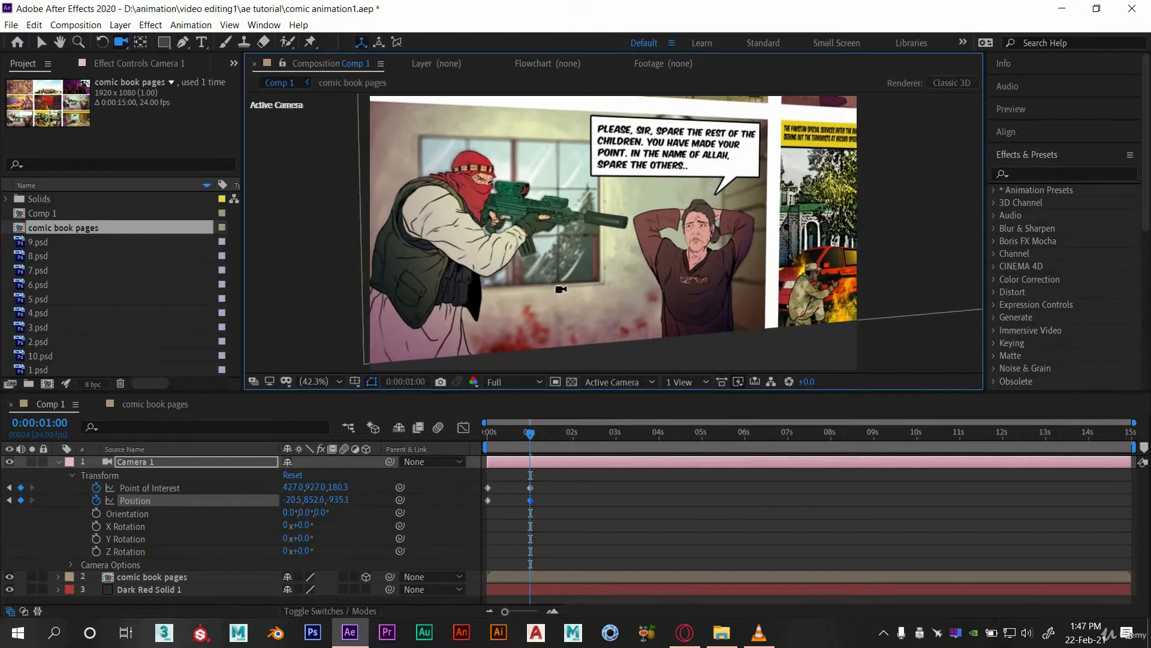
drag(560, 289, 583, 292)
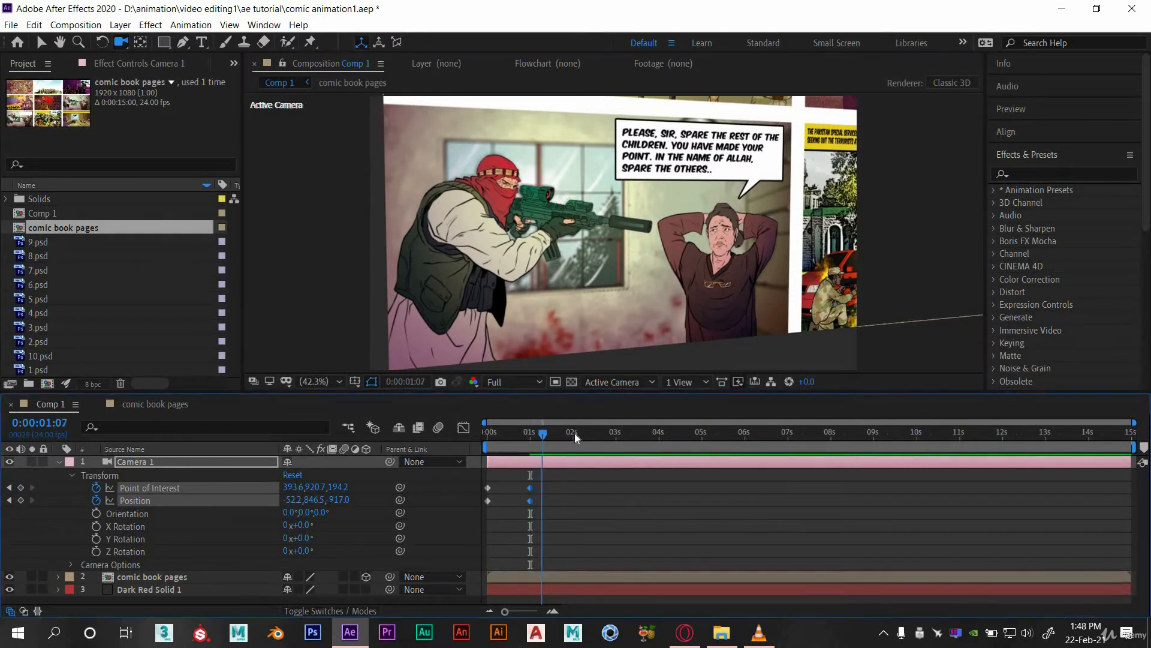
click(576, 432)
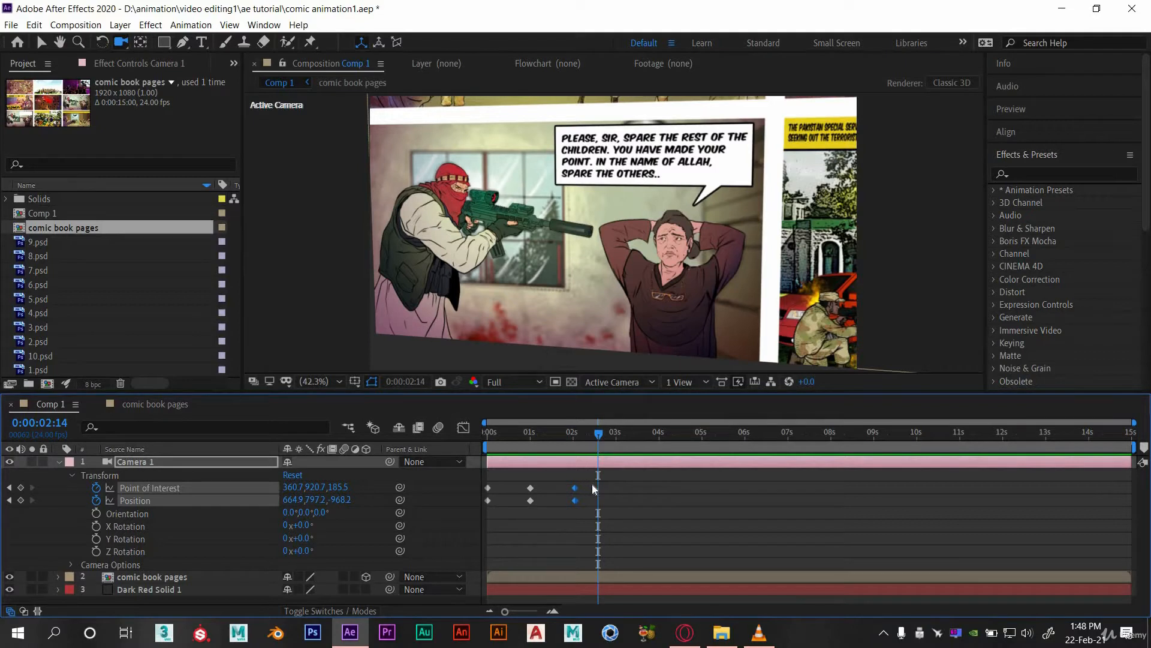
Drag the last camera keyframes to about four seconds and the middle ones slightly later.
click(574, 487)
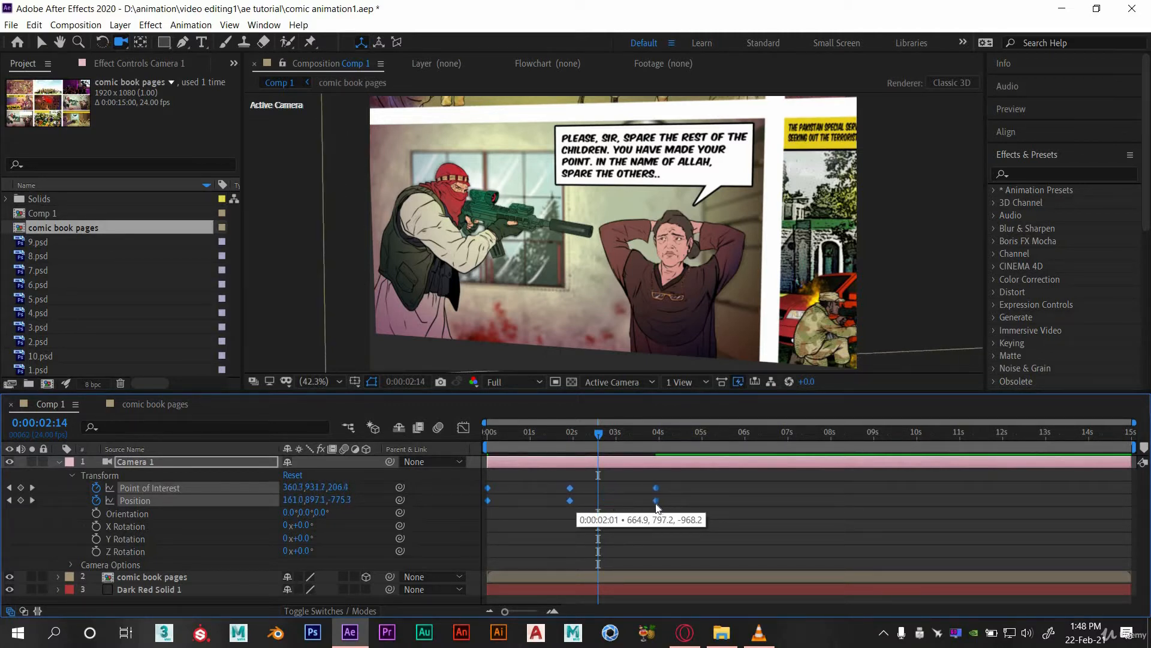
drag(656, 500, 658, 510)
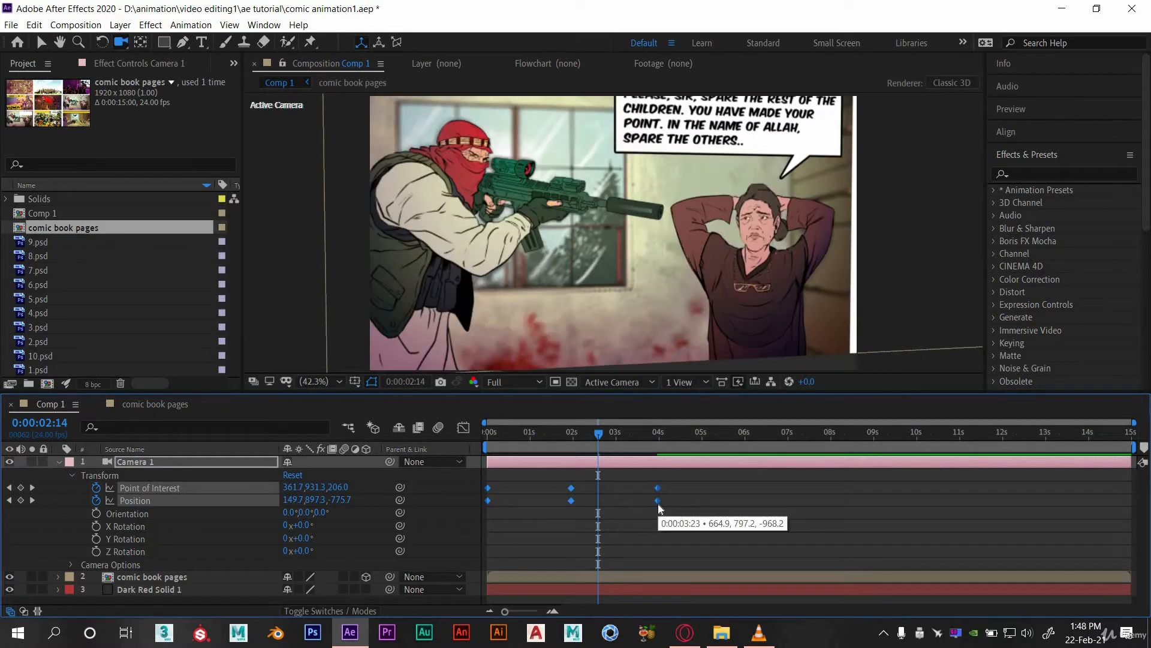
mouse_move(648, 509)
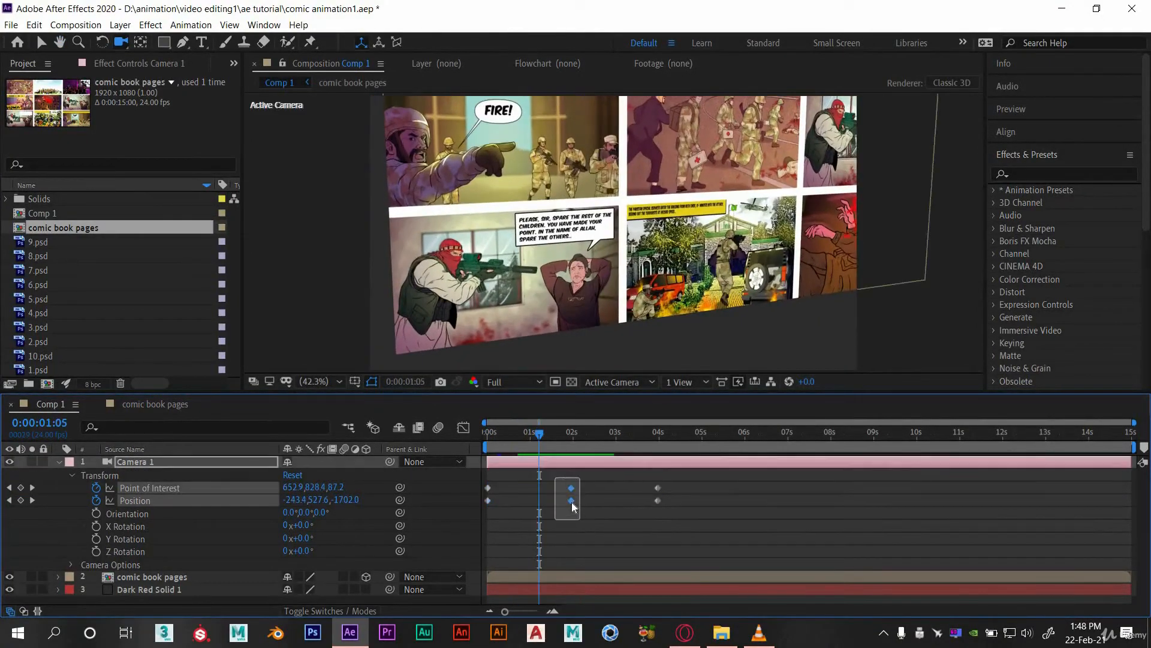
drag(568, 500, 542, 506)
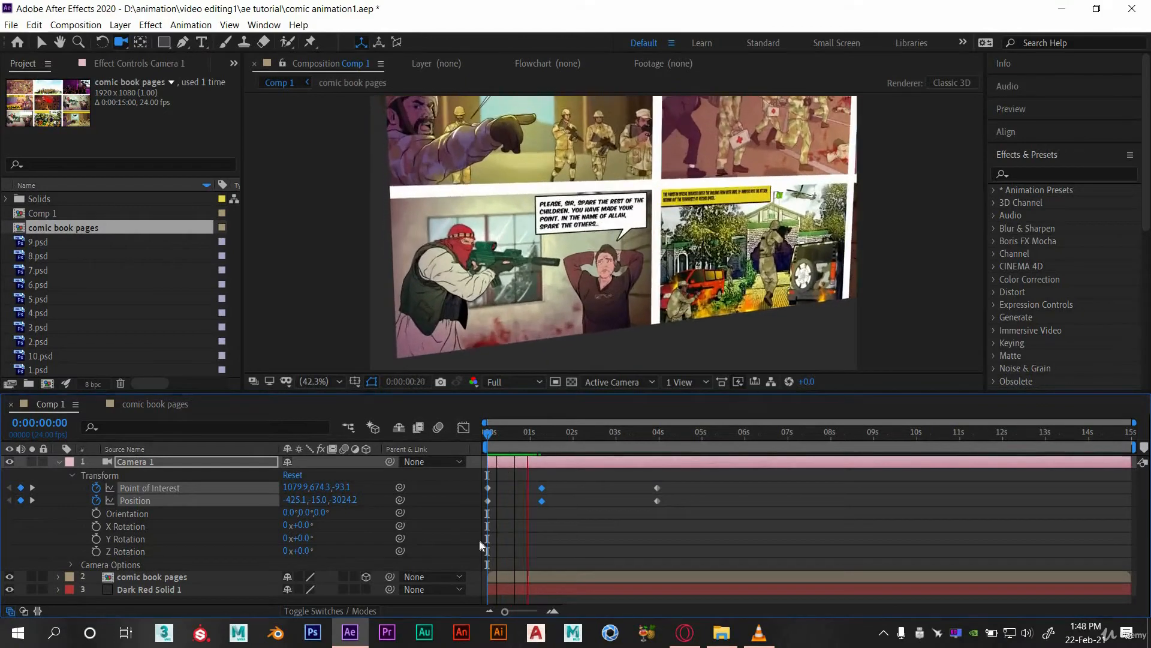
click(548, 432)
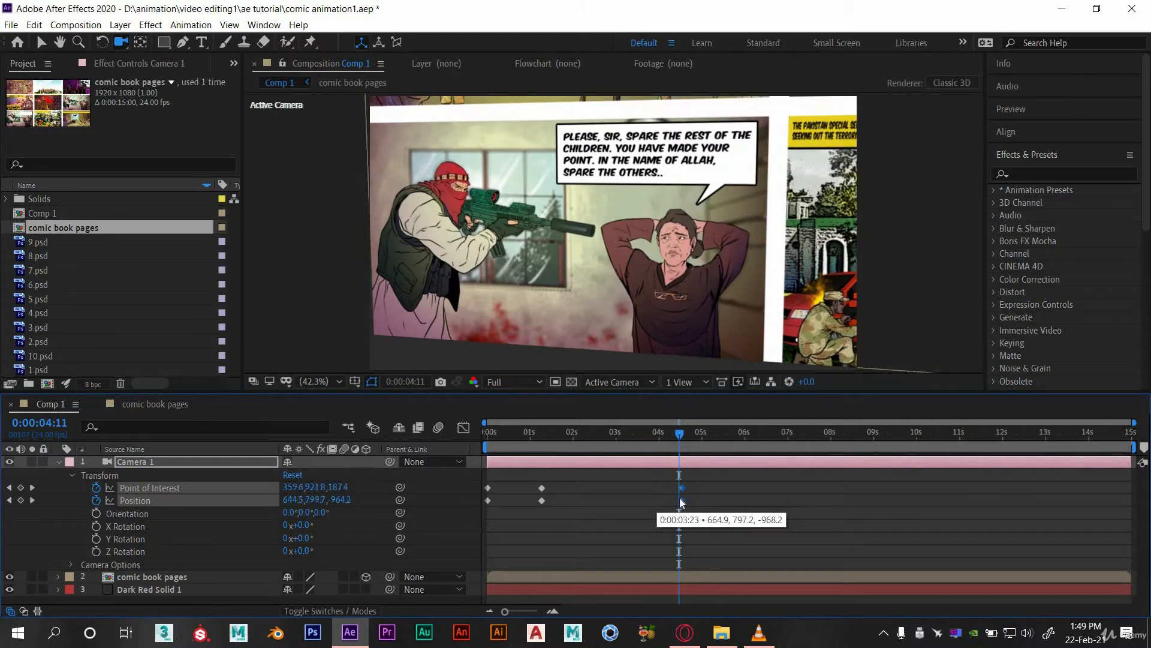
Set the viewer to Half resolution and jump to the camera keyframe near four seconds.
click(510, 381)
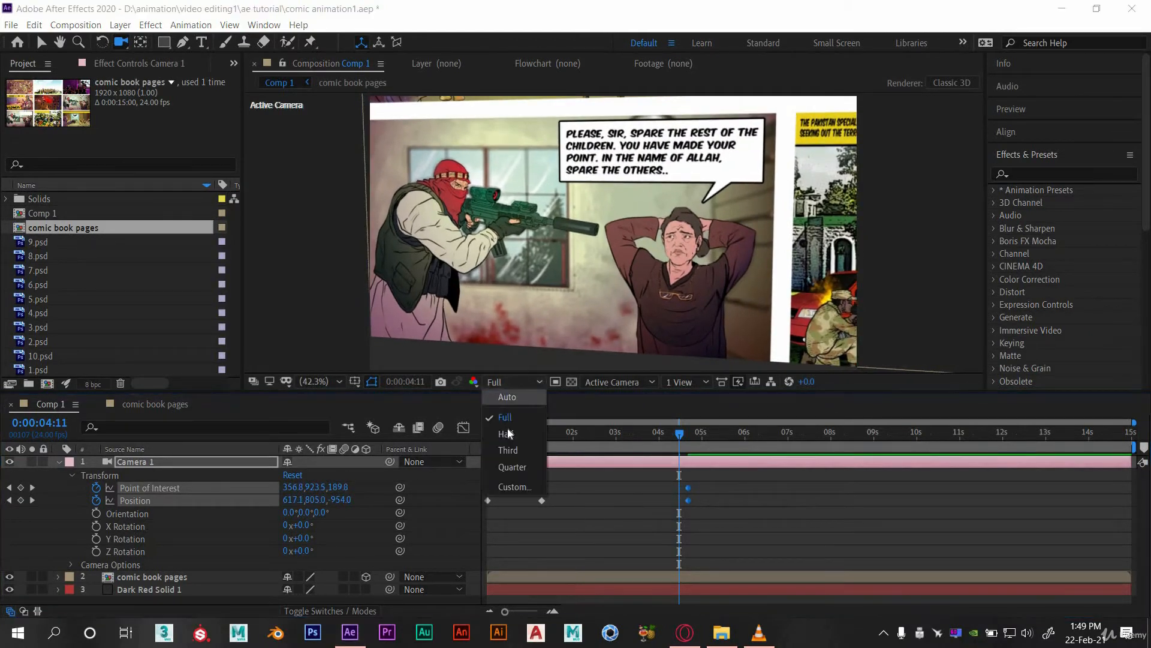
click(505, 434)
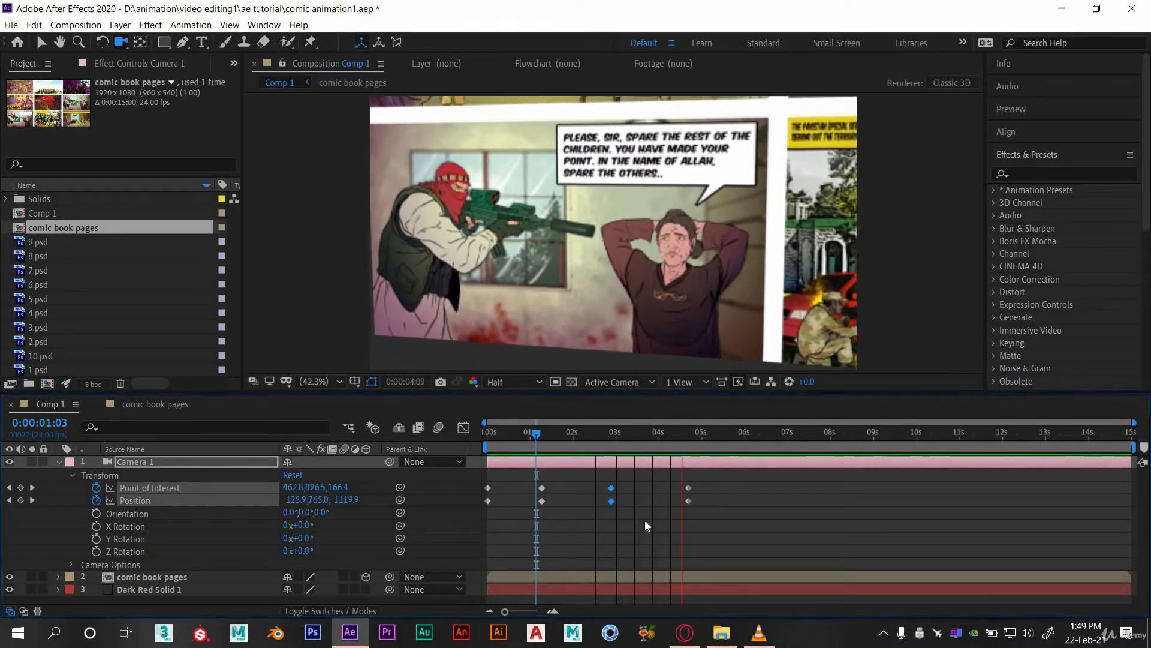
click(703, 431)
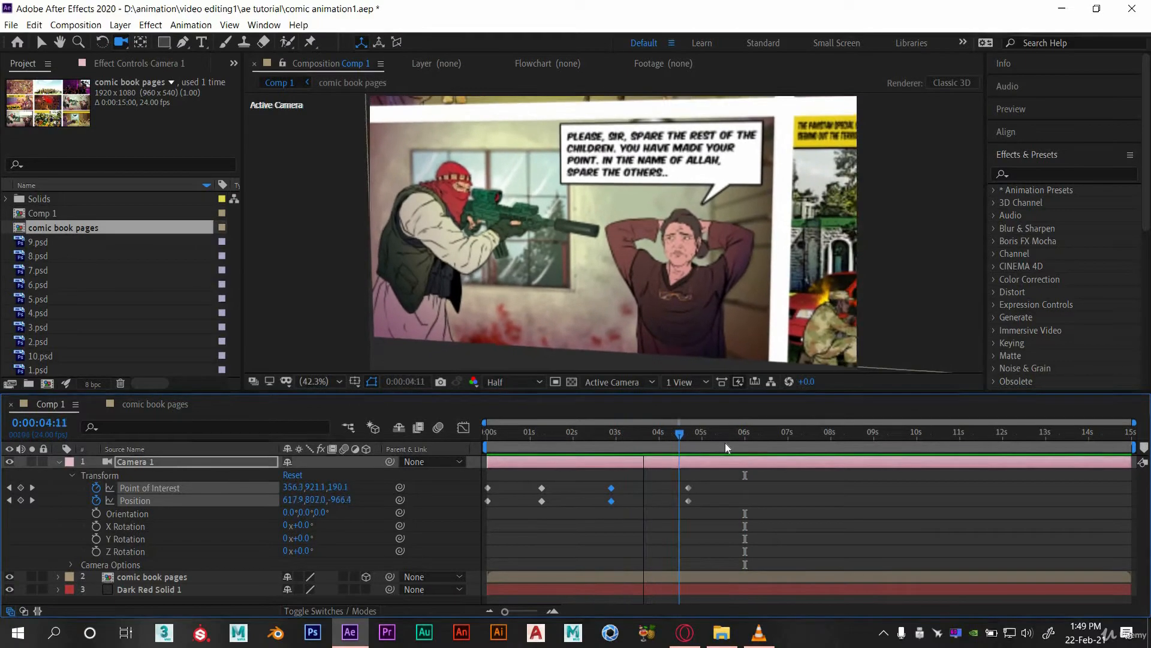
Review the move from 4 to 6 seconds, then reposition the camera across the soldiers panel at 6s.
click(744, 433)
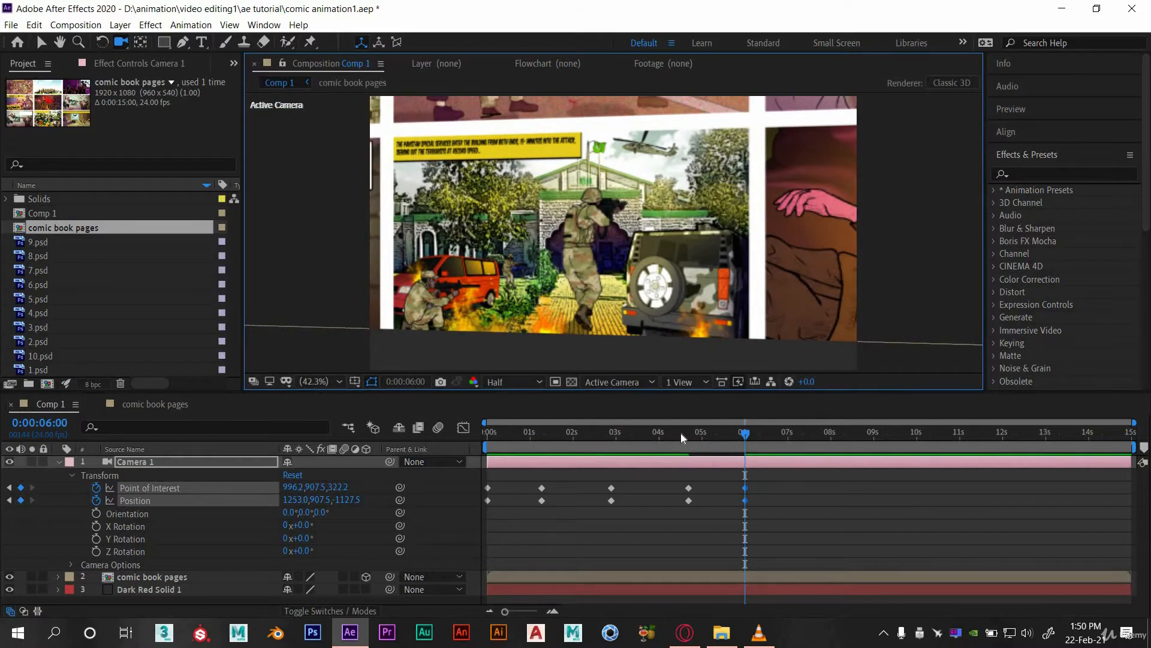
click(676, 435)
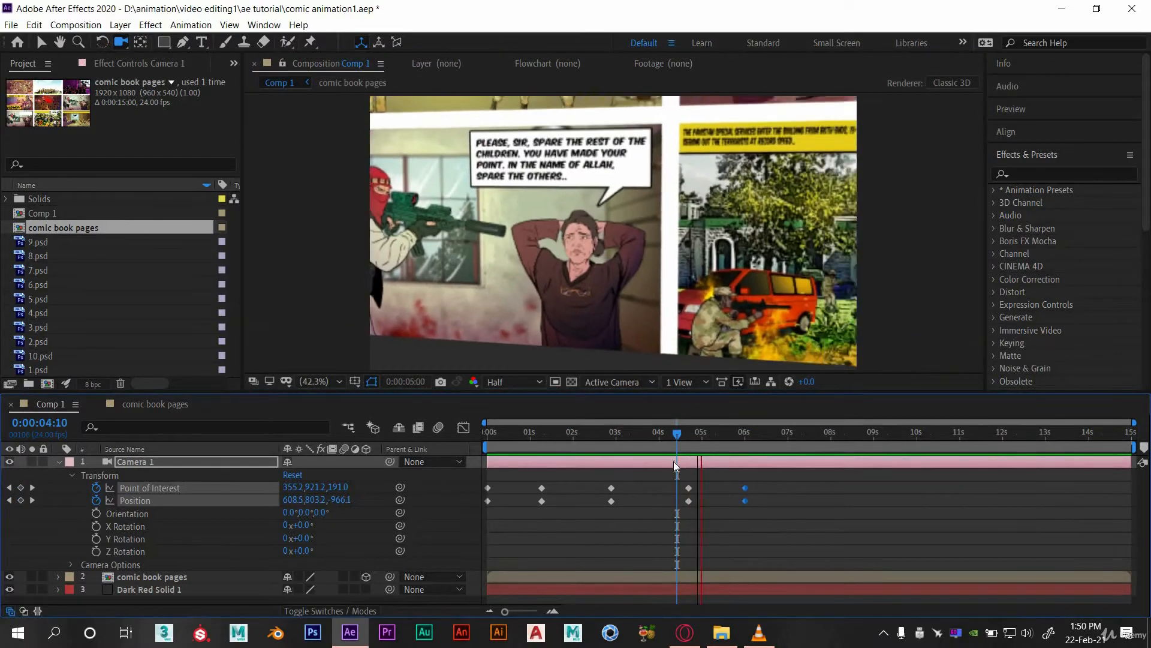
click(768, 434)
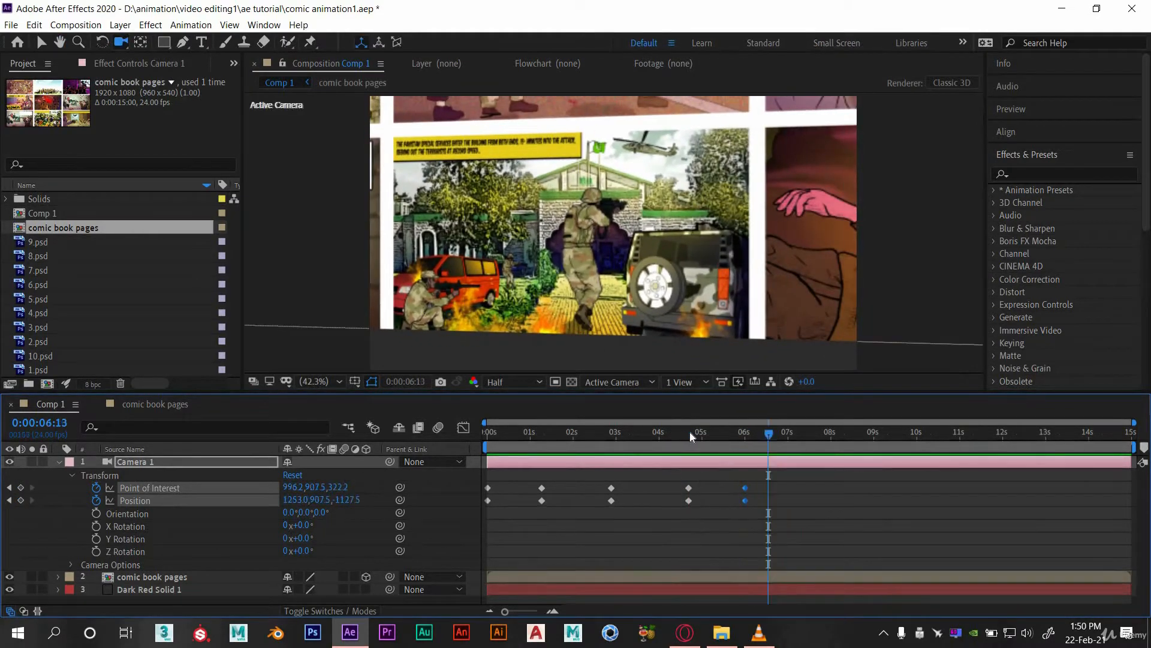
click(732, 435)
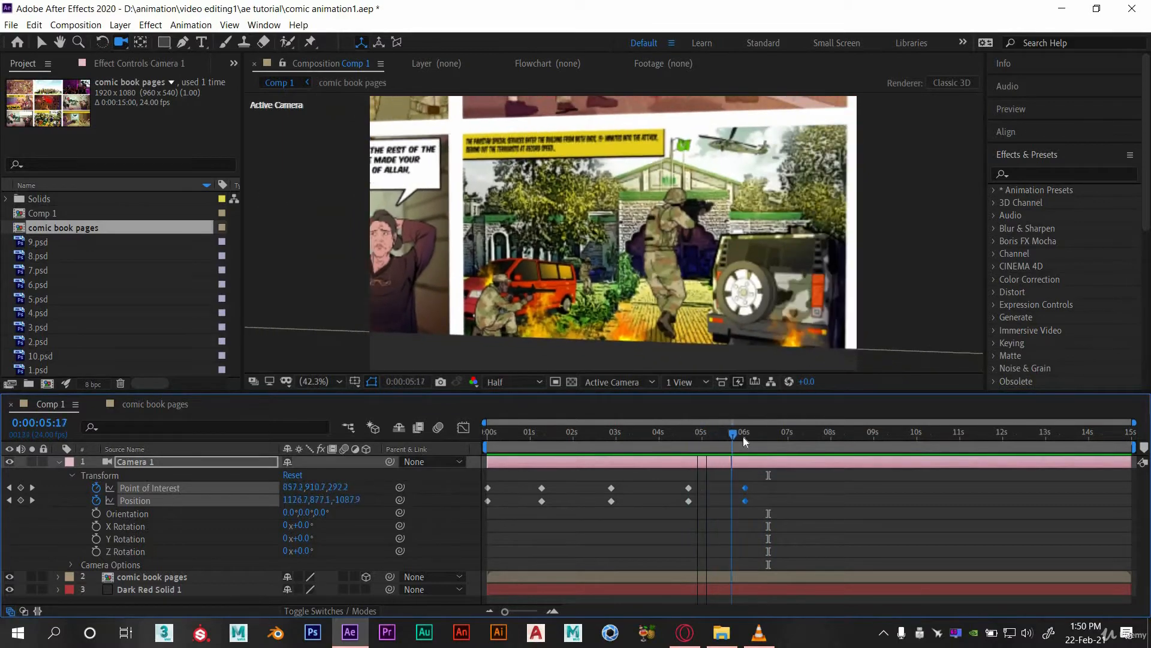
click(743, 435)
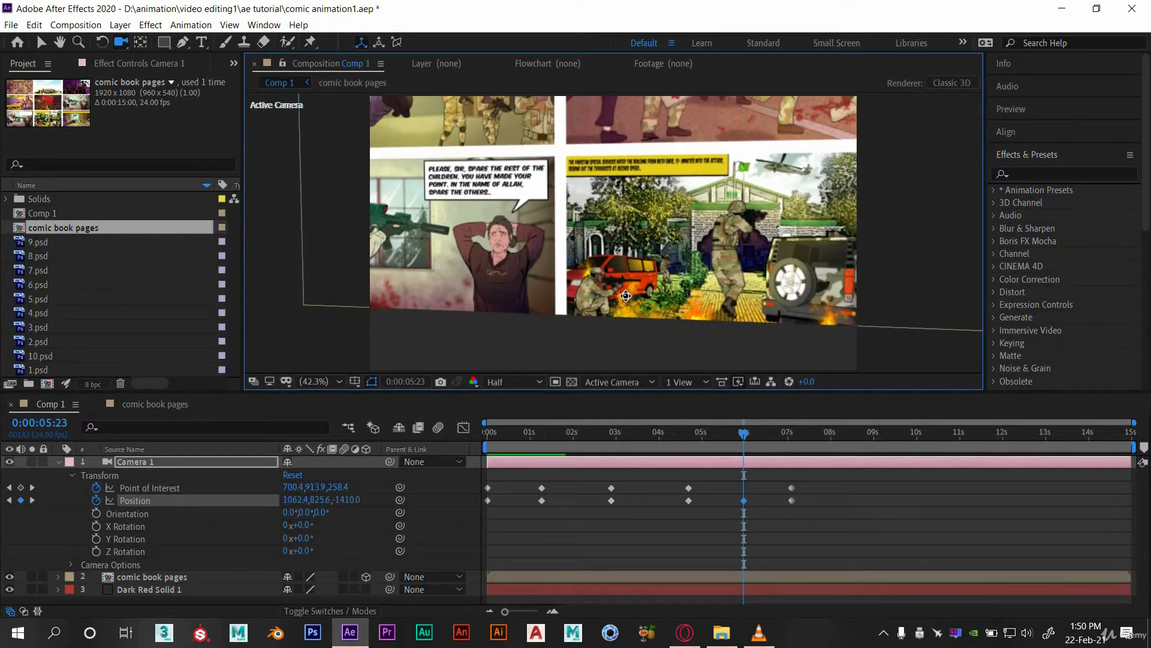
drag(626, 296, 629, 306)
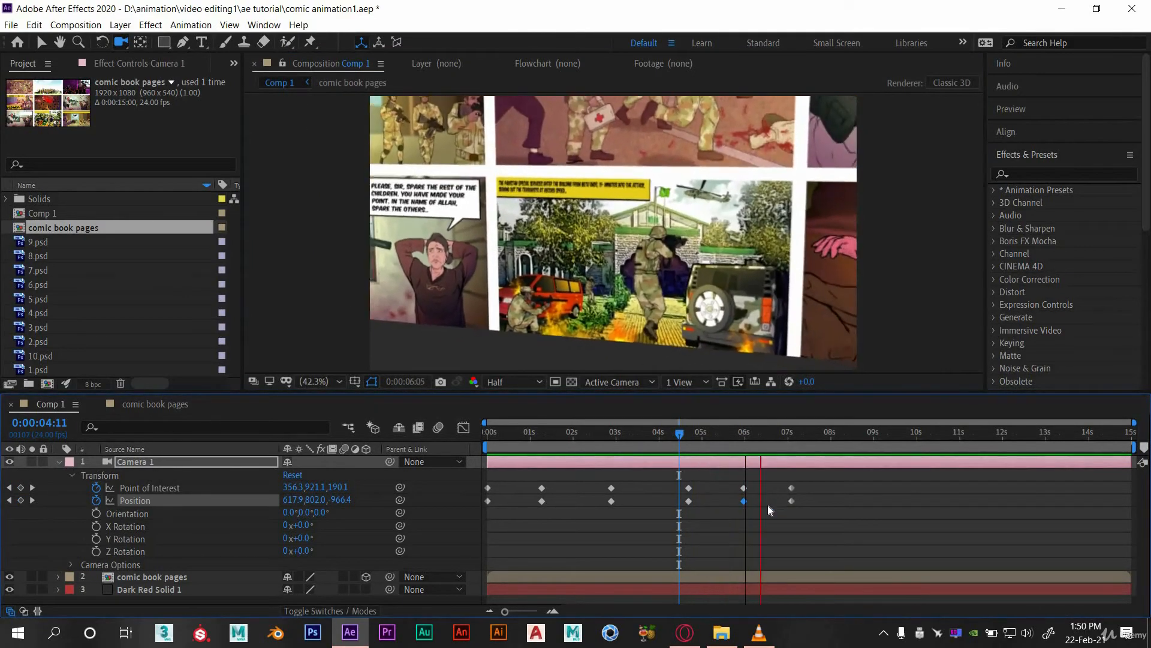
Add further camera positions around 7.5s, 9s and a final one near 10.5 seconds.
click(815, 432)
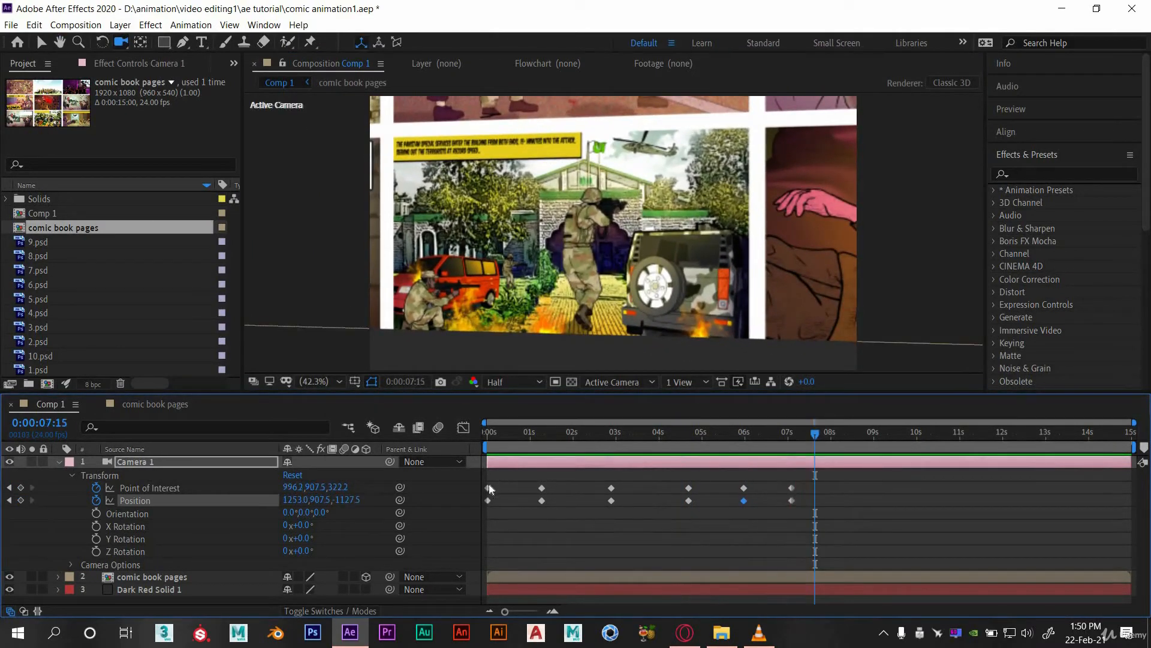
click(791, 434)
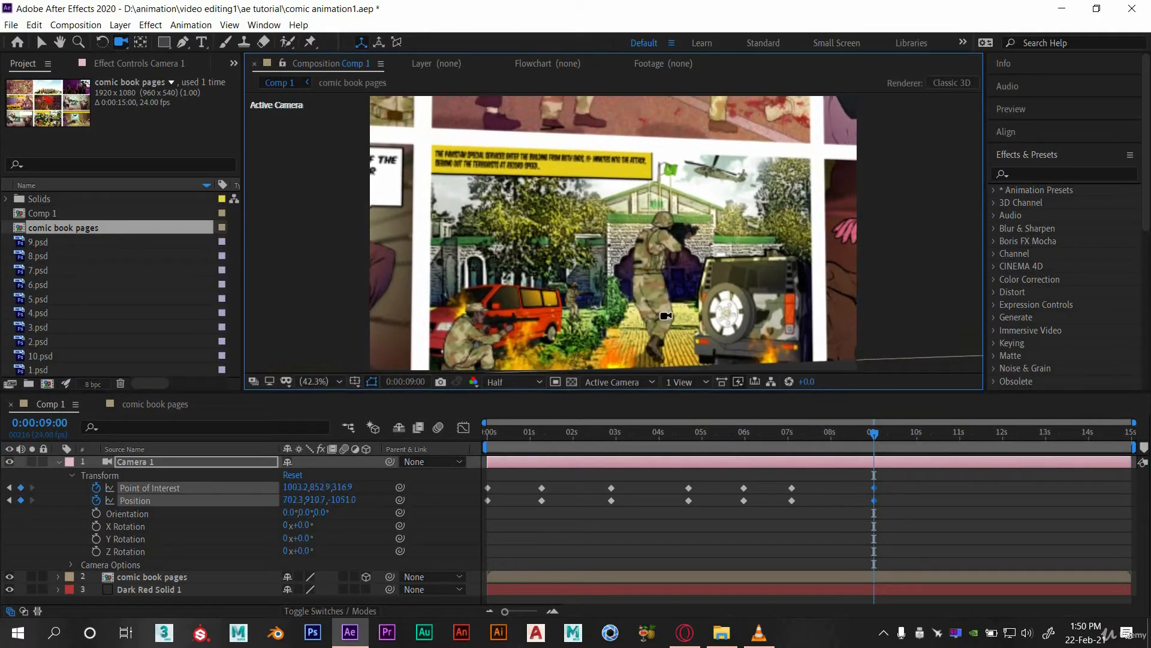
click(731, 431)
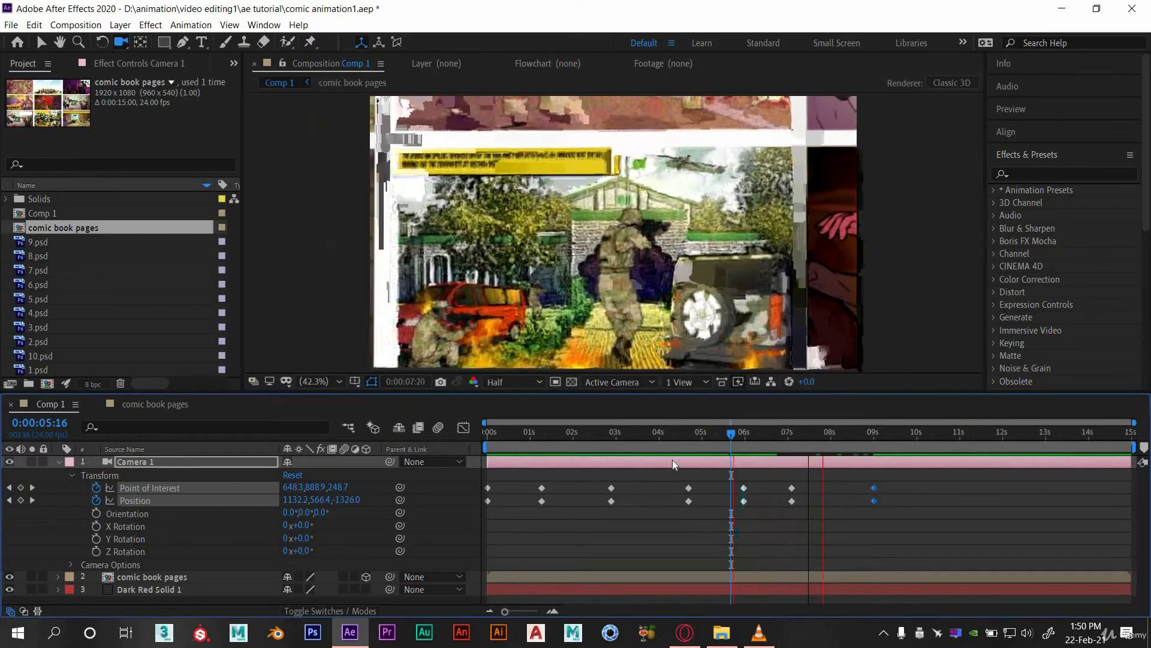
click(893, 432)
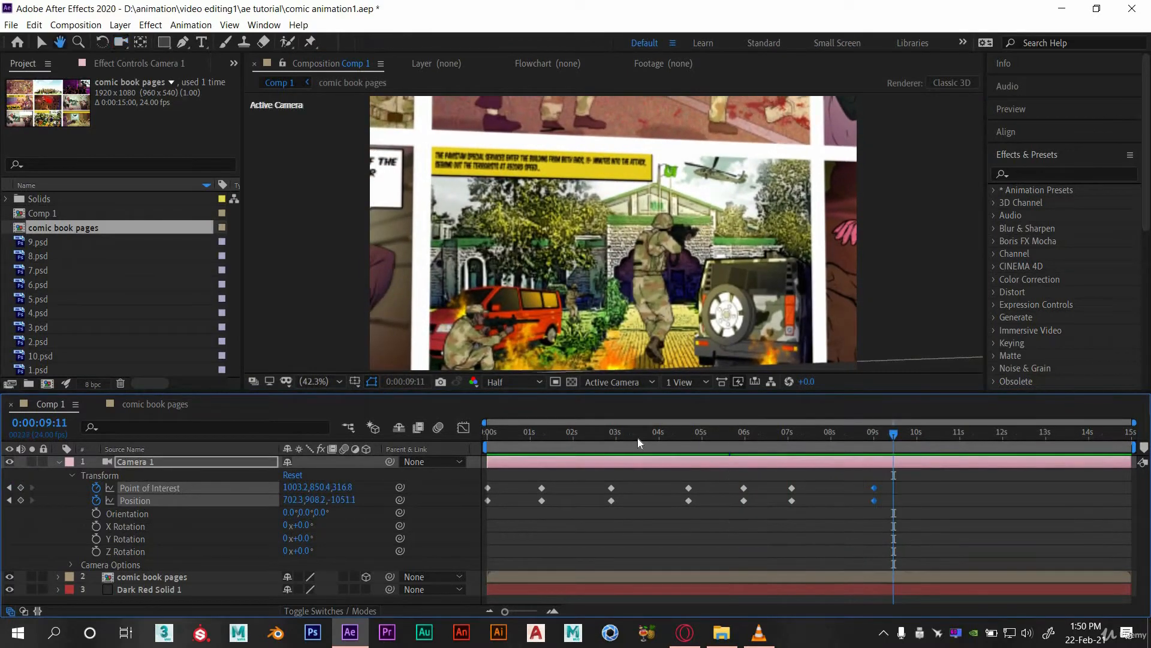
click(638, 432)
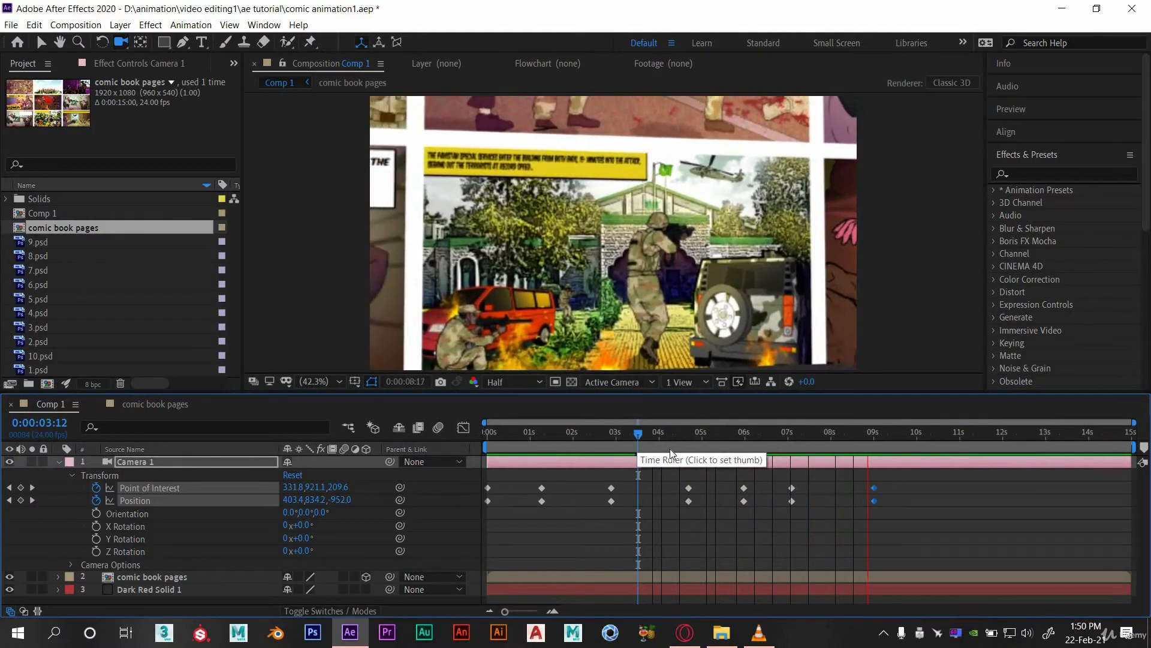
click(888, 432)
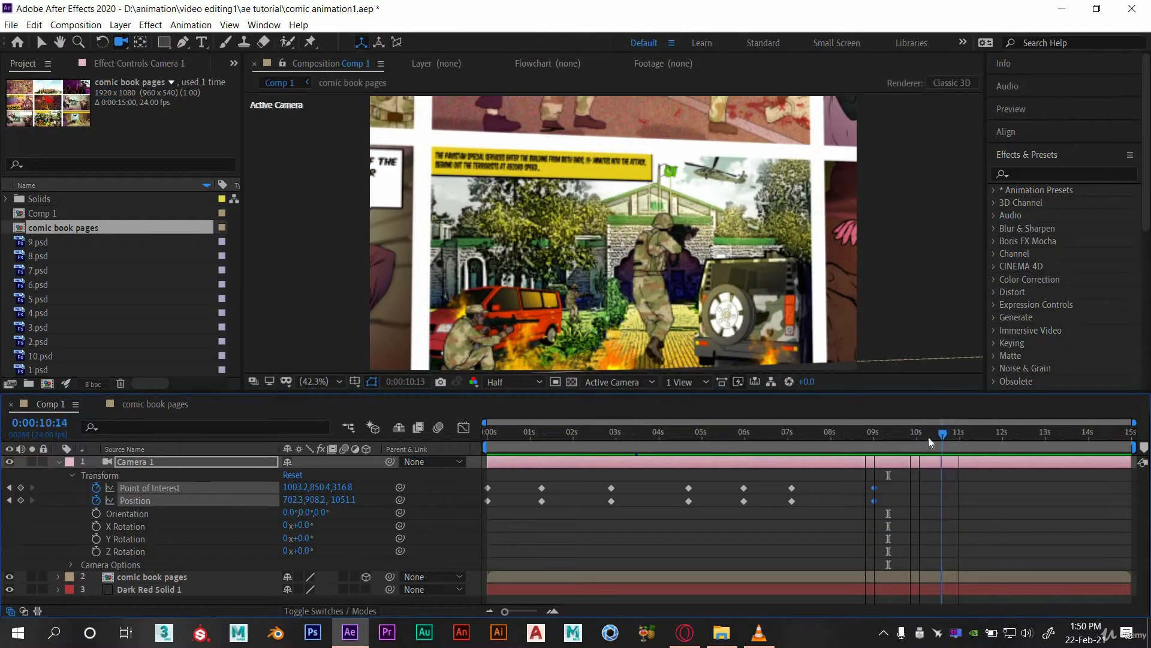
click(936, 433)
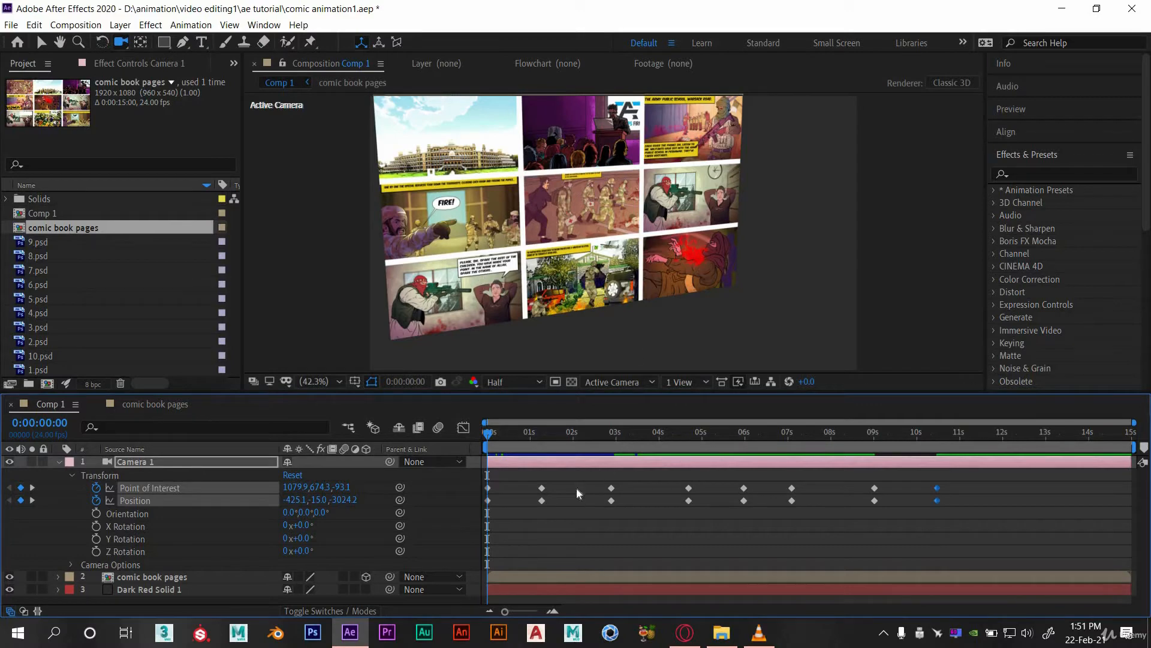
Play the fly-through, collapse Camera 1, re-enable the background solid and switch to File Explorer.
click(541, 432)
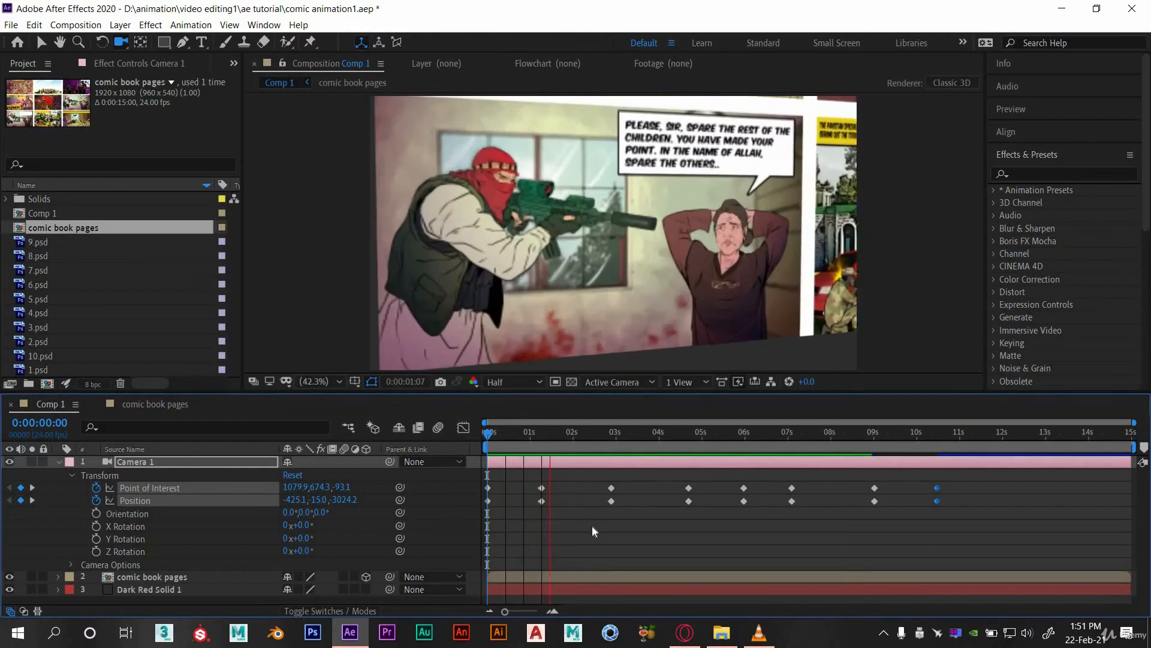
click(638, 456)
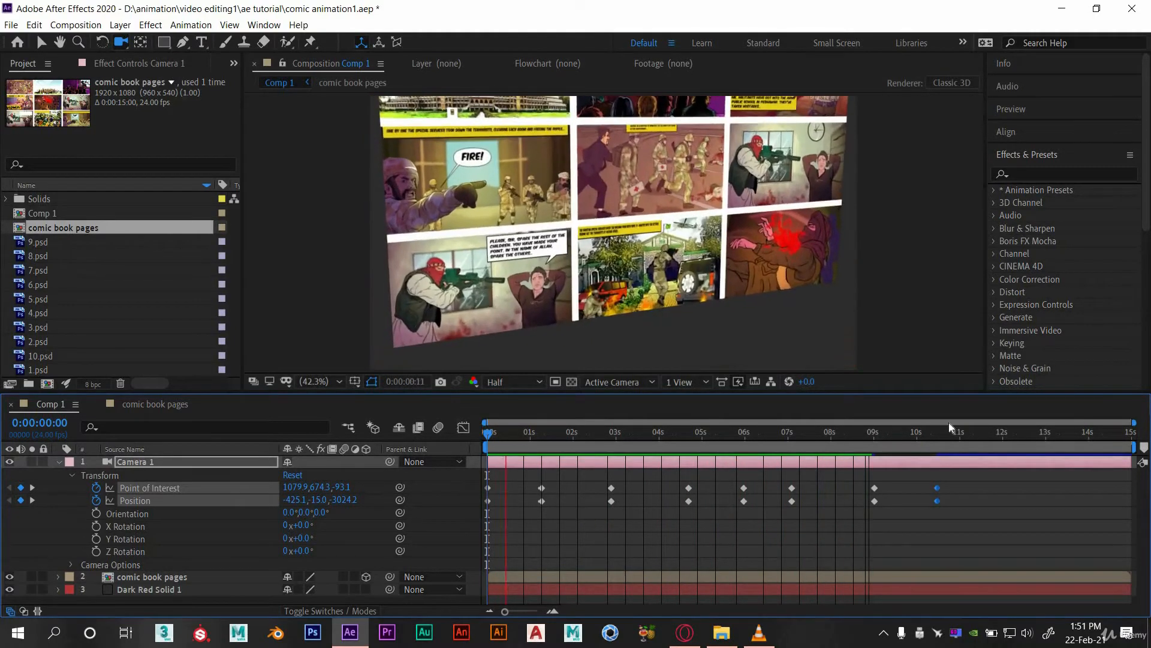
click(867, 432)
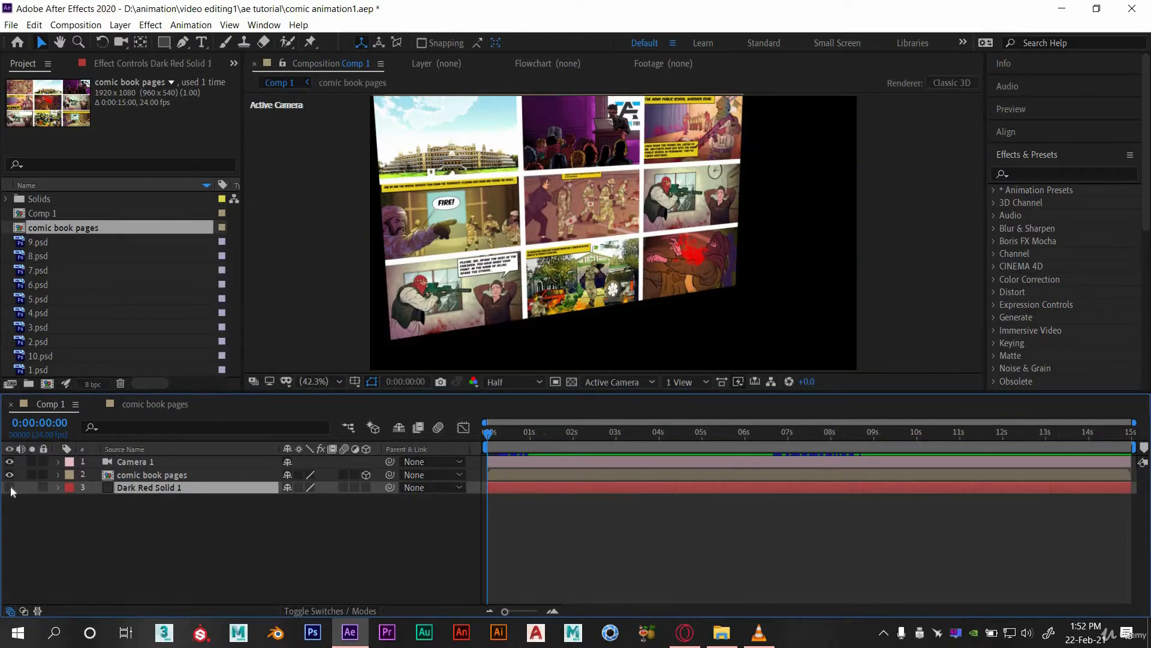
click(9, 486)
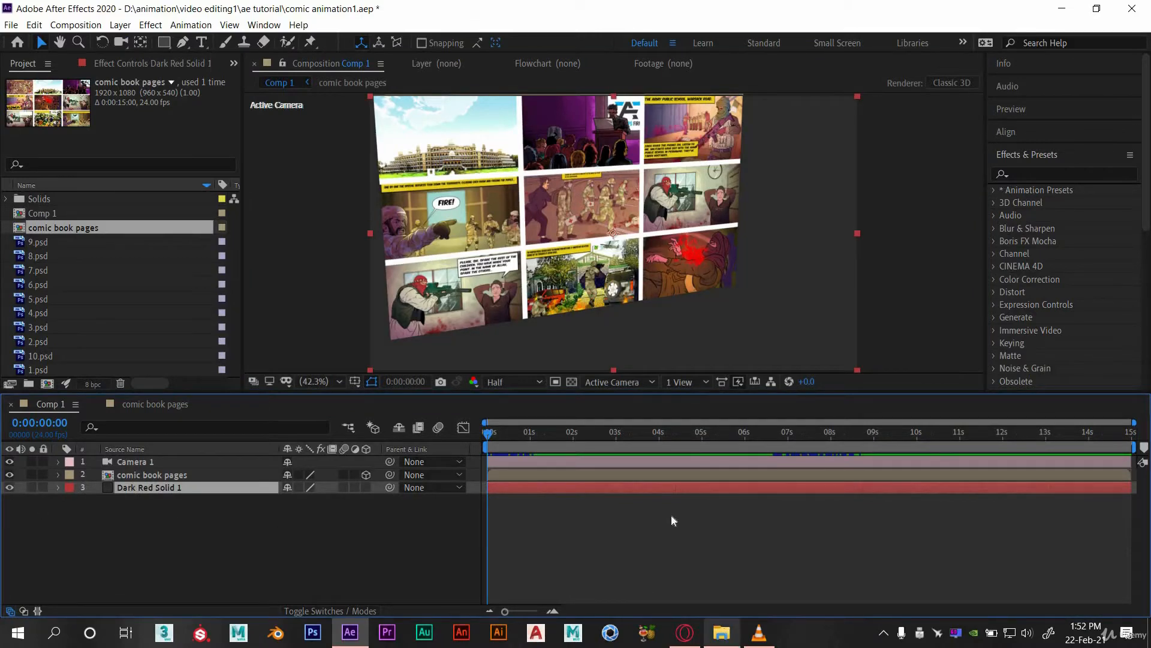
click(729, 632)
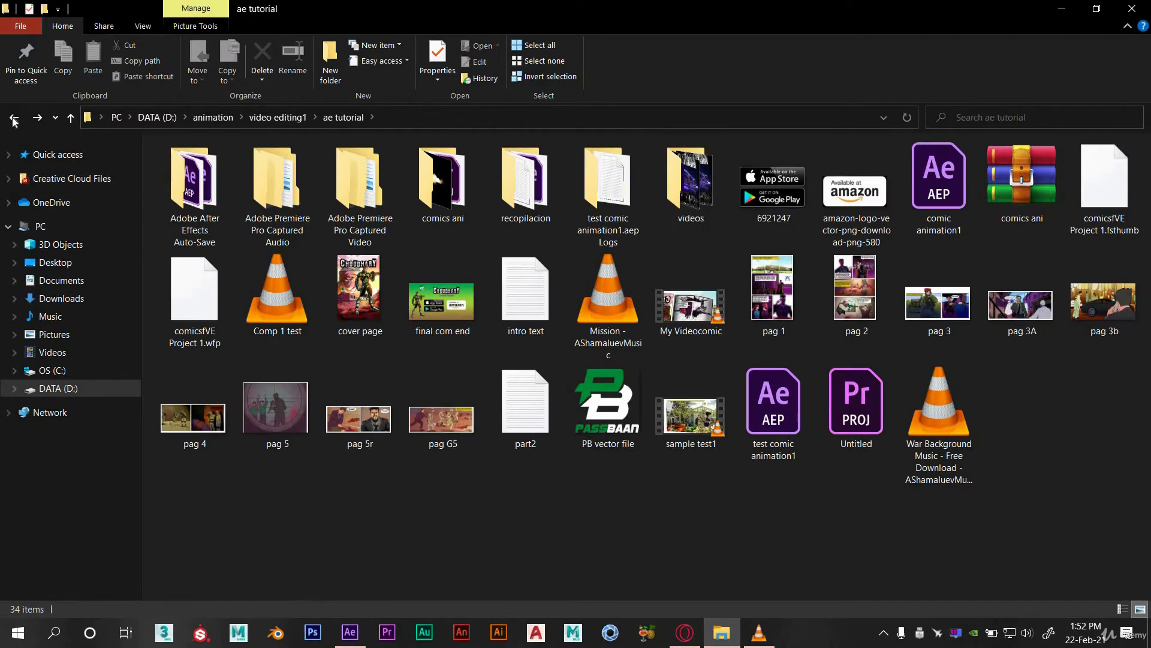
Navigate to ae tutorial > comics ani and drag the purple sparkle background video into After Effects.
click(15, 117)
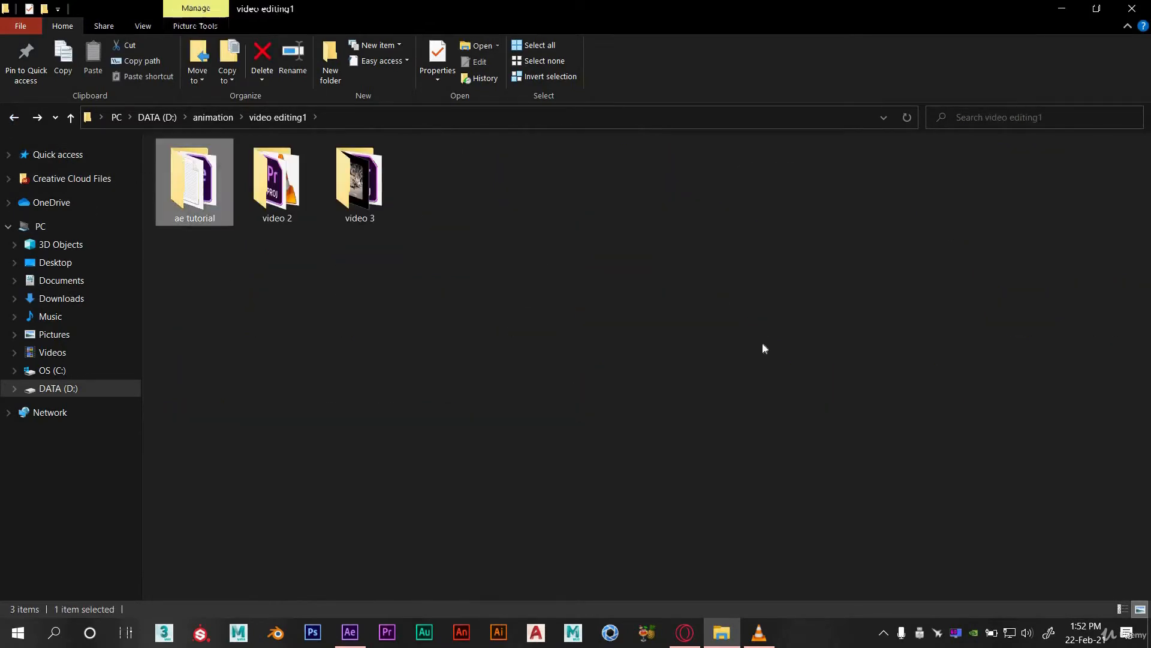
double_click(194, 178)
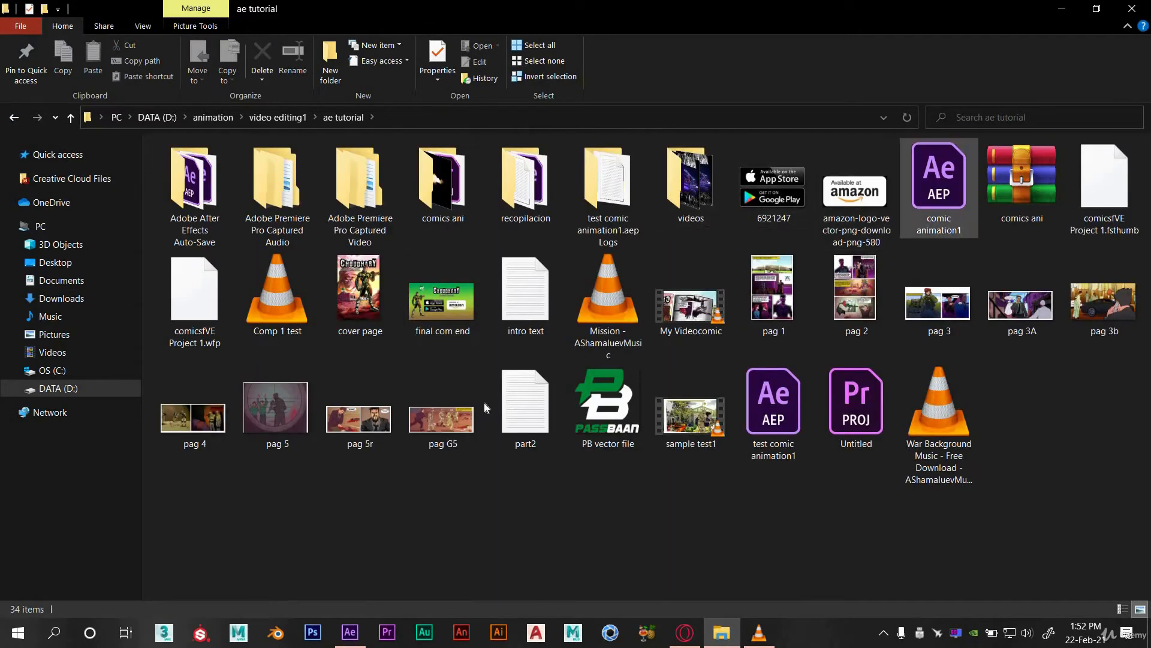
double_click(690, 178)
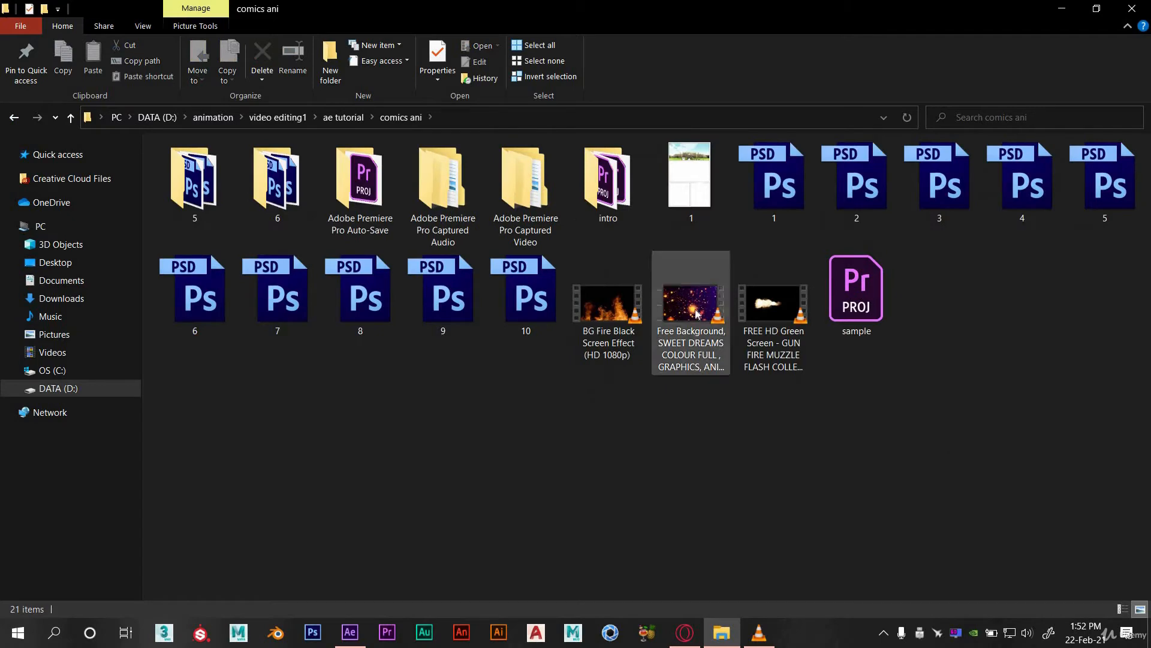
click(691, 304)
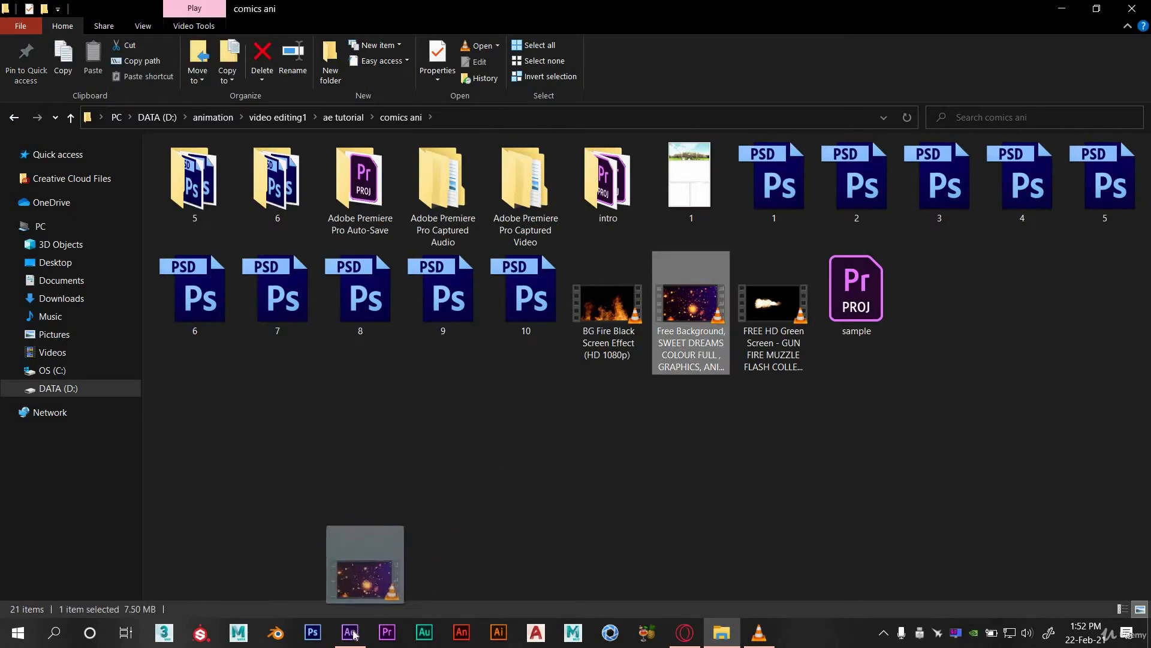
click(349, 632)
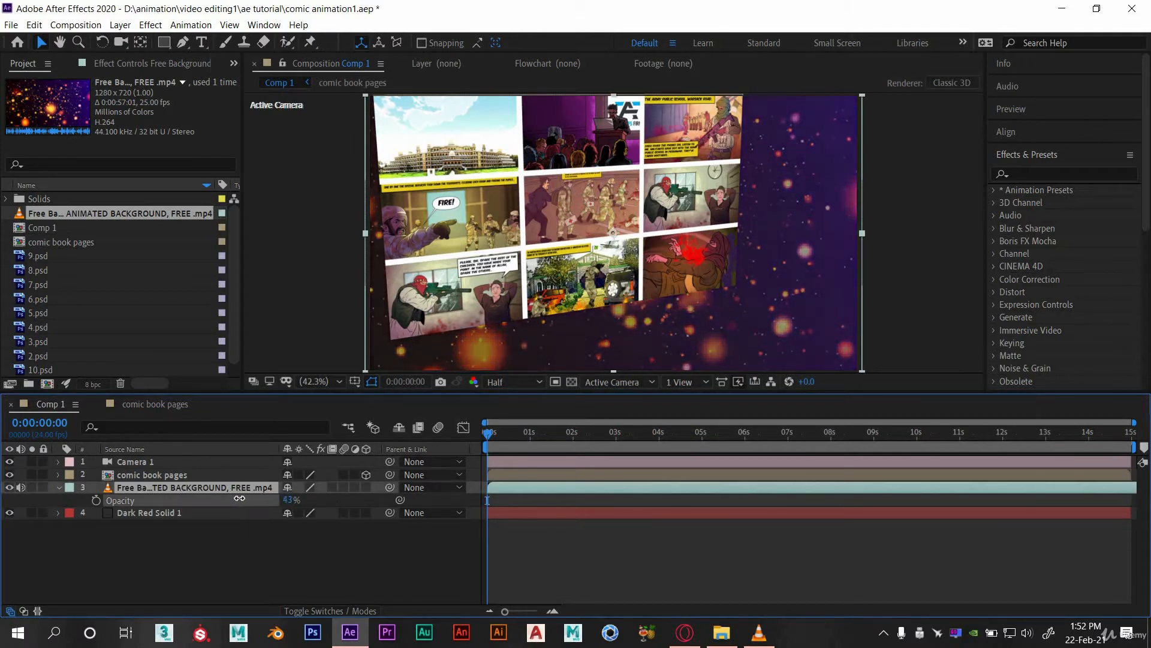
Lower the sparkle background layer to 20% opacity and scrub to the hostage panel shot.
drag(290, 500, 291, 500)
text(20)
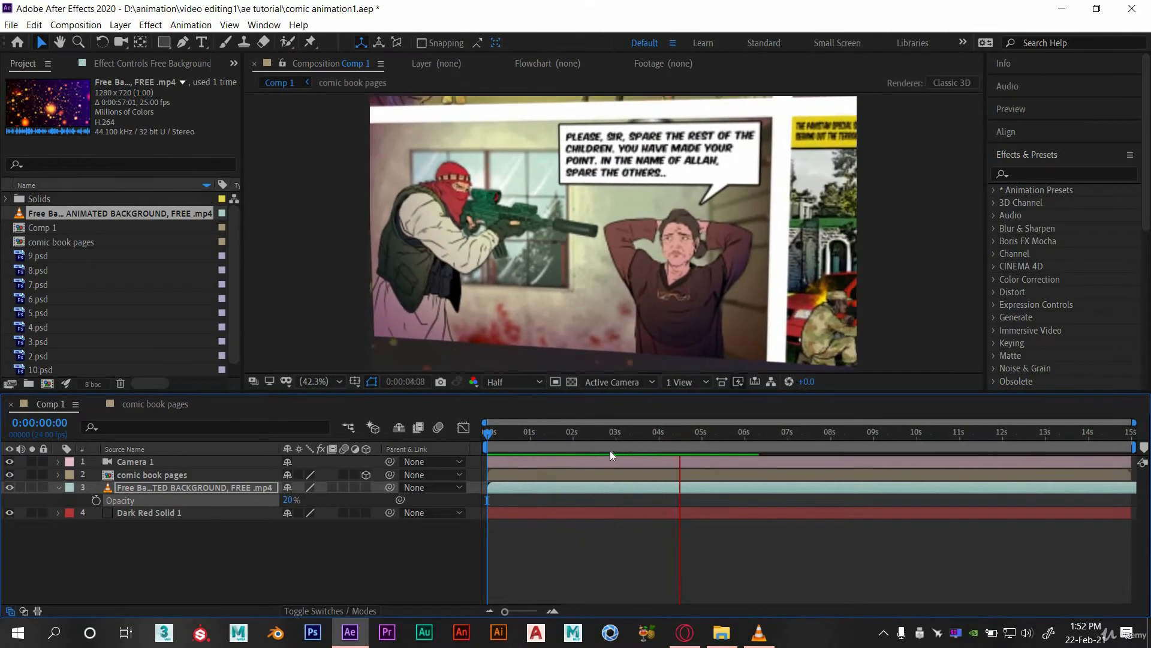
click(680, 436)
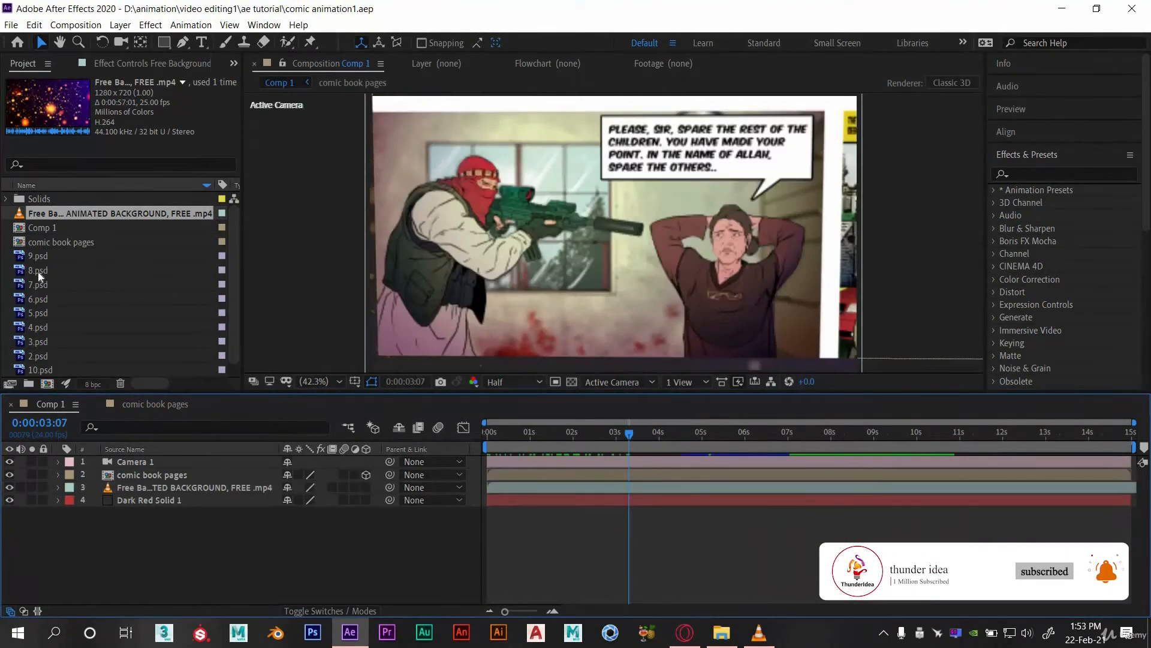
Locate 5.psd in the Project footage list, then return to the comics ani folder.
click(37, 270)
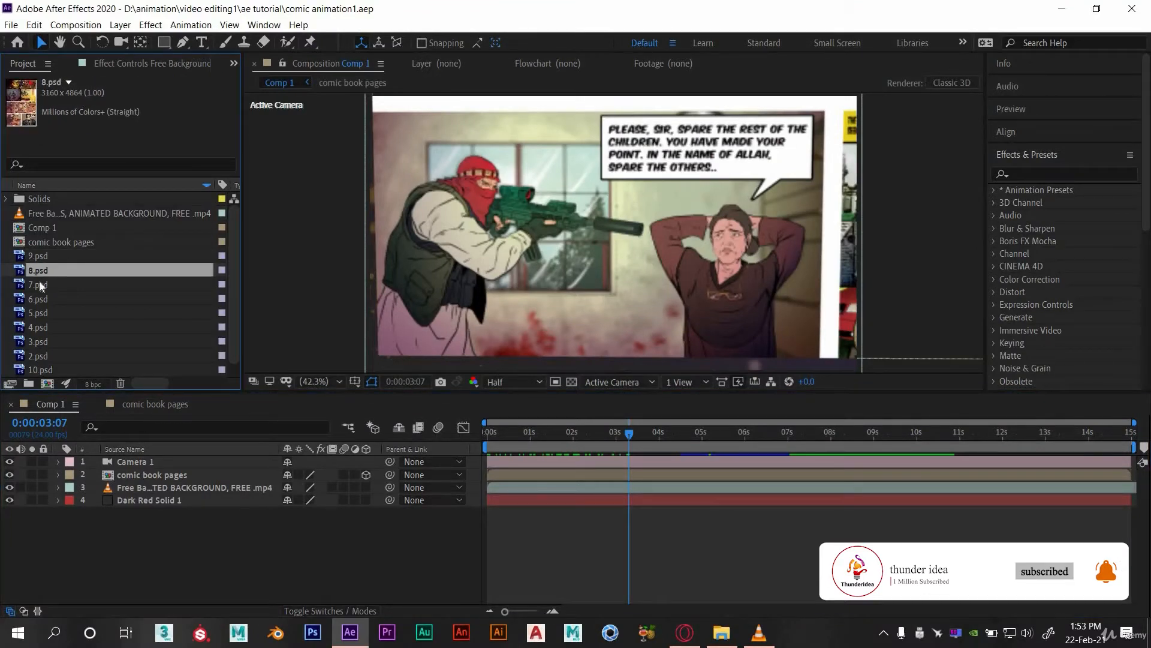
click(37, 312)
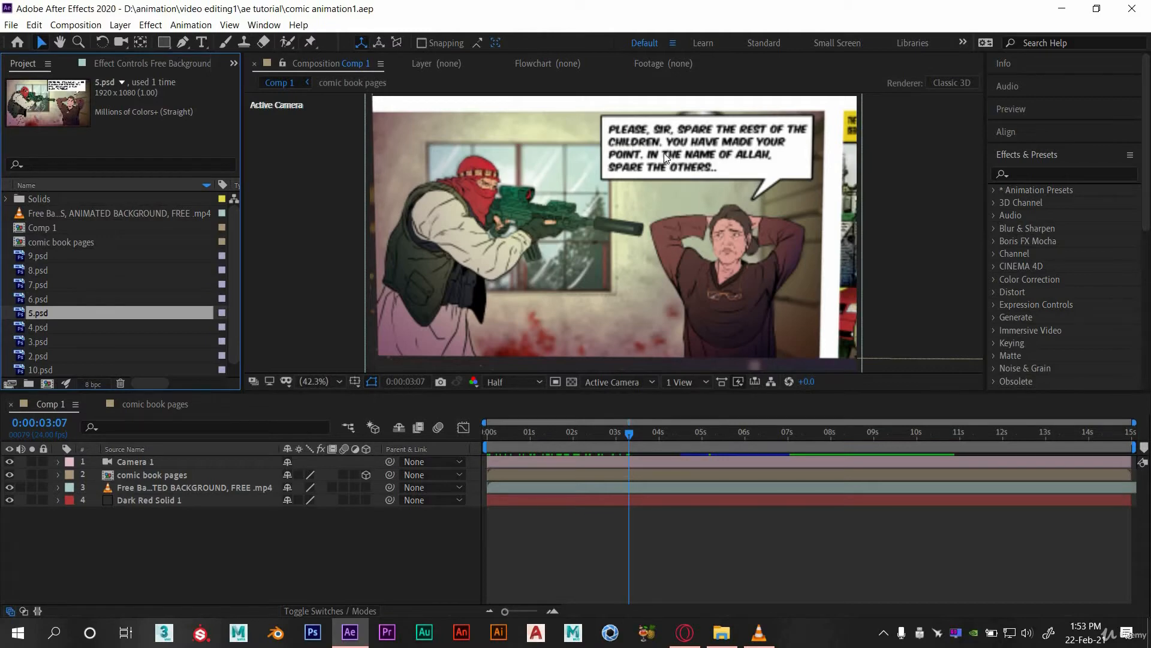
click(721, 632)
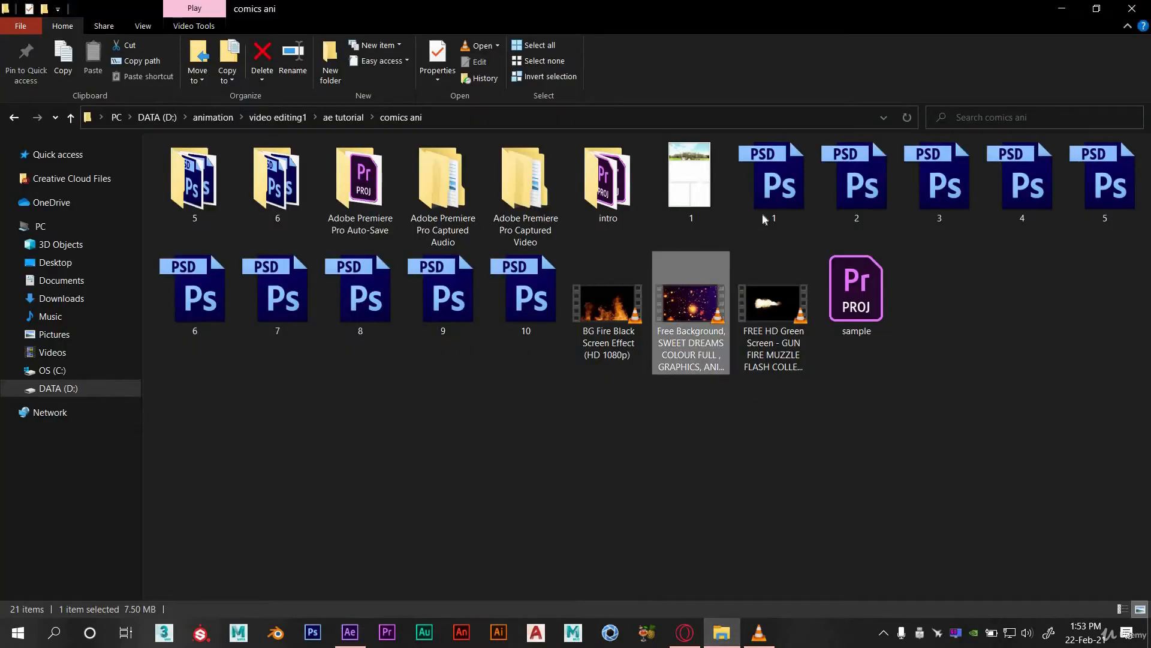
View folder 5's four parts 5_1 to 5_4.psd and go back to comics ani.
click(939, 180)
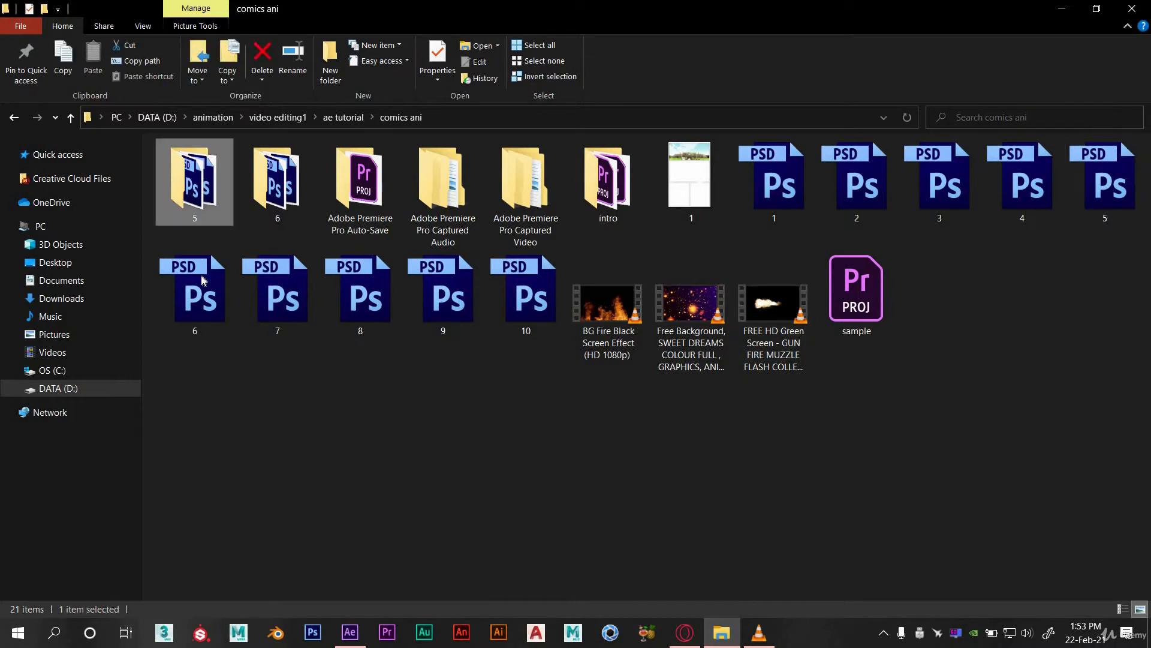
double_click(194, 183)
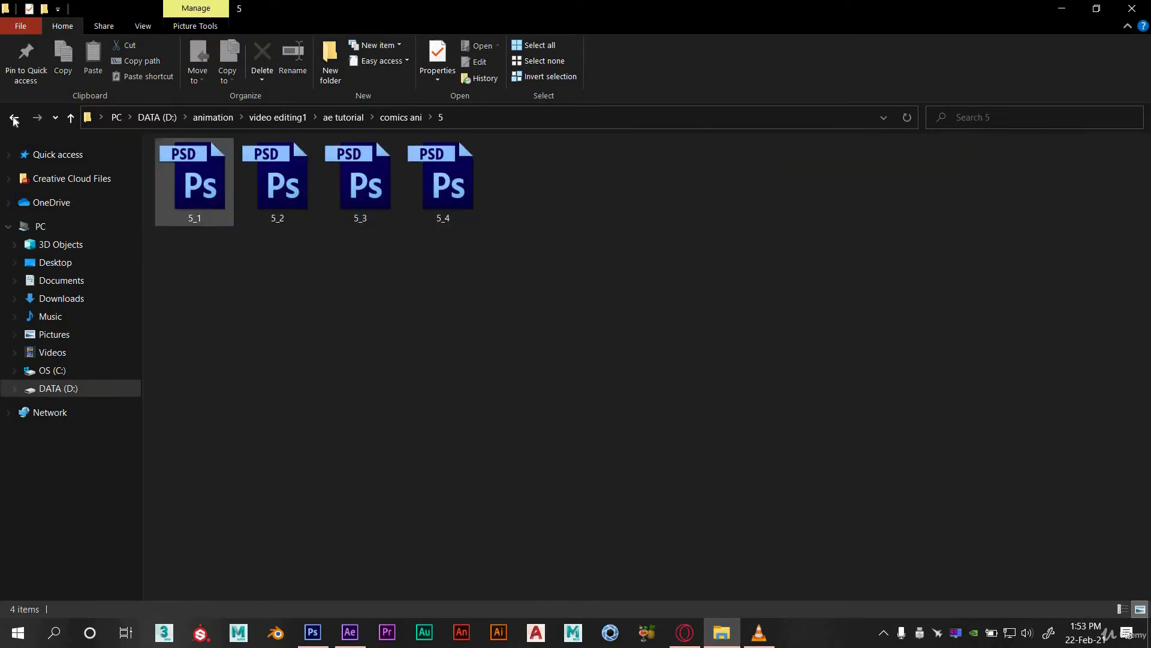
click(14, 118)
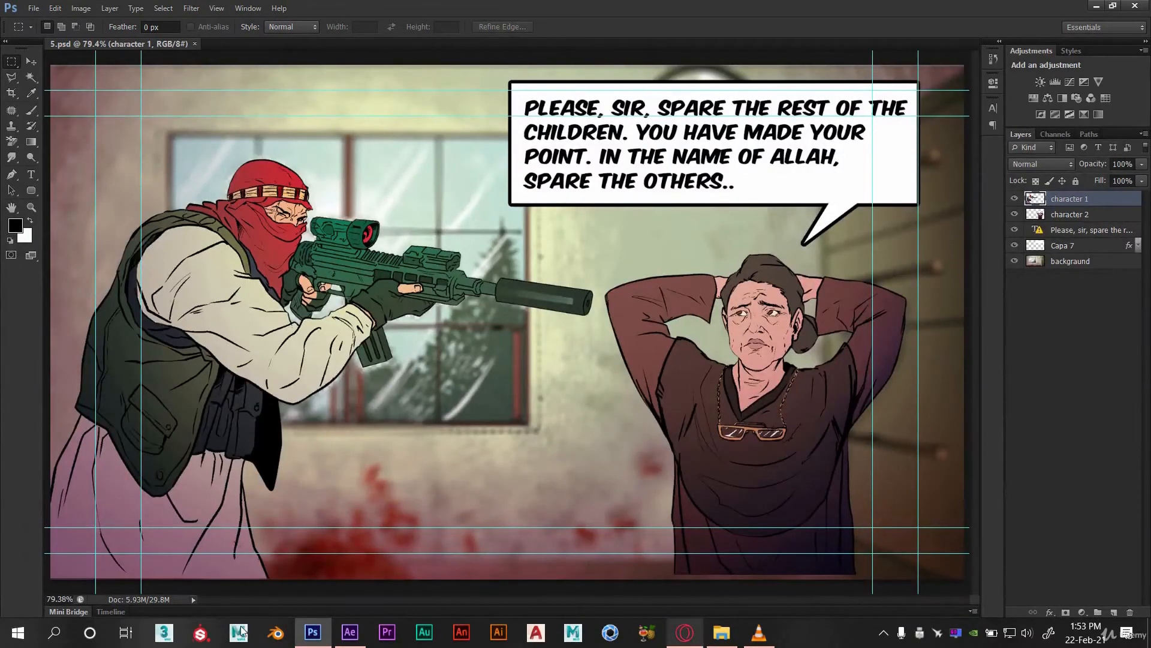
Solo the background, character 2 hostage and character 1 gunman layers in turn, then close 5.psd.
click(1014, 199)
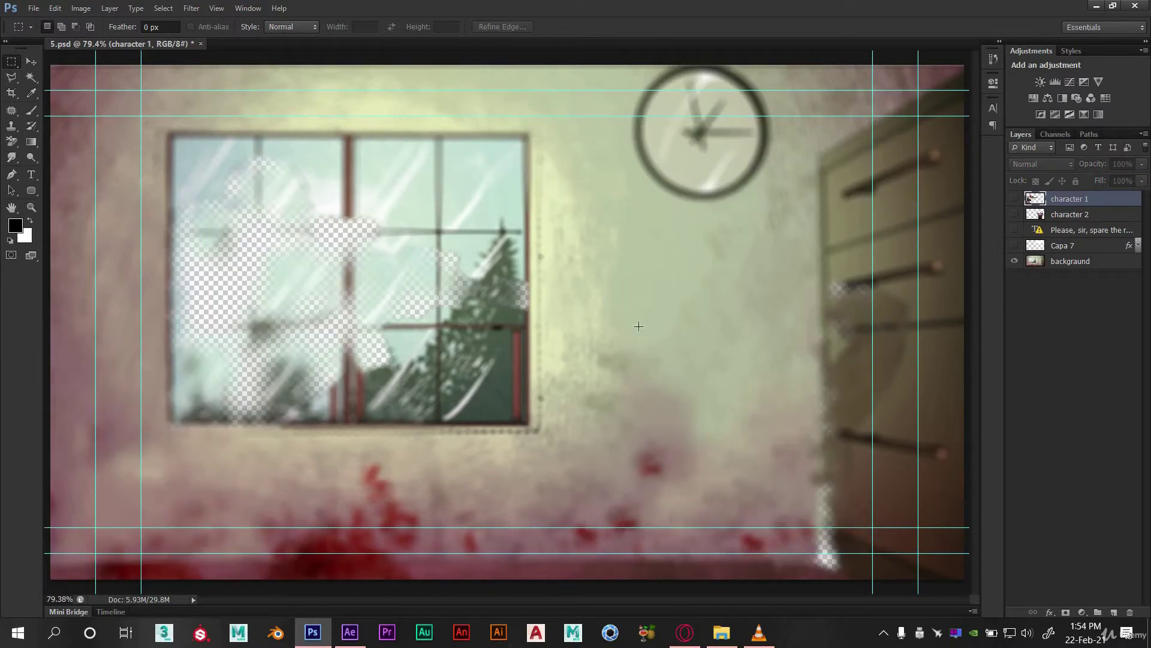
click(1015, 261)
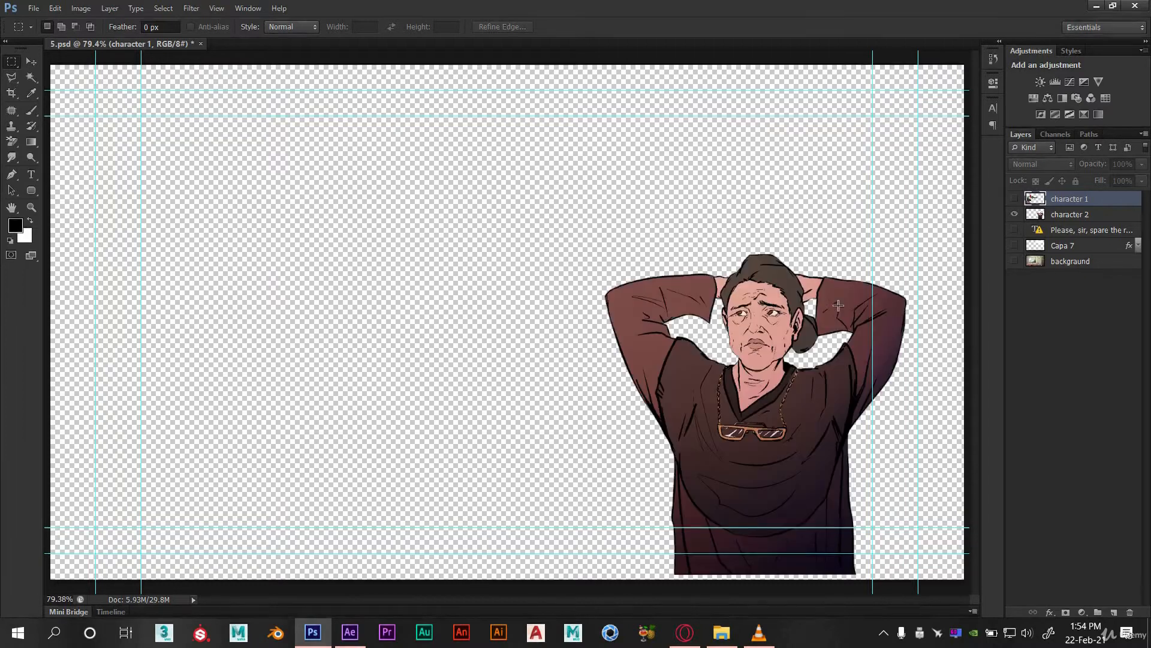
click(1015, 199)
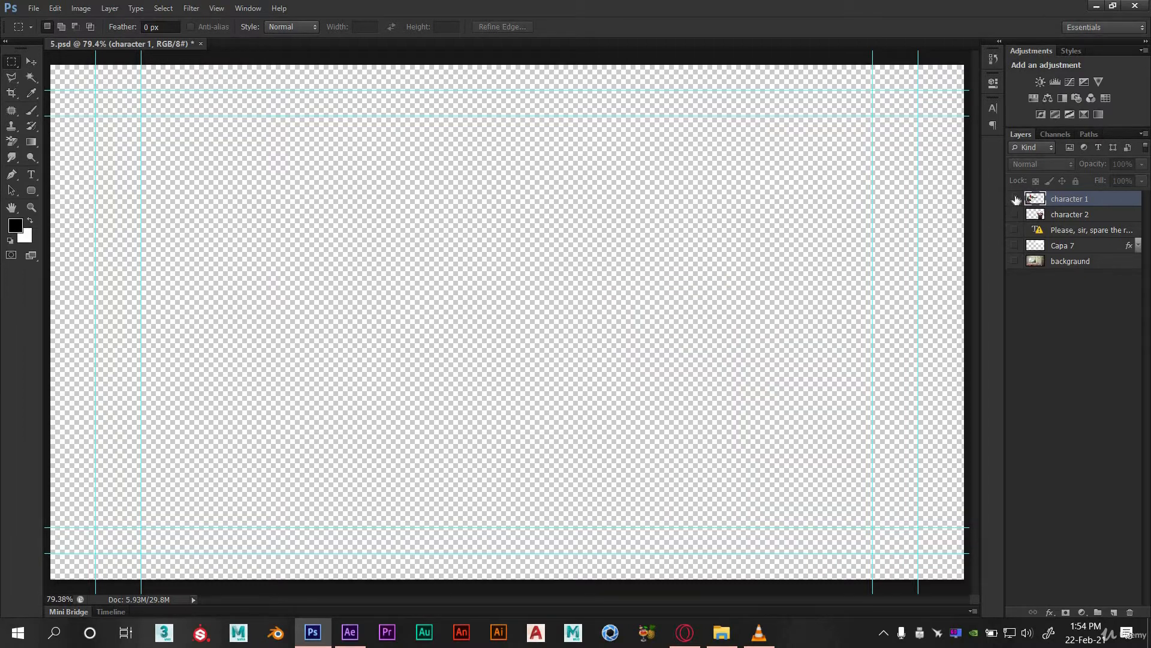
click(1013, 199)
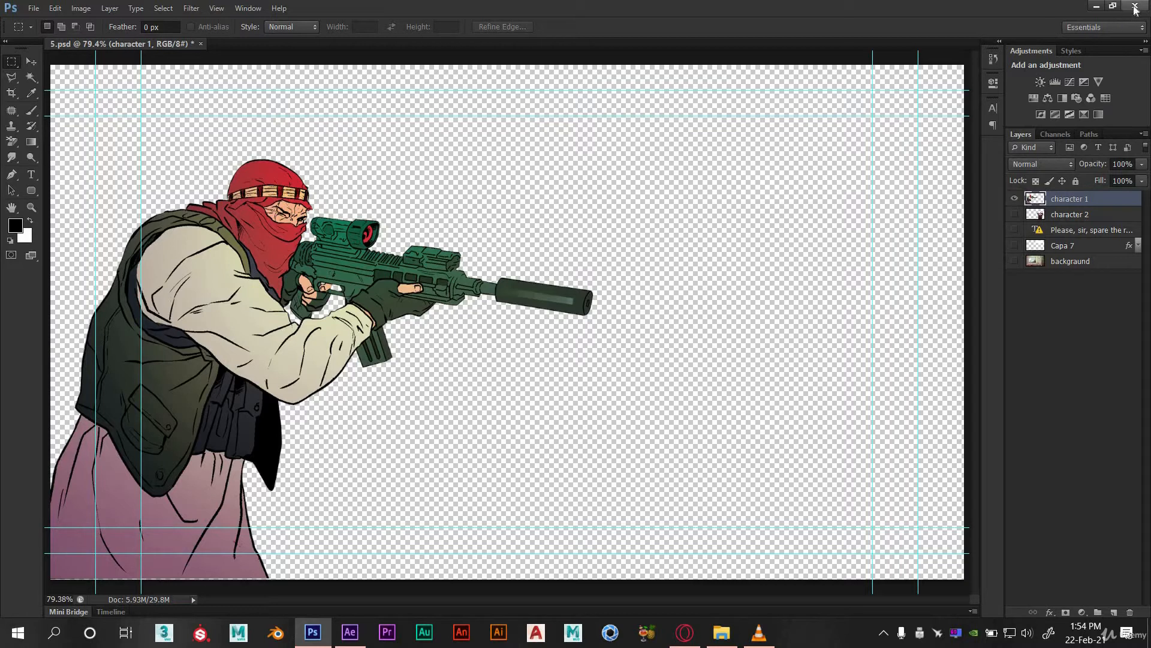
click(721, 632)
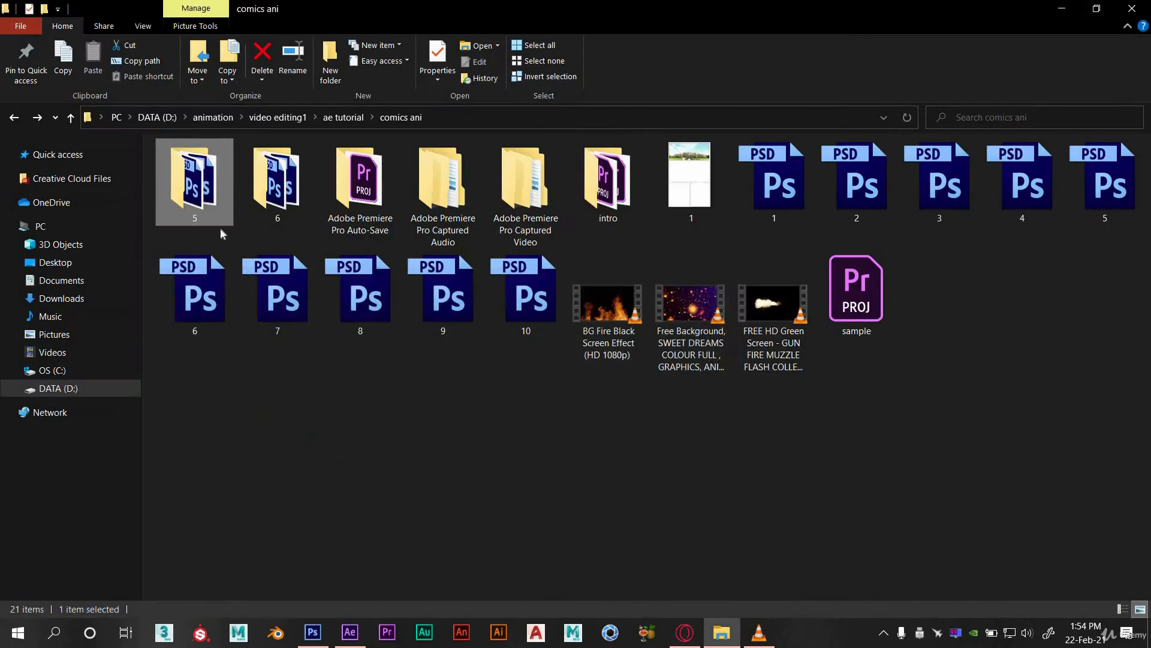
Drag 5_1 to 5_4.psd from folder 5 into the After Effects Project panel.
double_click(195, 180)
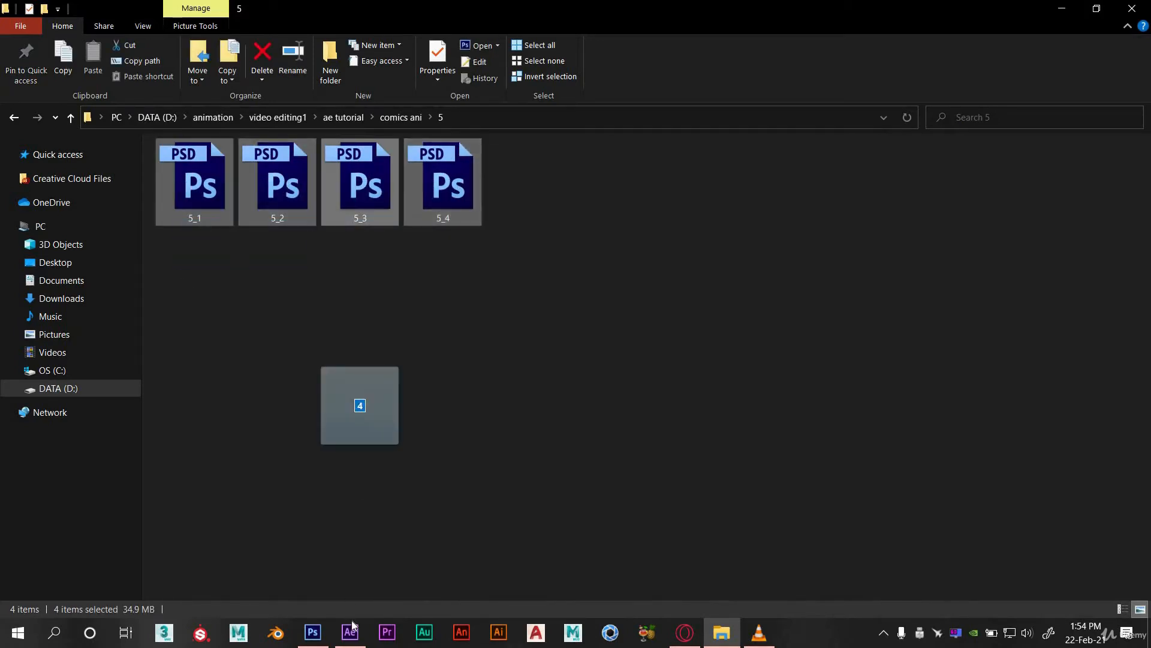
click(350, 632)
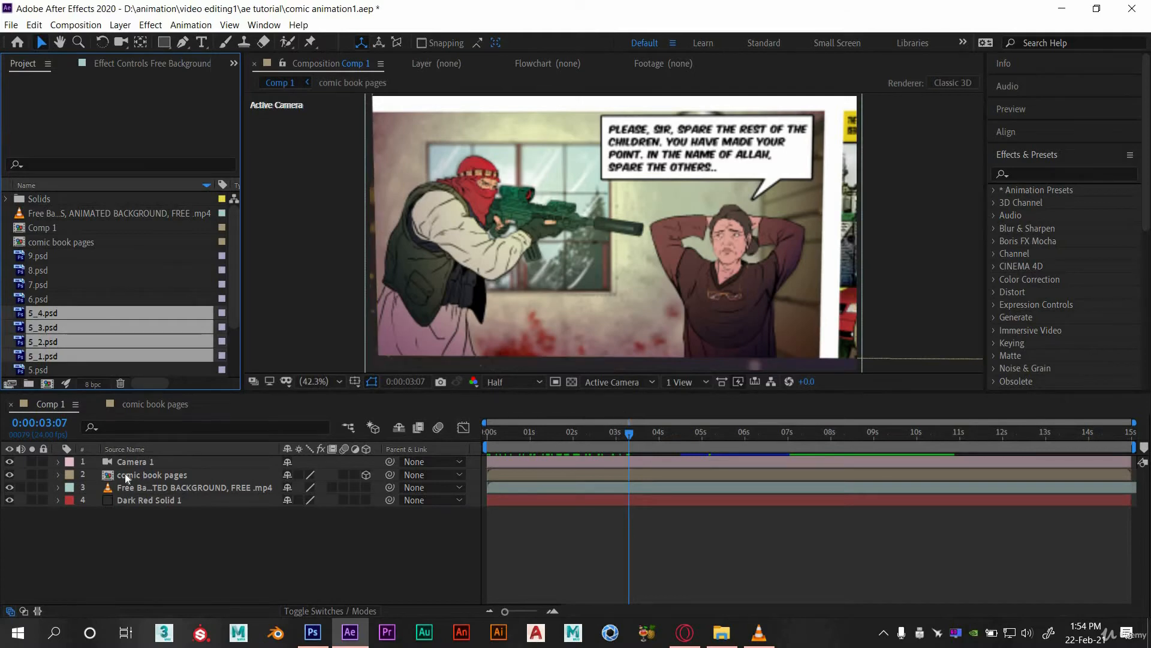
Create a new 1920×1080, 15-second composition and name it scene 5.
double_click(151, 474)
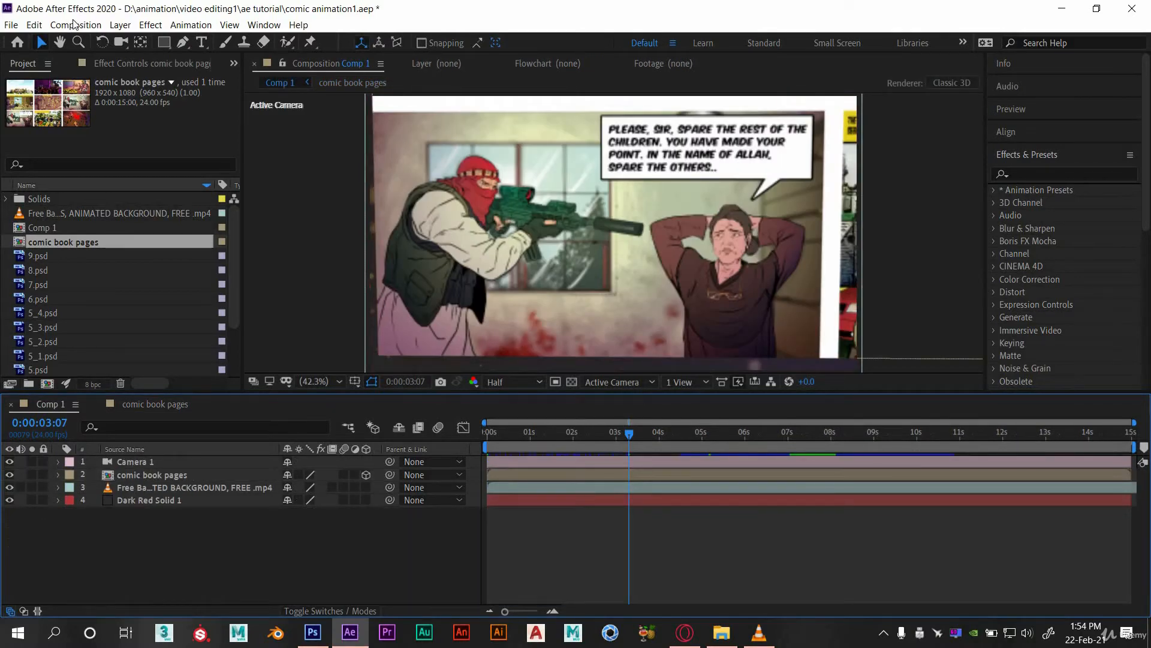
click(75, 25)
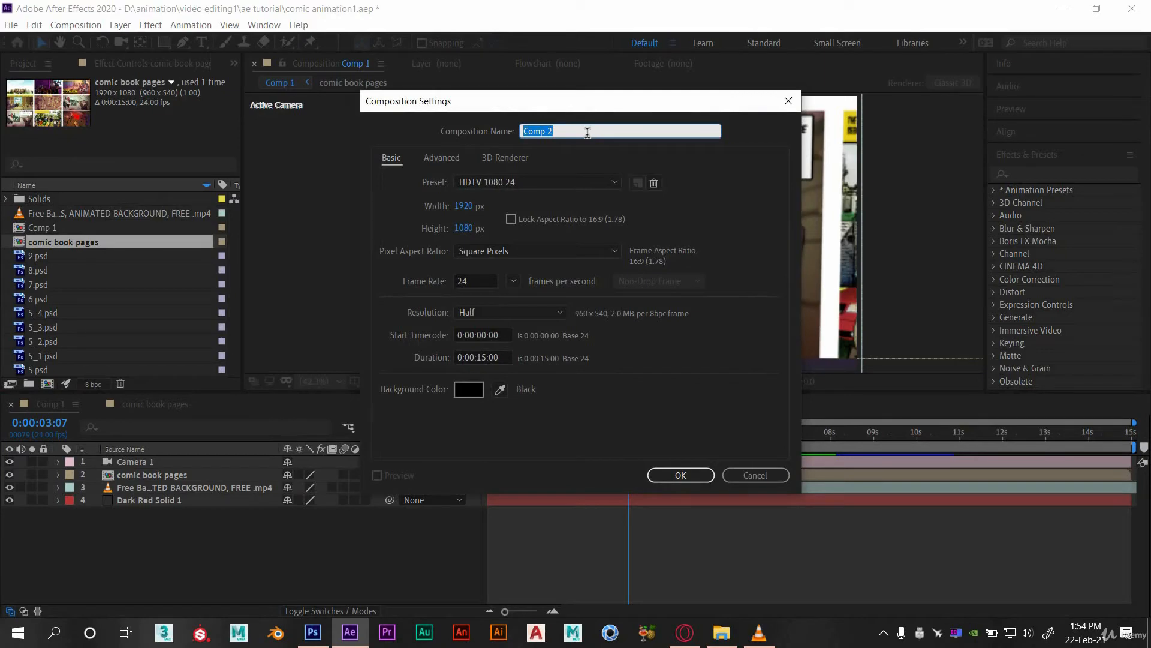
text(scen)
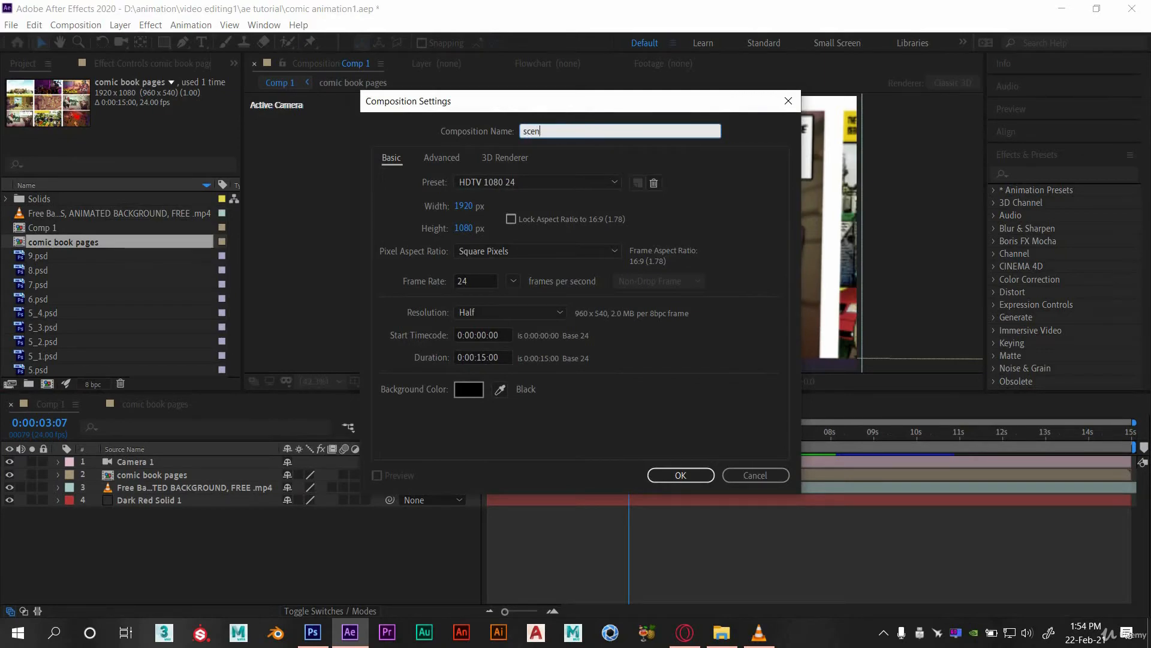
click(680, 475)
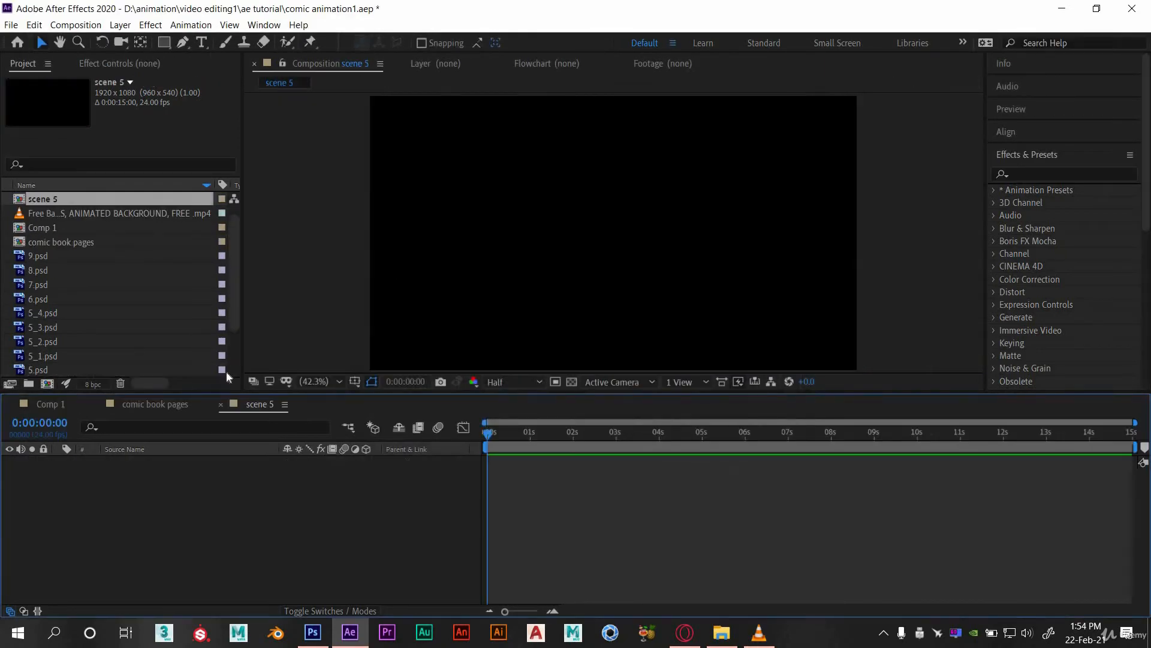
Layer parts 5_1–5_4 into scene 5 and place puppet pins on the gunman layer 5_4.
click(43, 312)
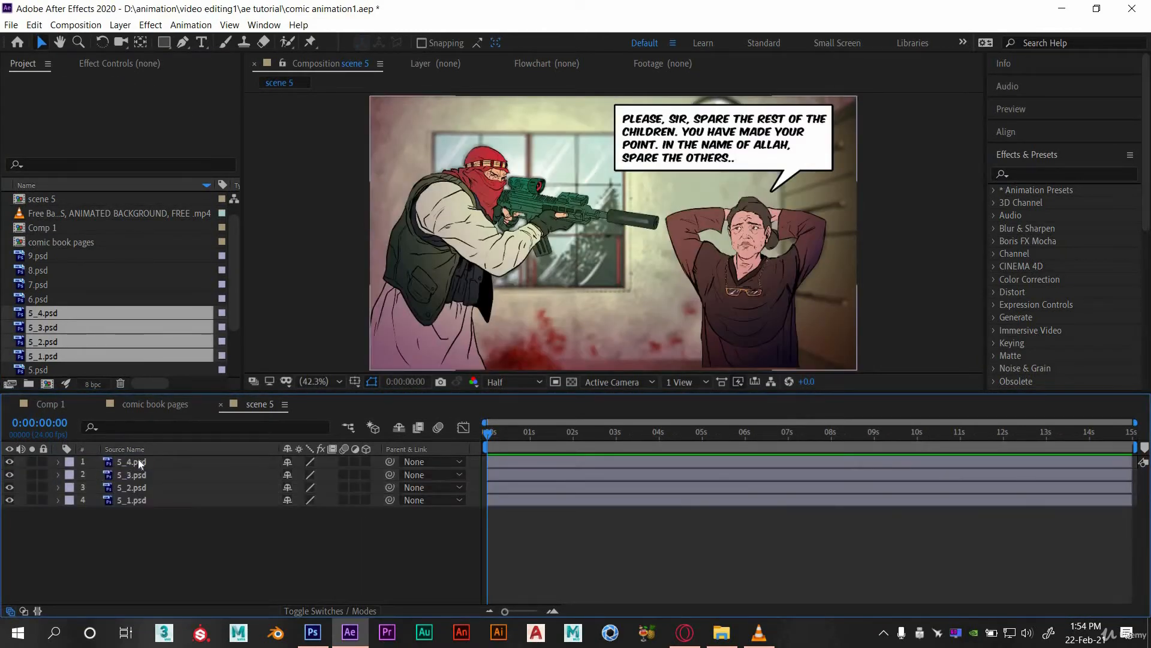
click(132, 462)
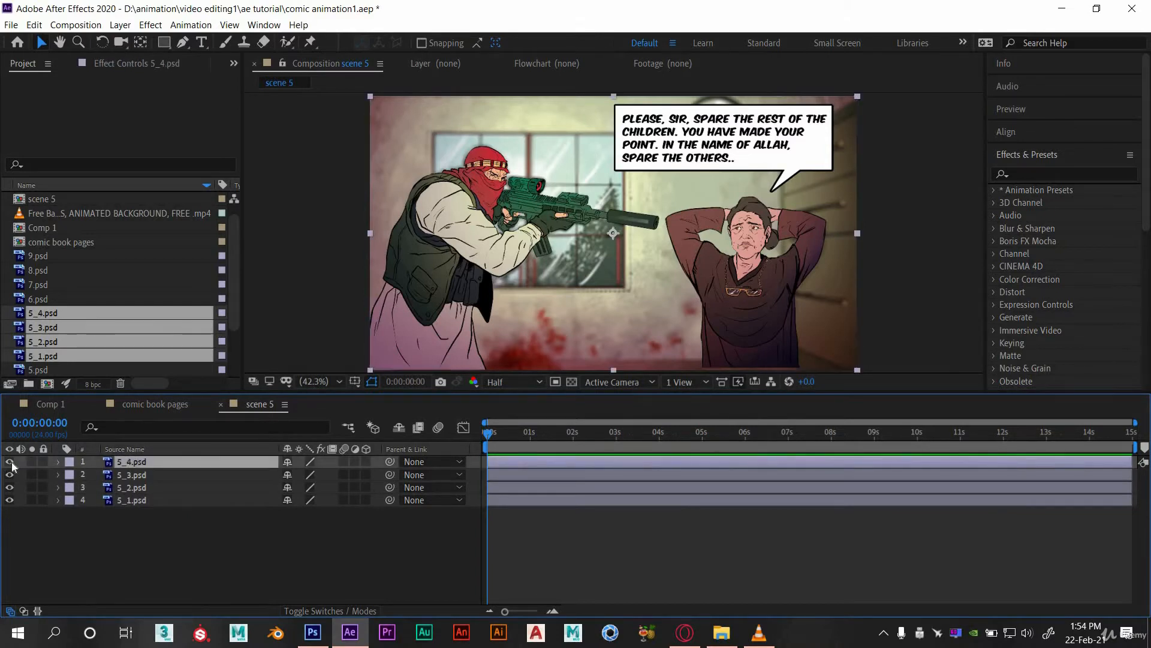
click(9, 487)
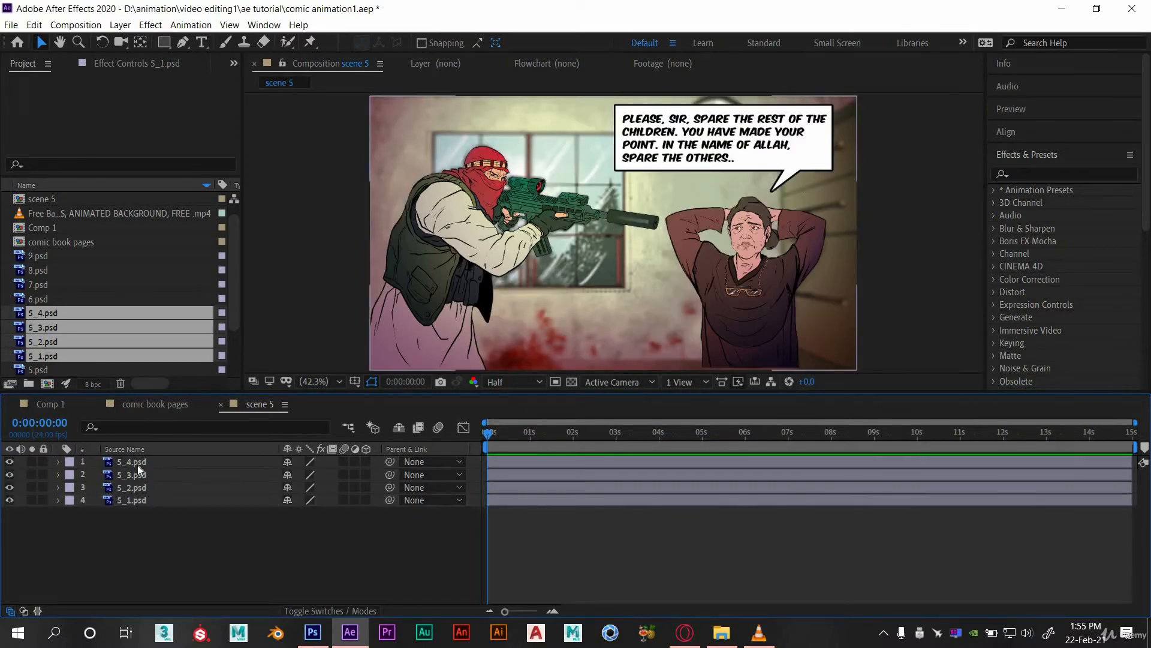
click(131, 462)
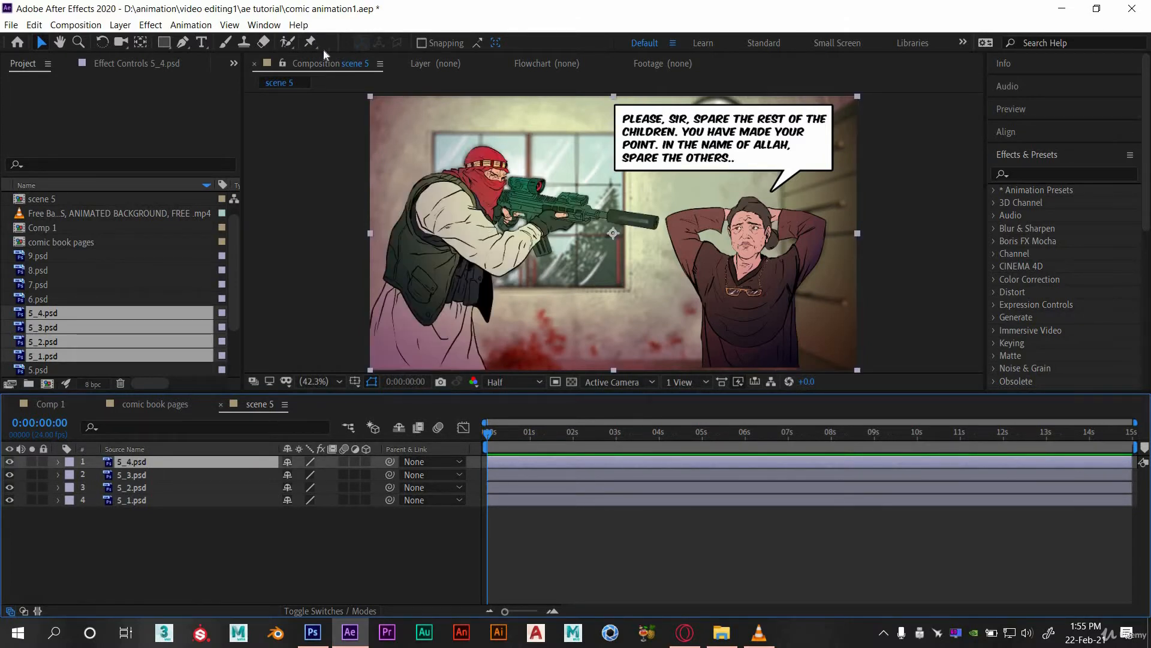
click(310, 42)
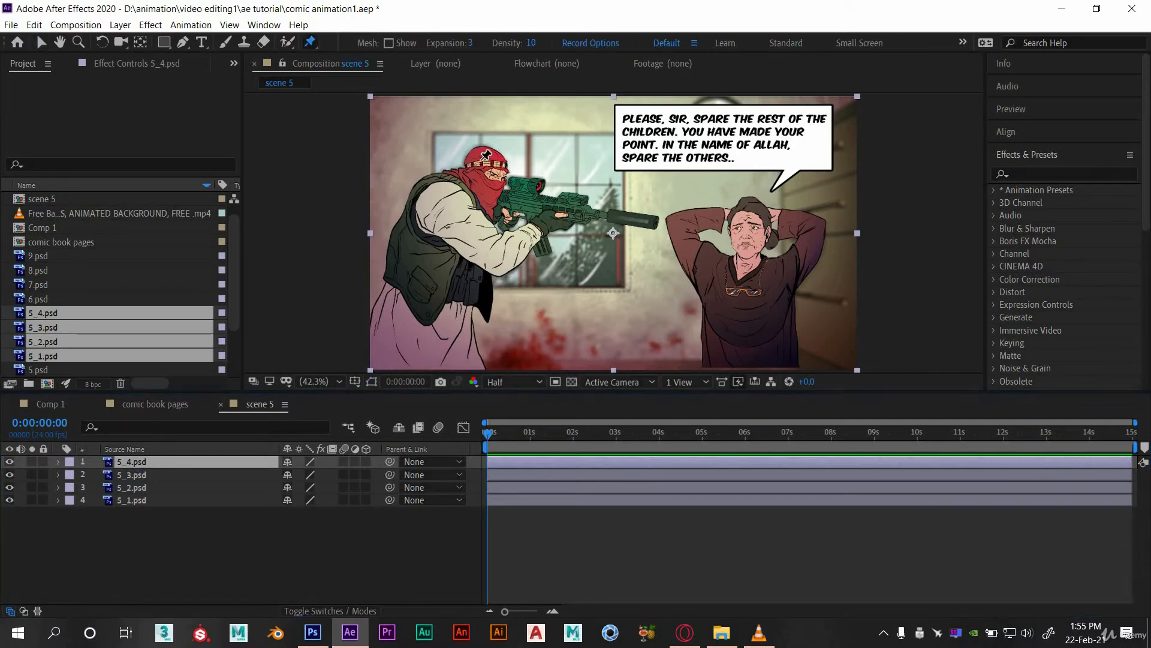
click(57, 460)
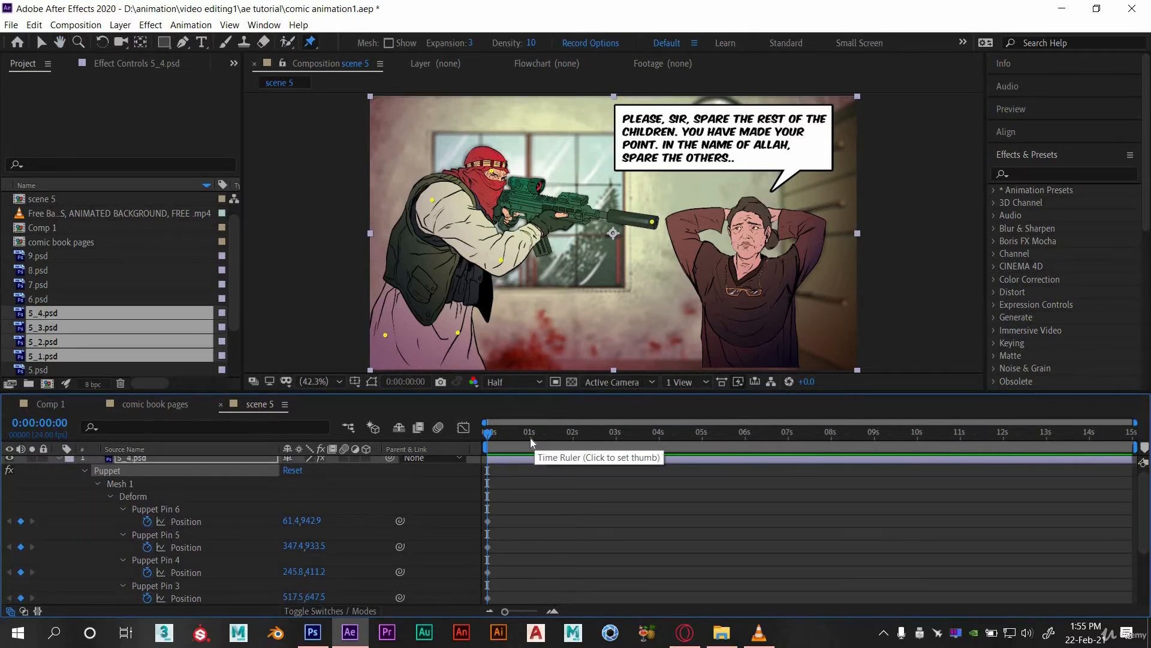
Keyframe the gunman's body and rifle pin positions from one second out to eight seconds.
click(530, 431)
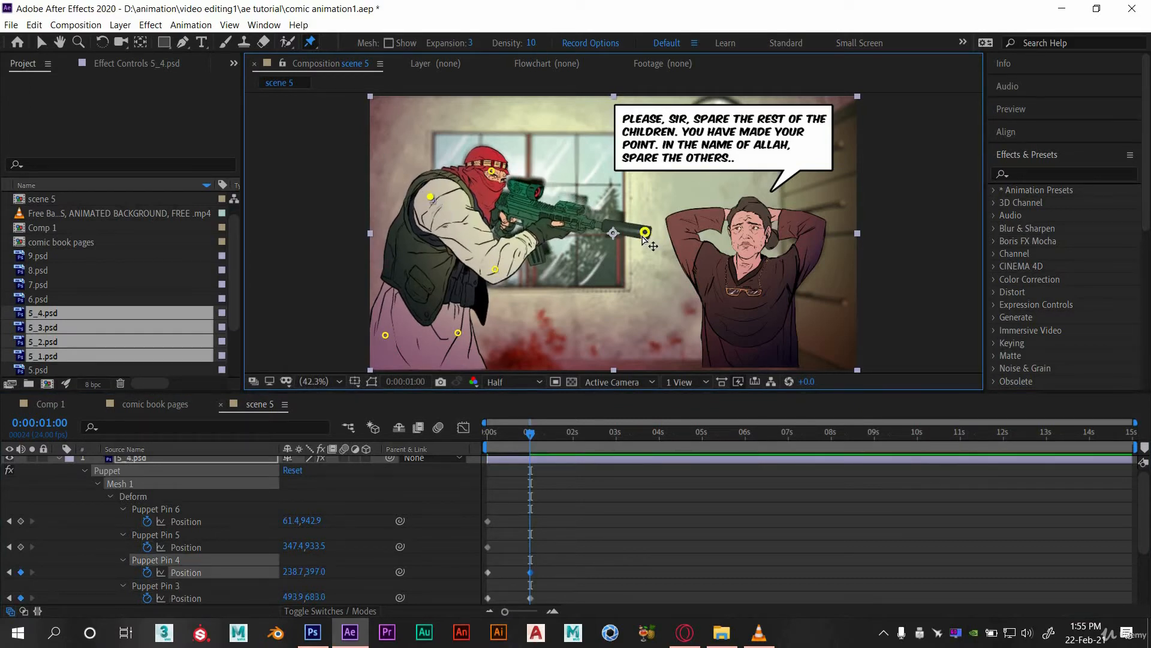
click(573, 431)
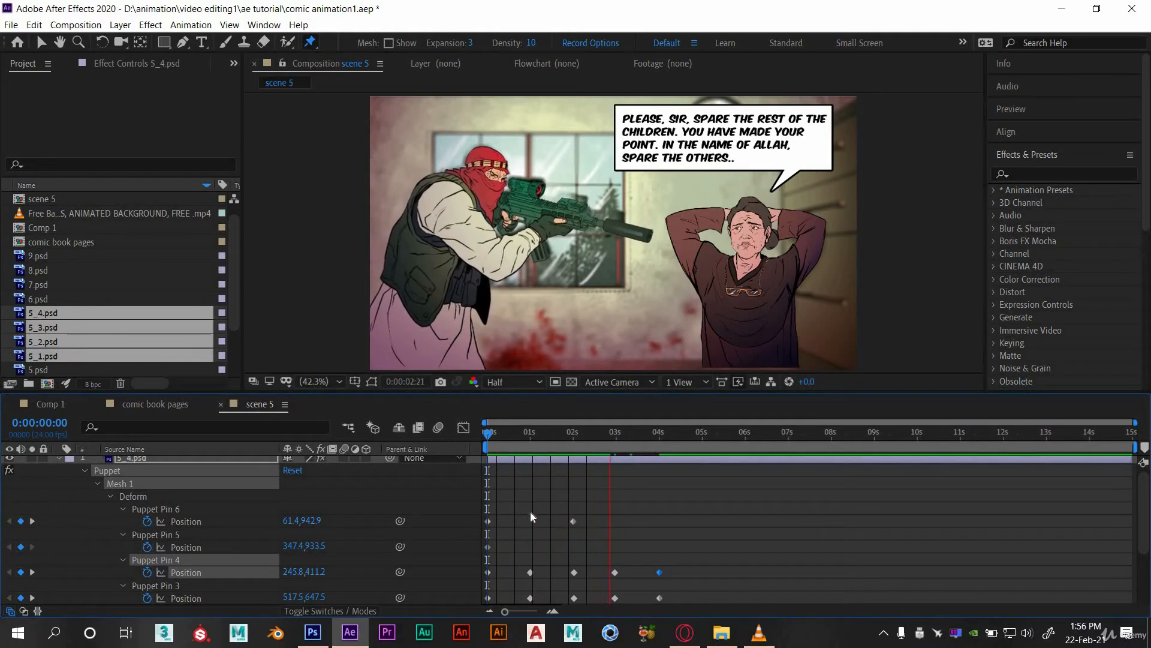
click(686, 435)
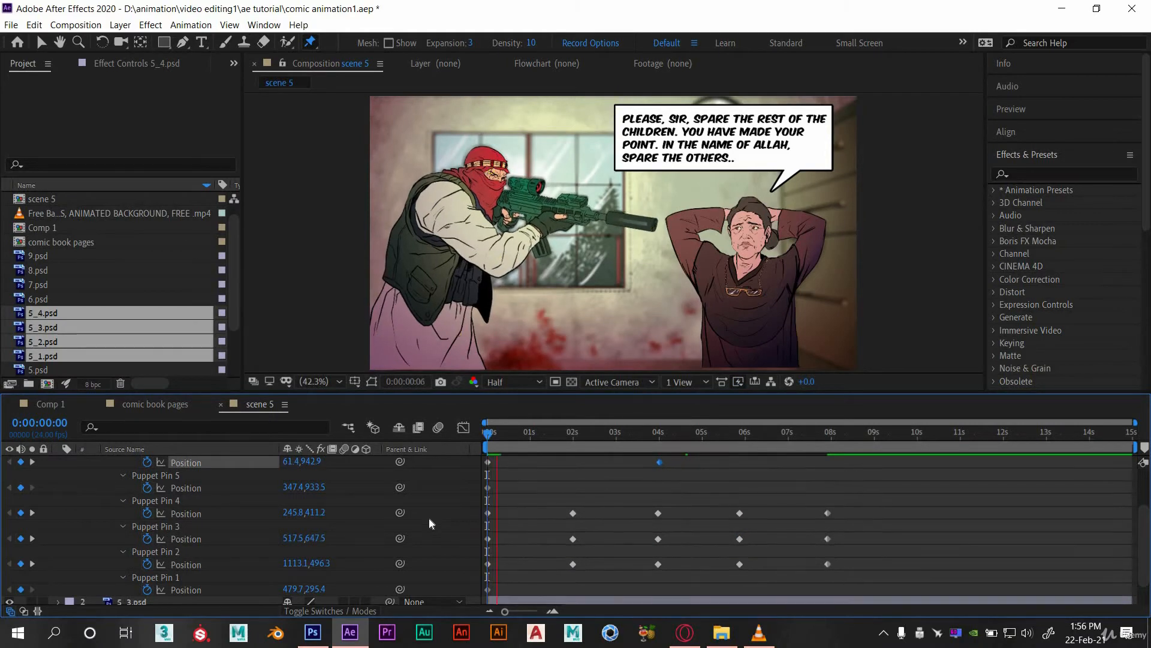
click(570, 432)
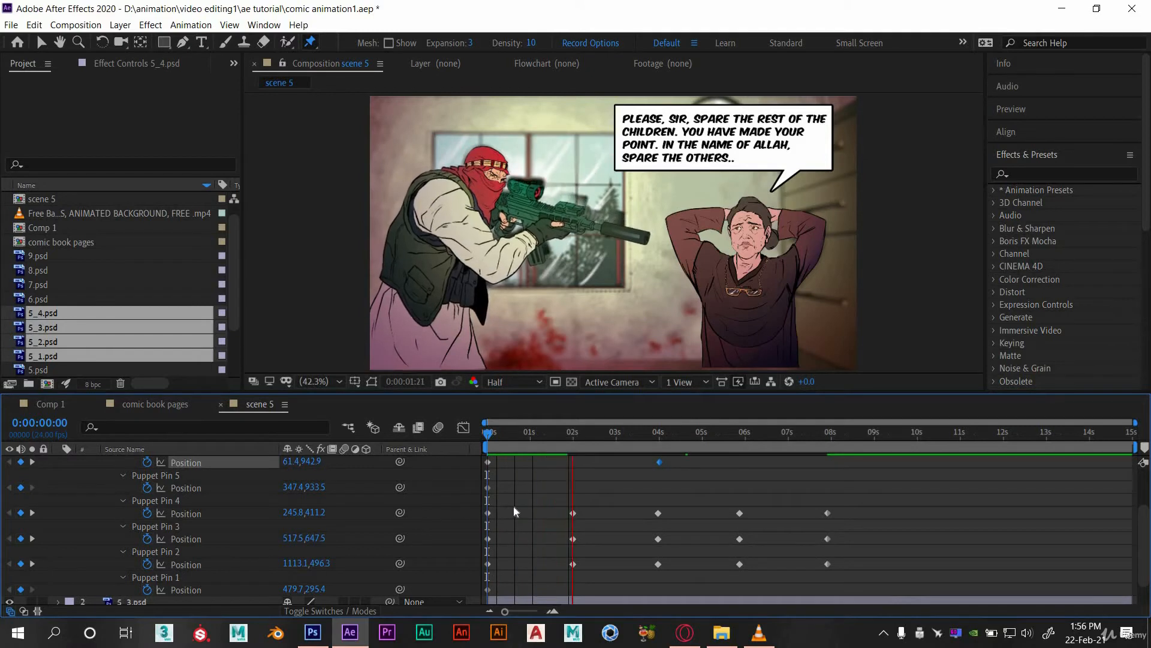
click(637, 431)
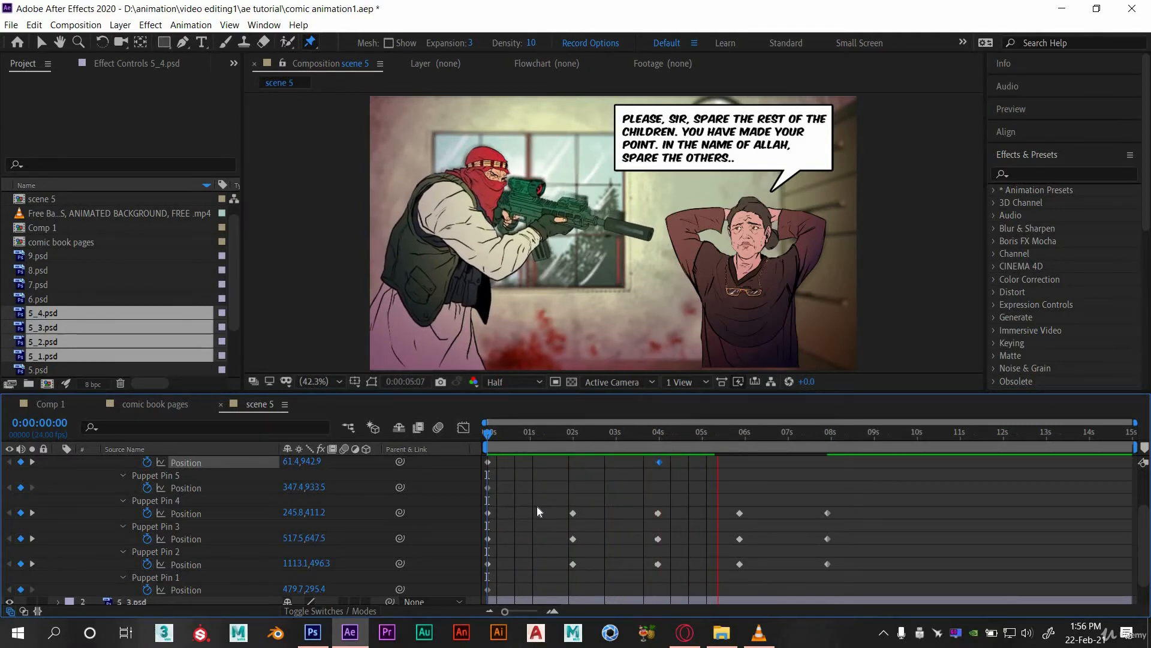
click(518, 431)
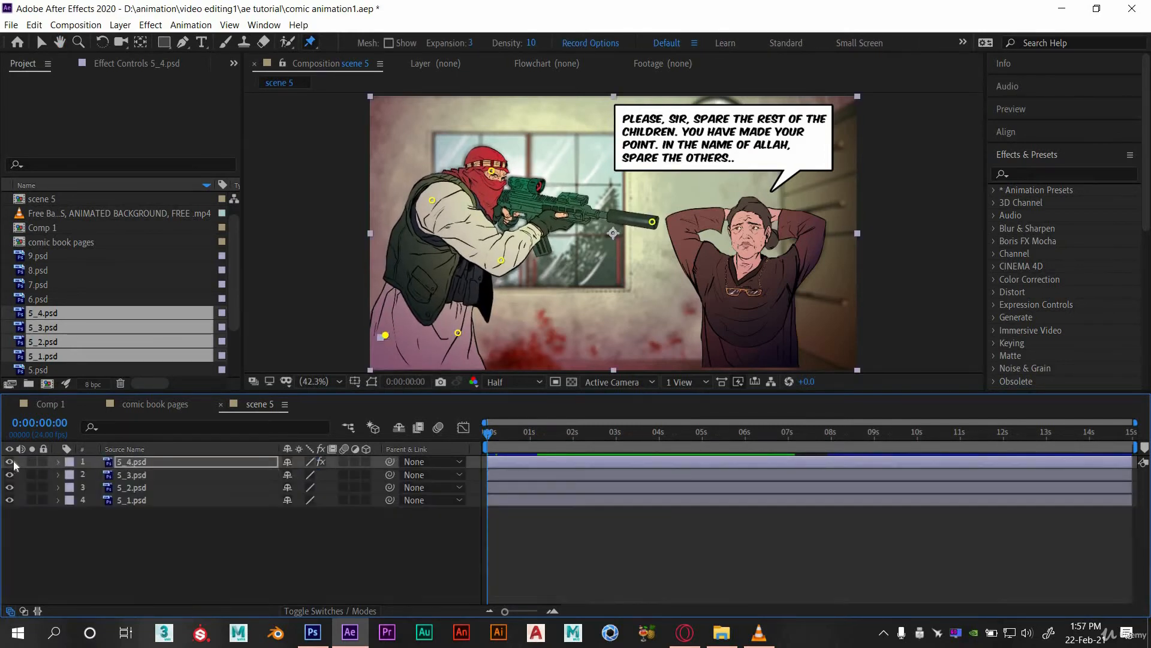
Hide layer 5_4 and puppet-pin the hostage on 5_3, moving her elbow pin to keyframe the arm.
click(9, 461)
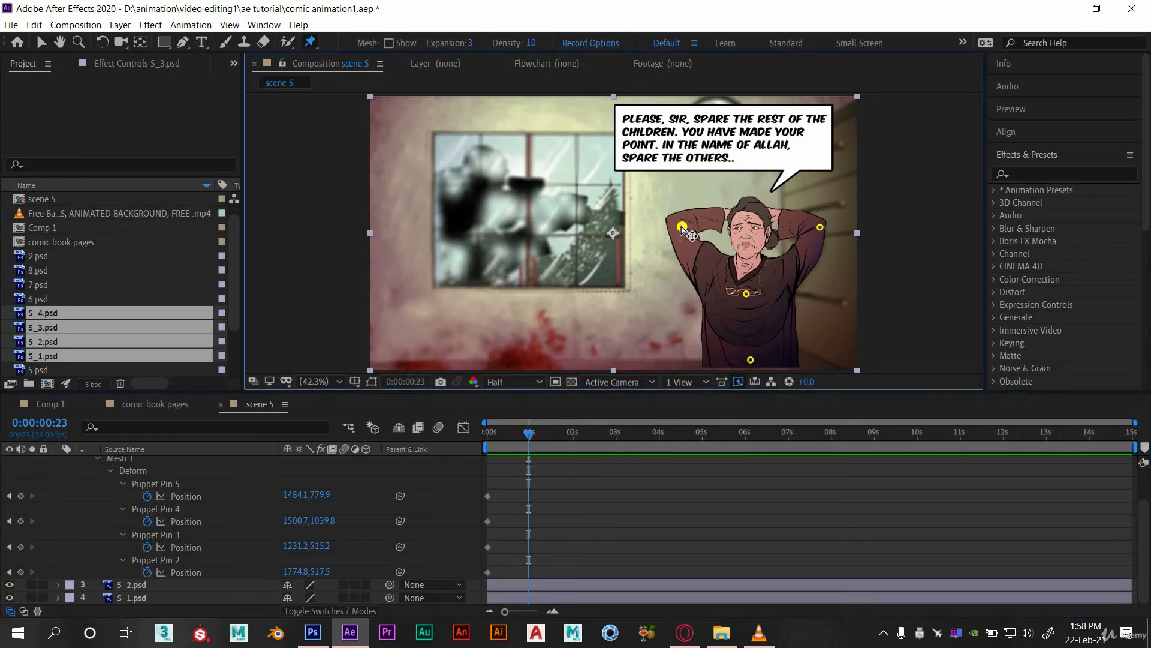
drag(681, 226, 820, 228)
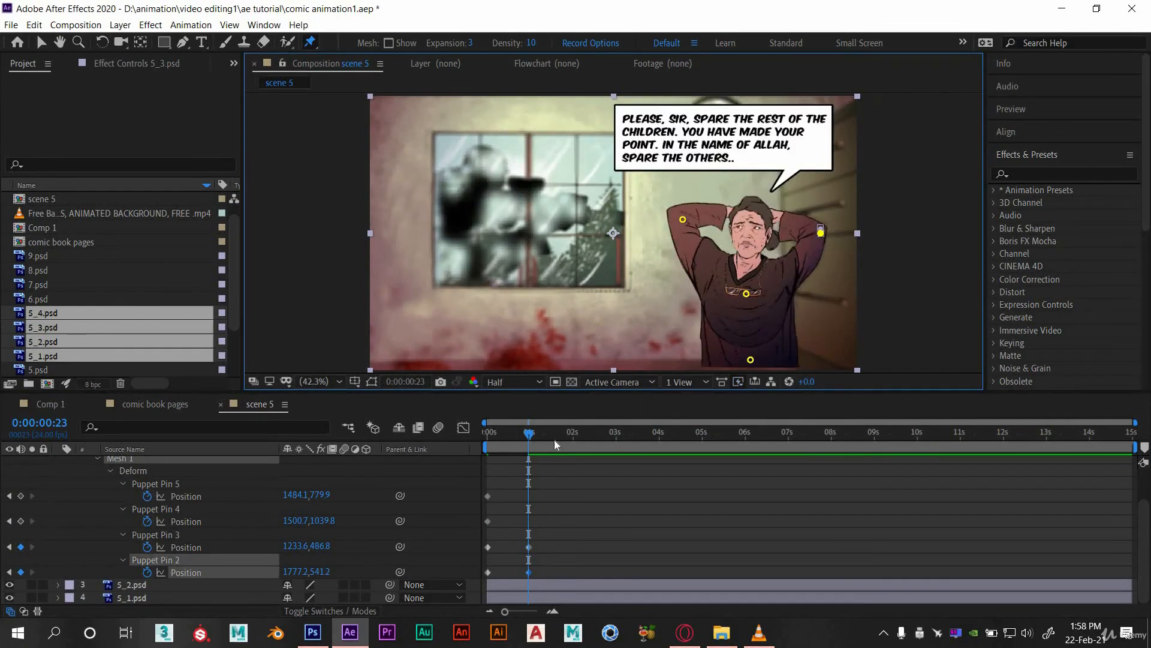
click(571, 432)
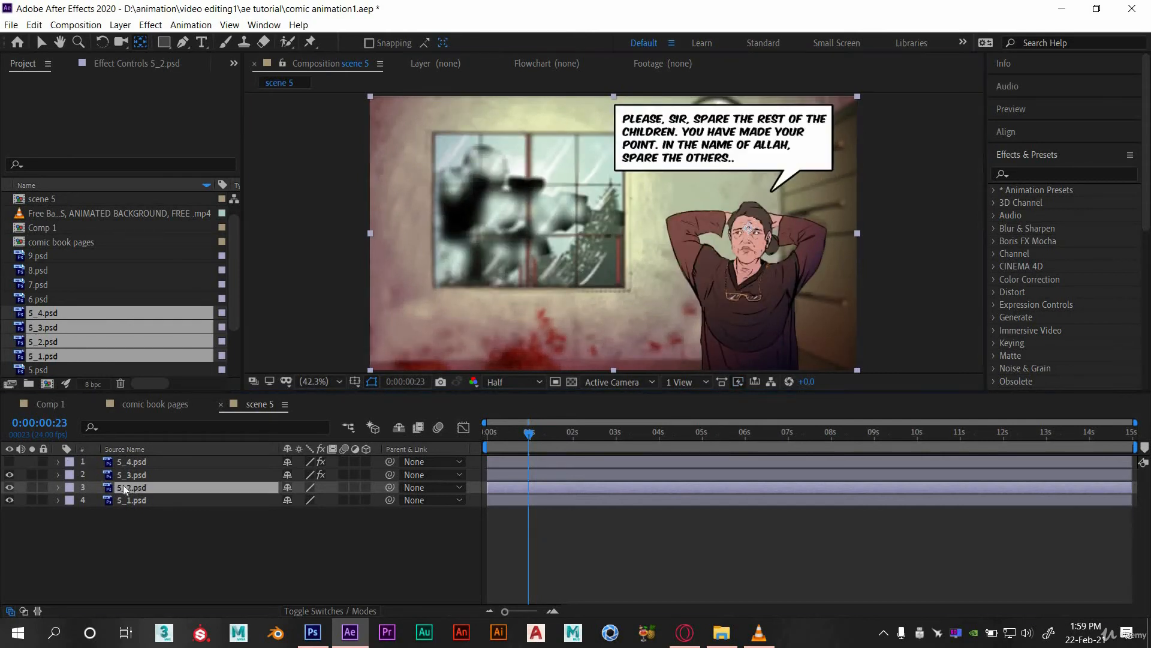
Keyframe 5_2's Scale from 0% to 100% around two seconds so the speech bubble pops in, and preview it.
click(58, 487)
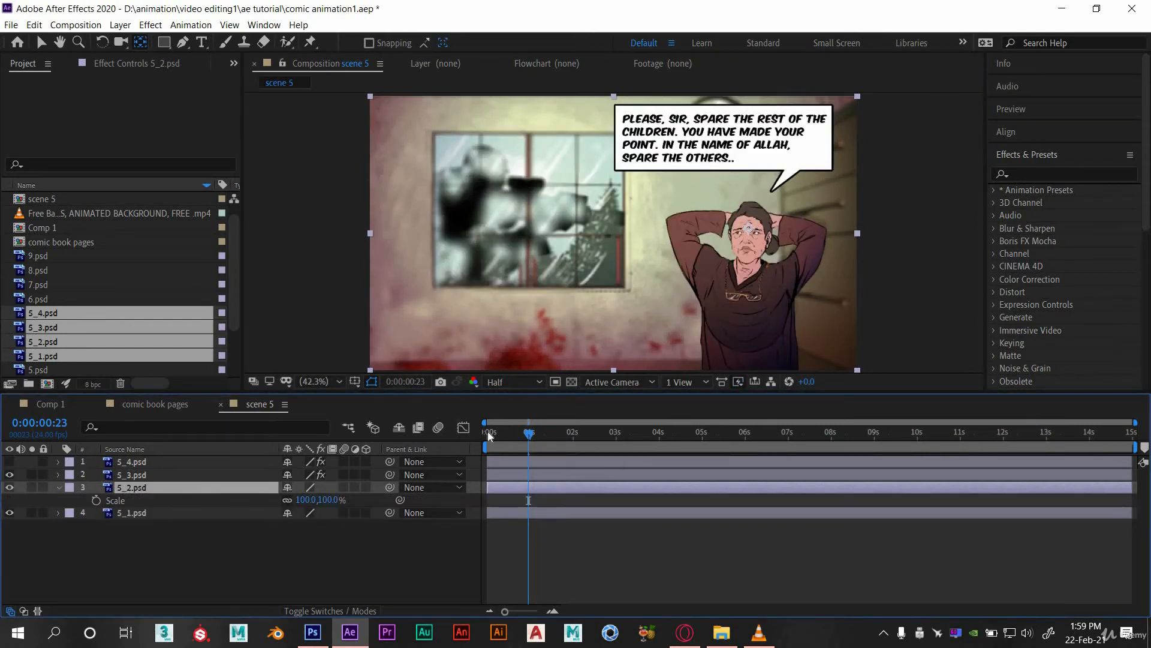
click(96, 500)
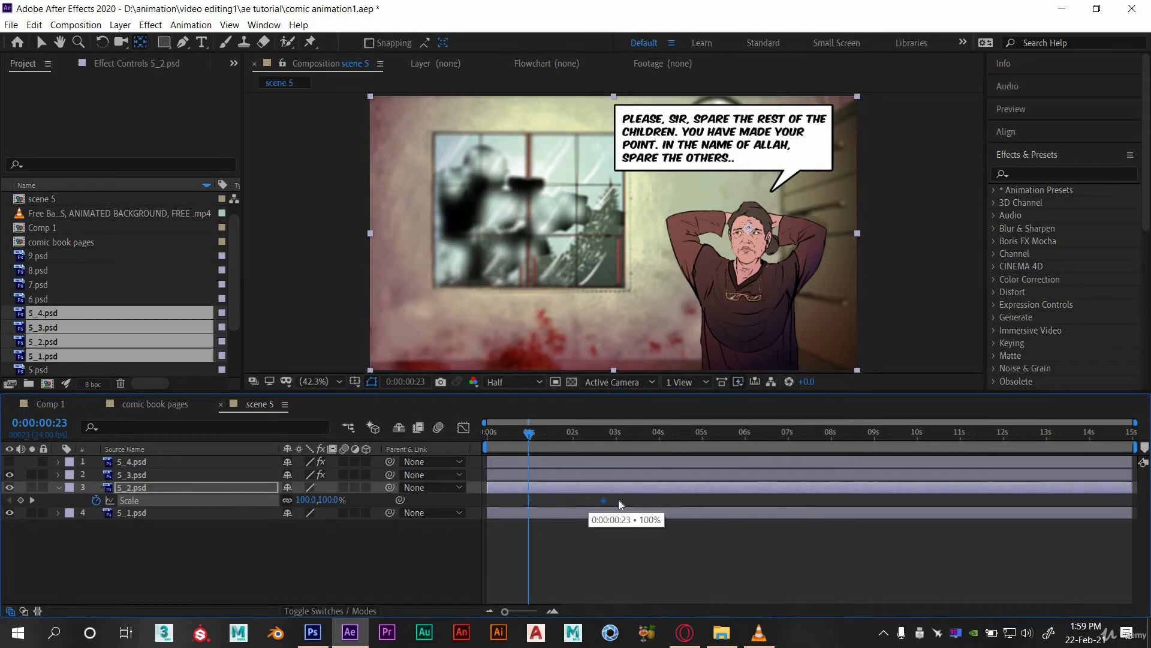
click(574, 432)
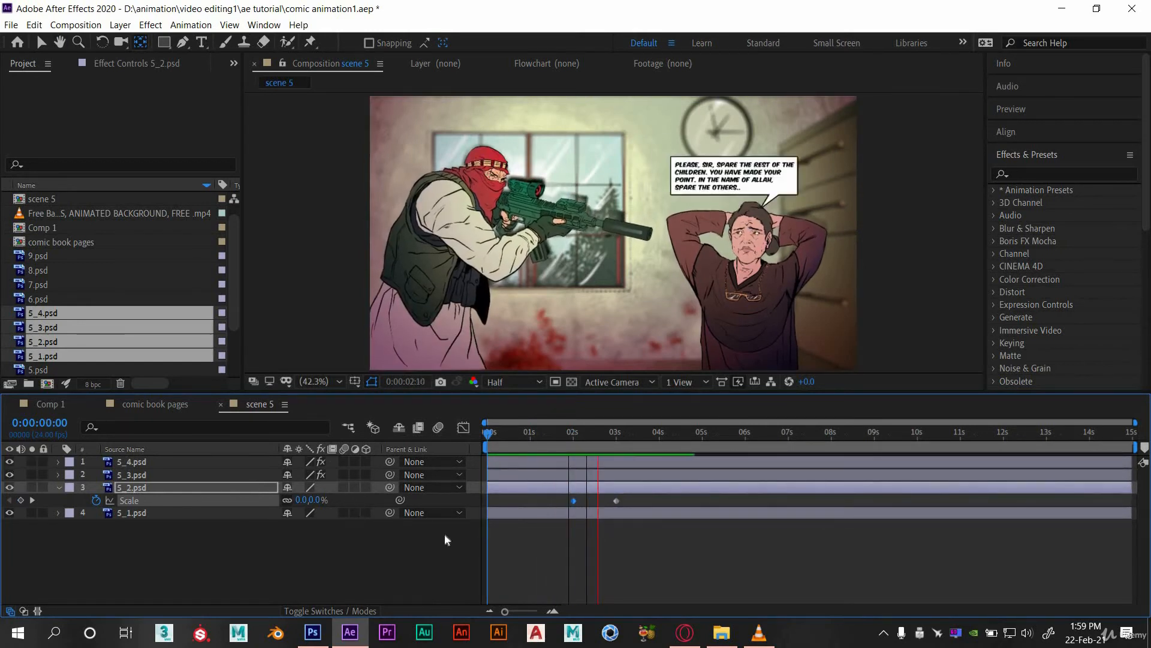
click(638, 431)
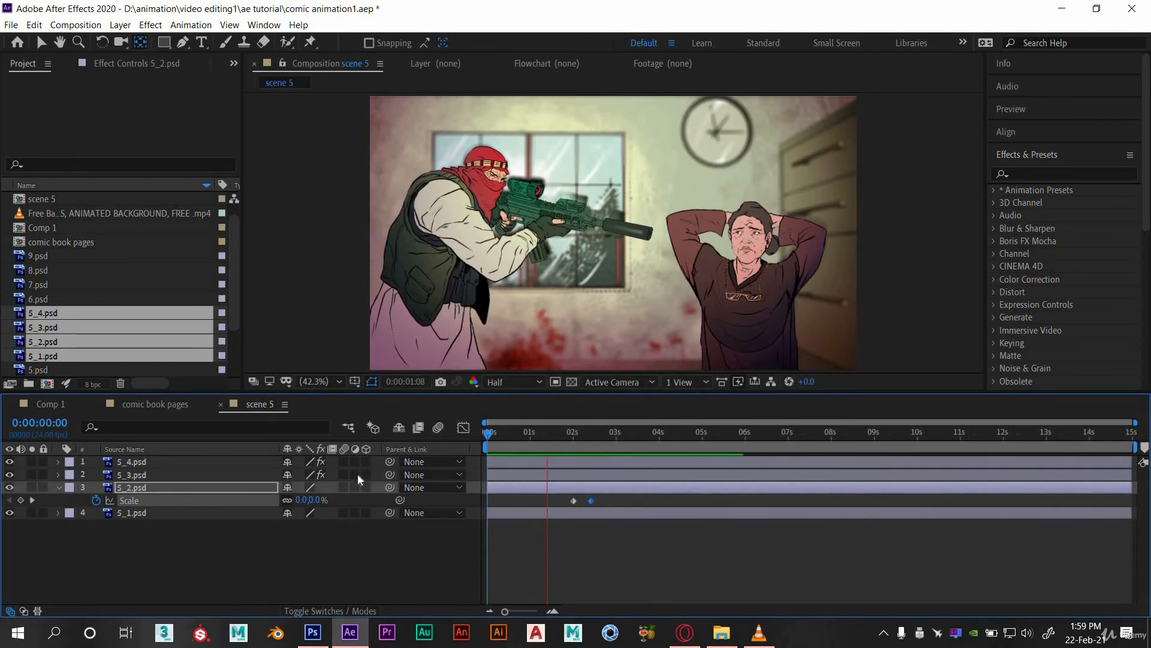
click(615, 431)
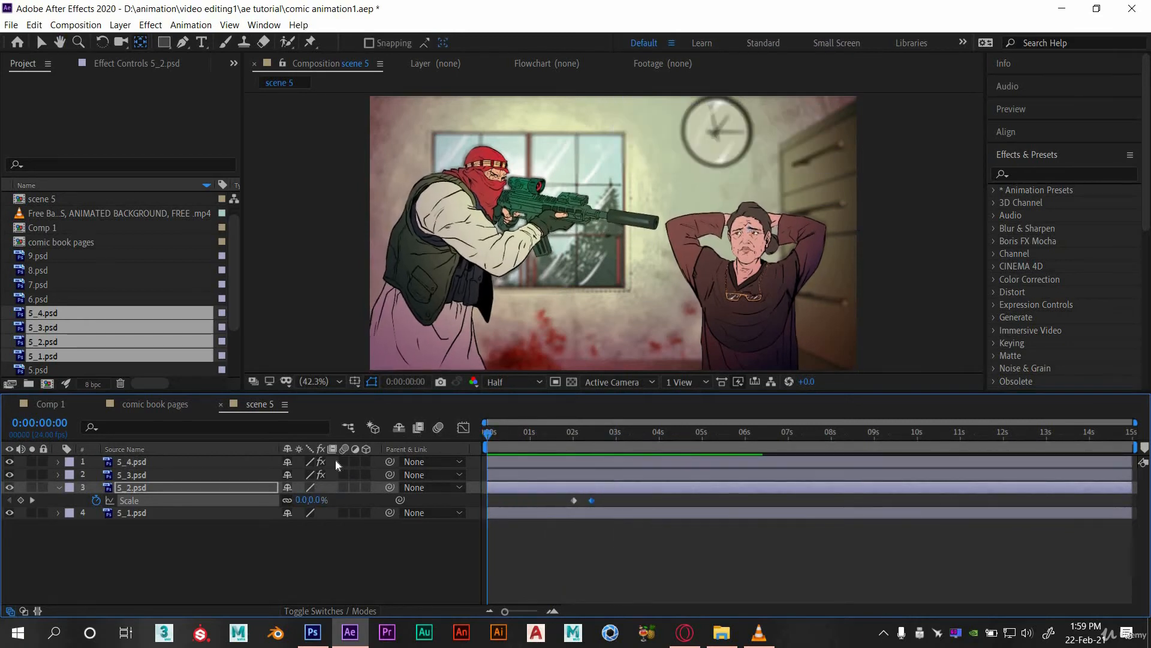
click(569, 432)
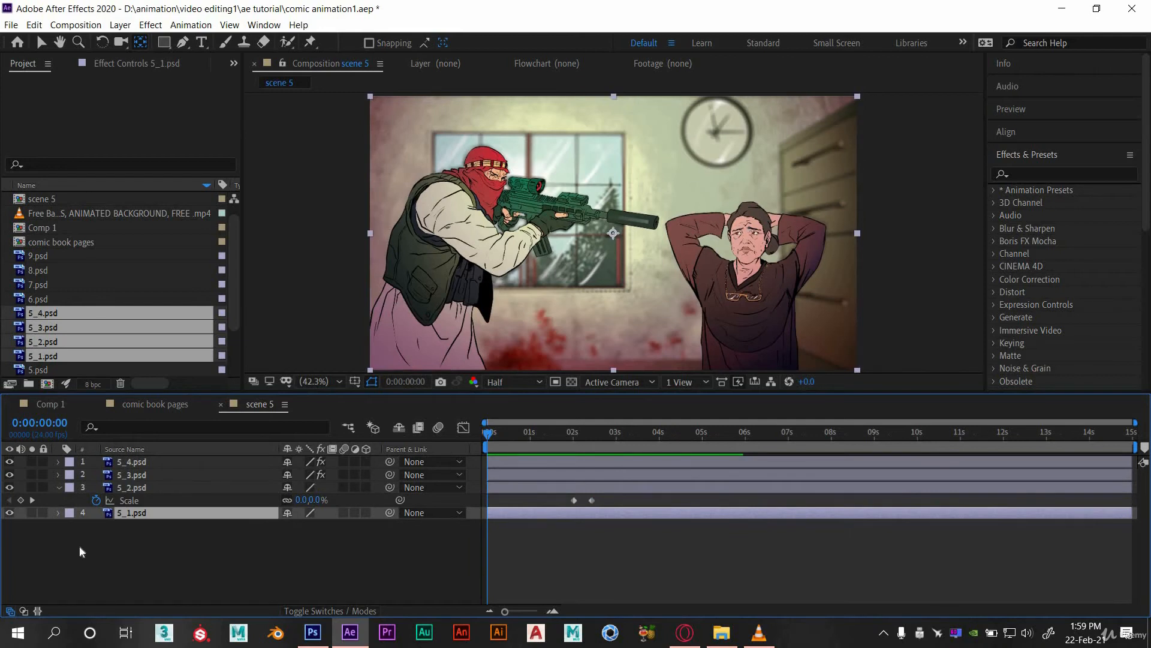
Keyframe 5_1's Scale from 100% at 0s to about 114% at six seconds.
click(58, 513)
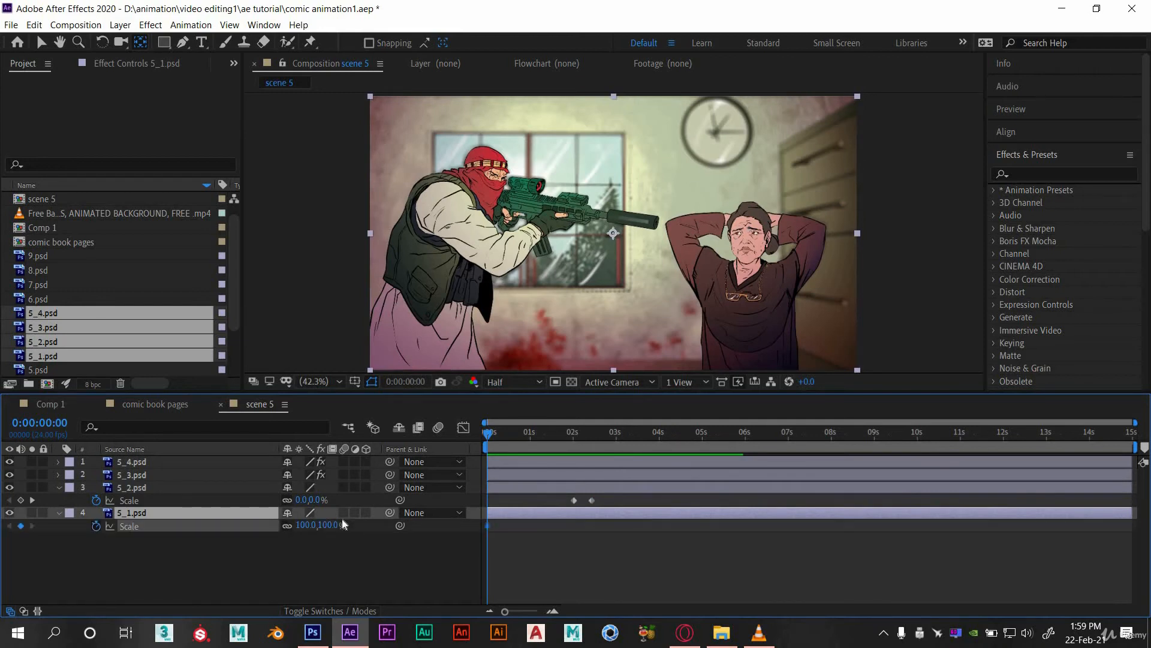
click(615, 433)
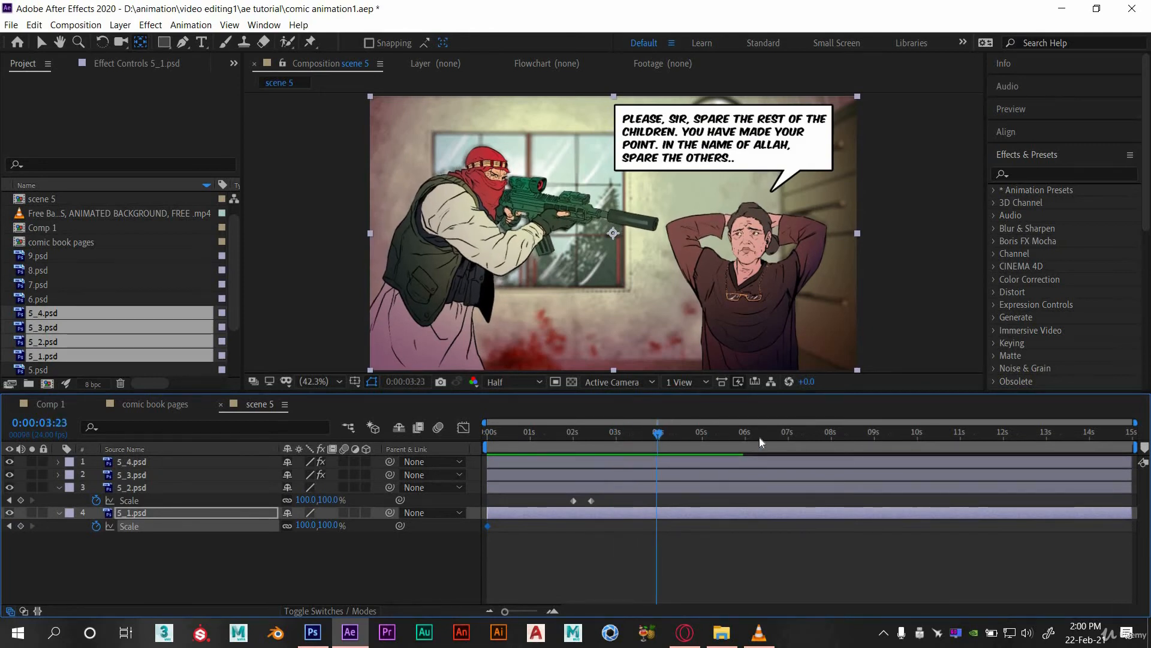
click(742, 436)
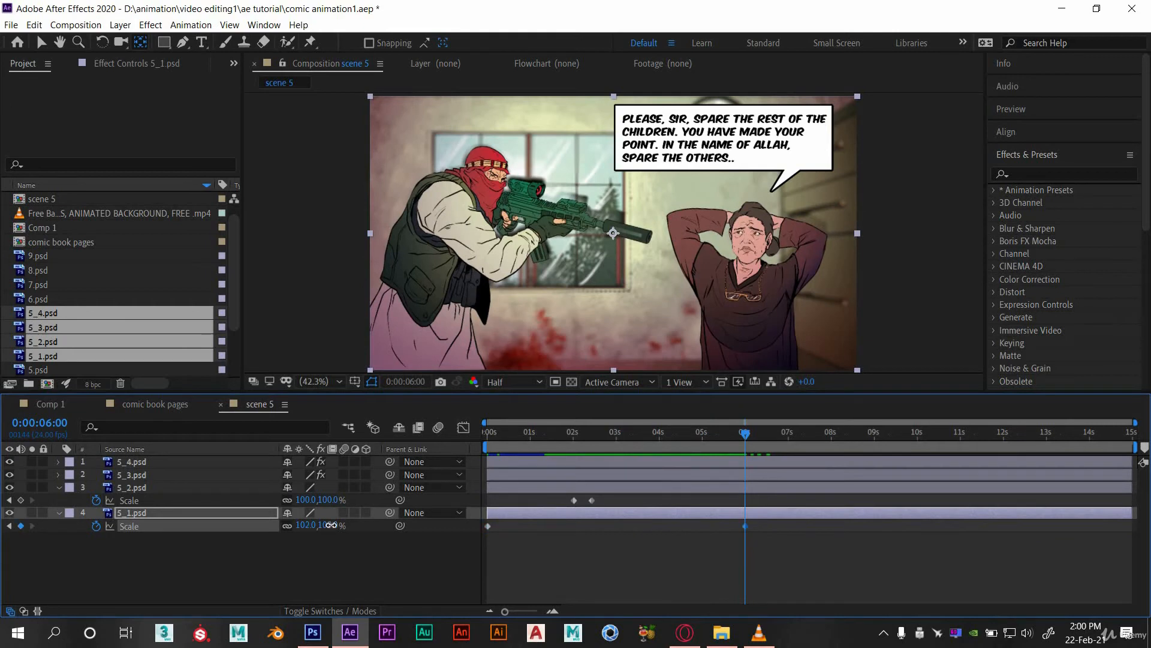
drag(315, 525, 338, 526)
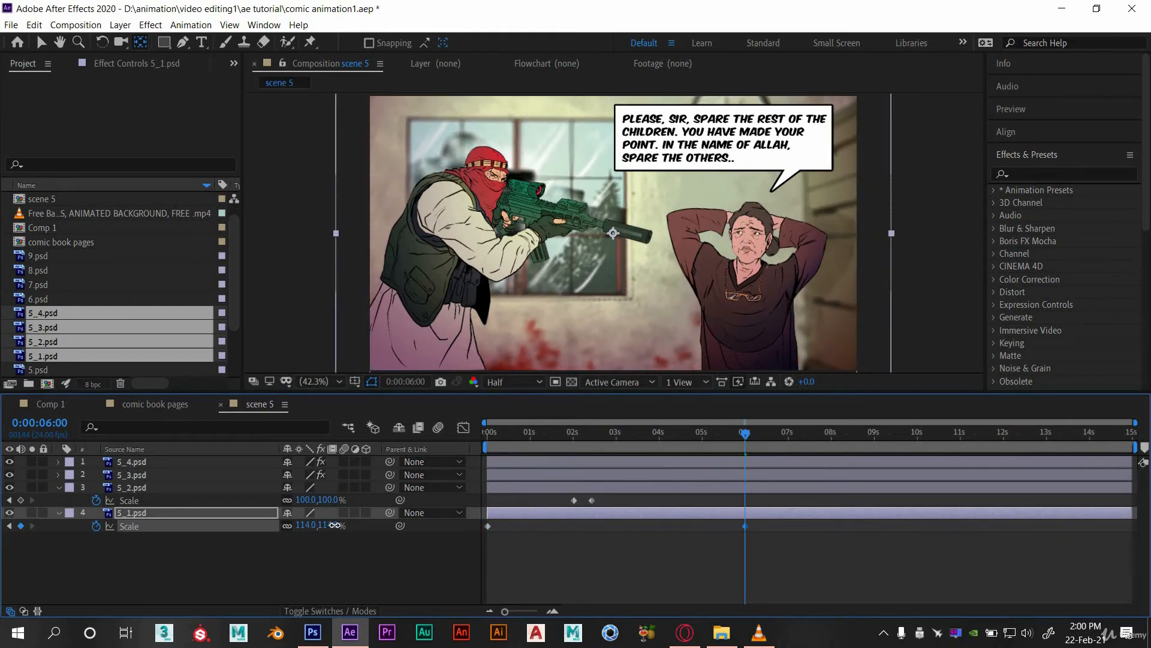
click(484, 431)
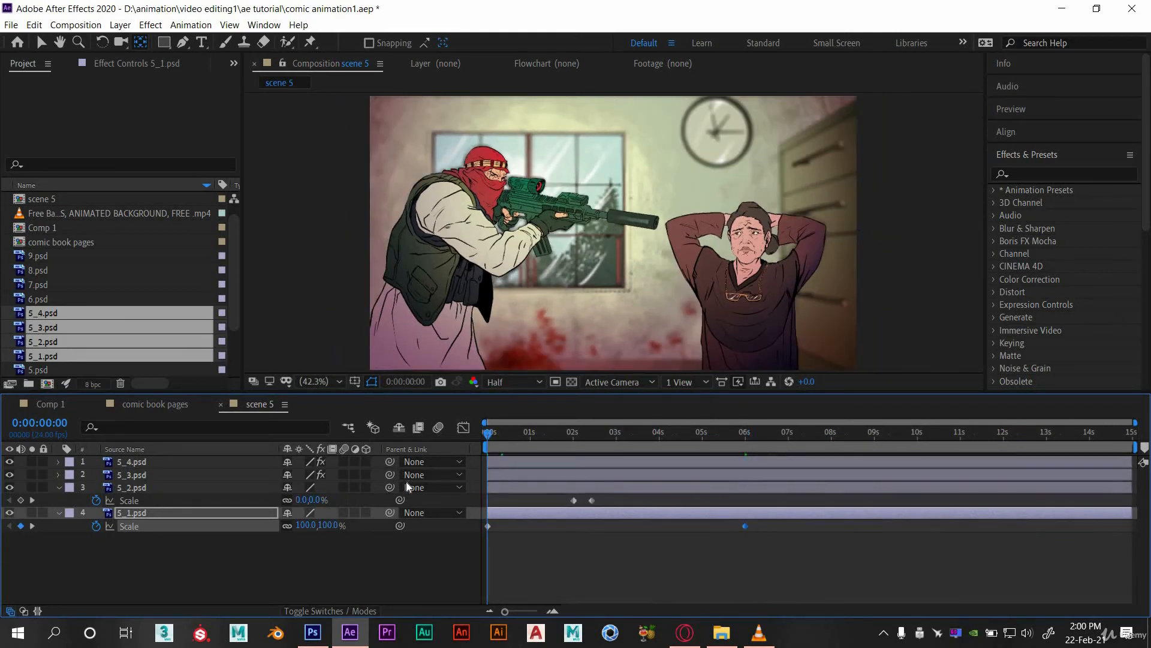
click(566, 432)
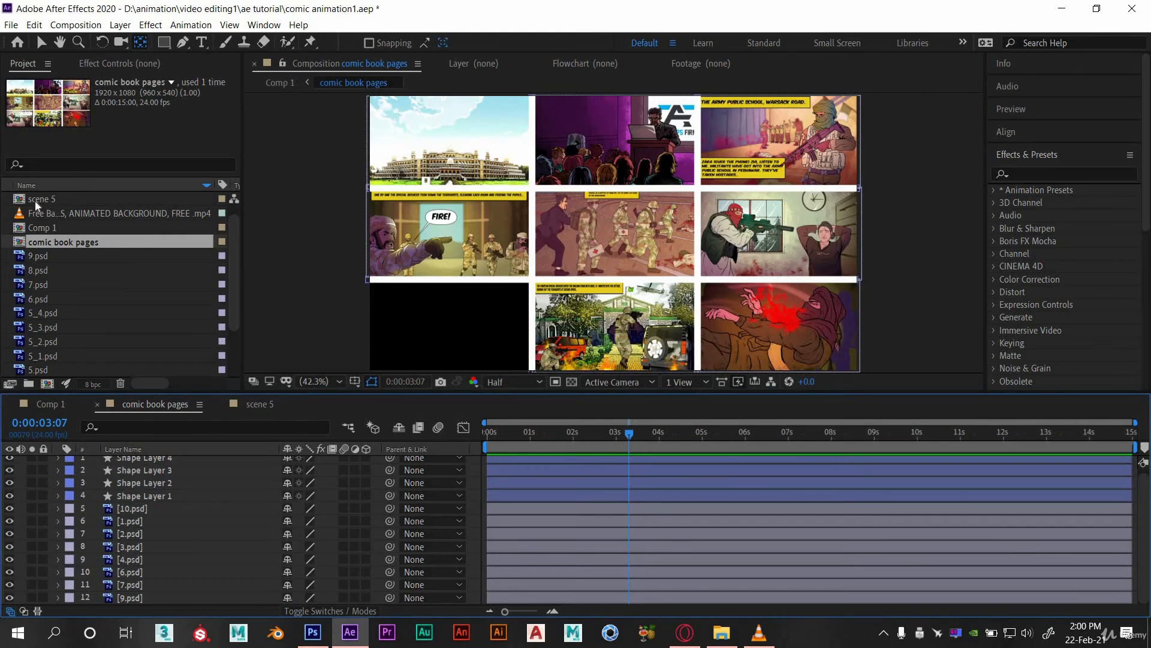
Add the scene 5 comp to comic book pages and set its Scale to 34%.
click(42, 200)
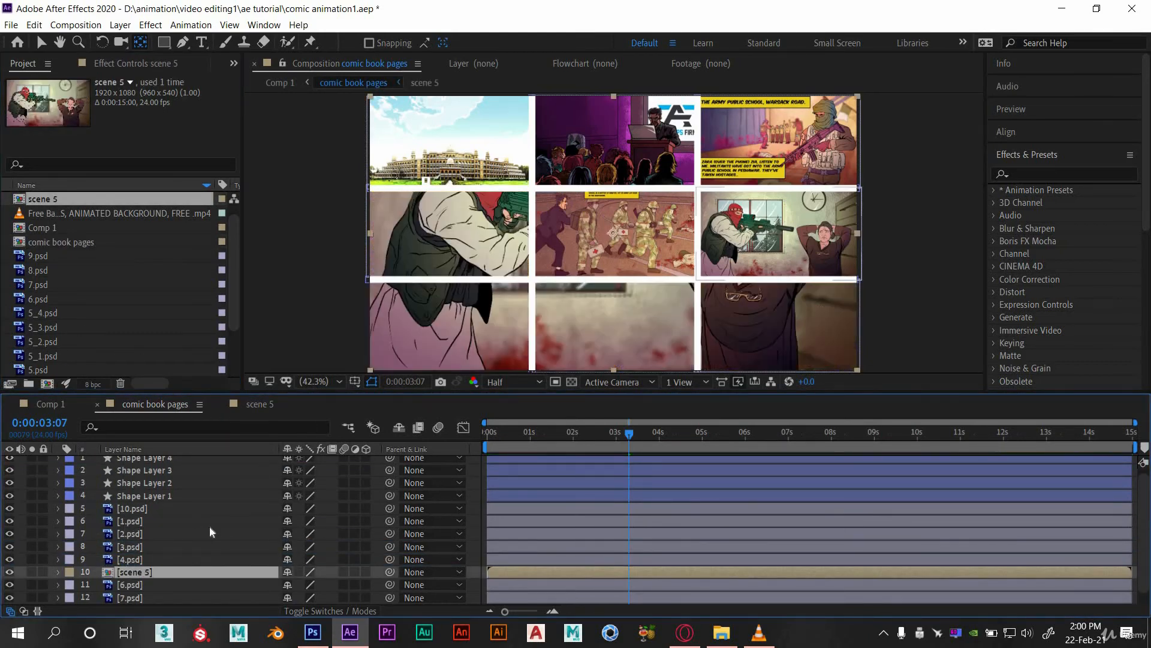
click(57, 571)
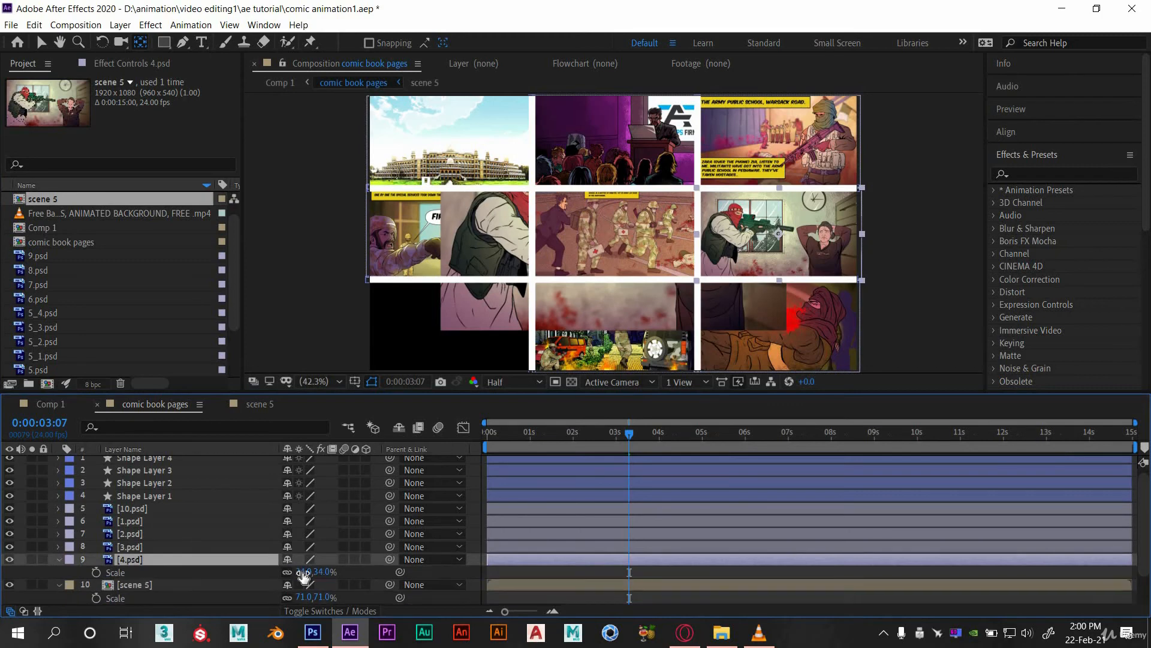
click(304, 597)
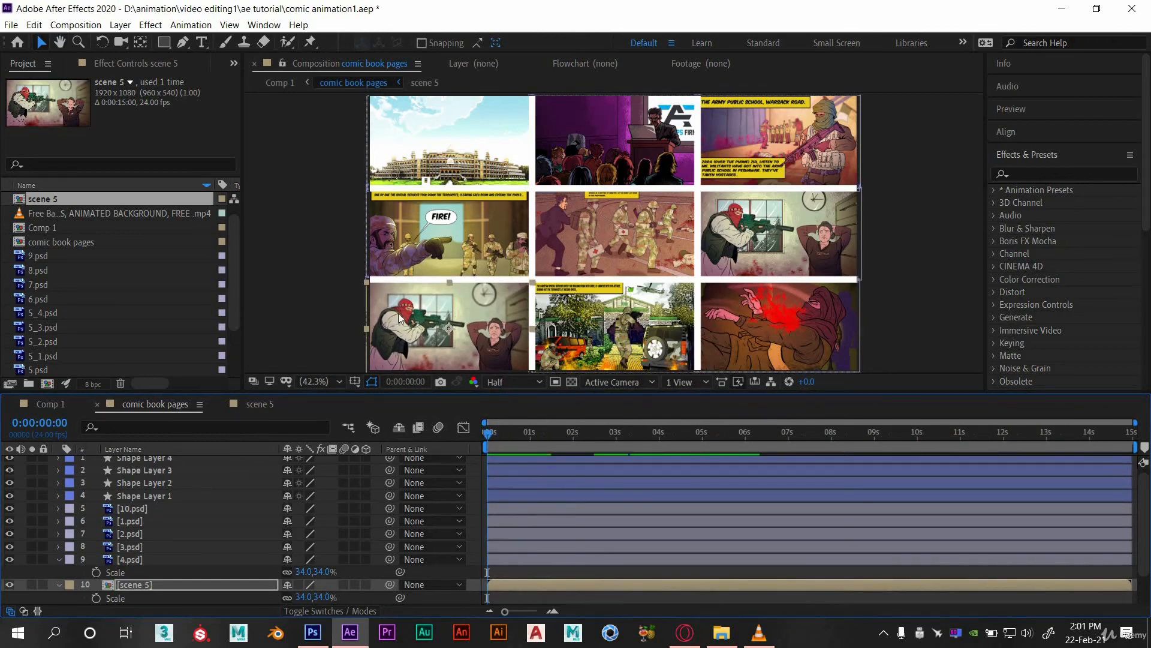
mouse_move(417, 314)
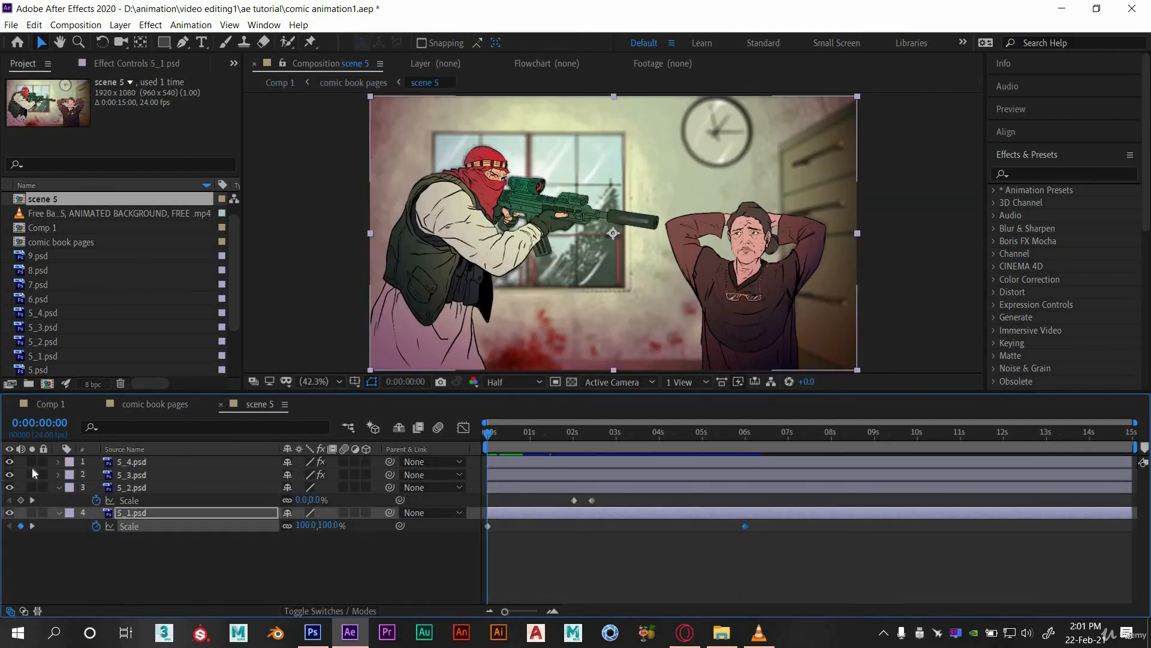
Keyframe the gunman layer 5_4's Position resting at about 1s and starting beyond the left edge at 0s.
click(130, 461)
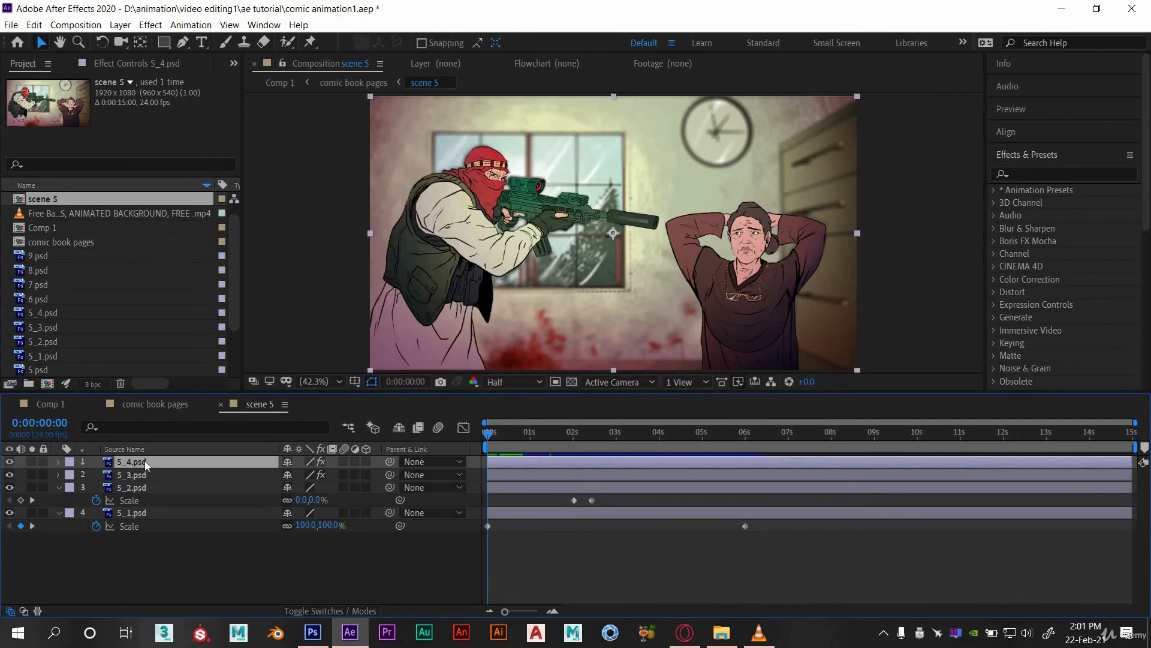
click(59, 463)
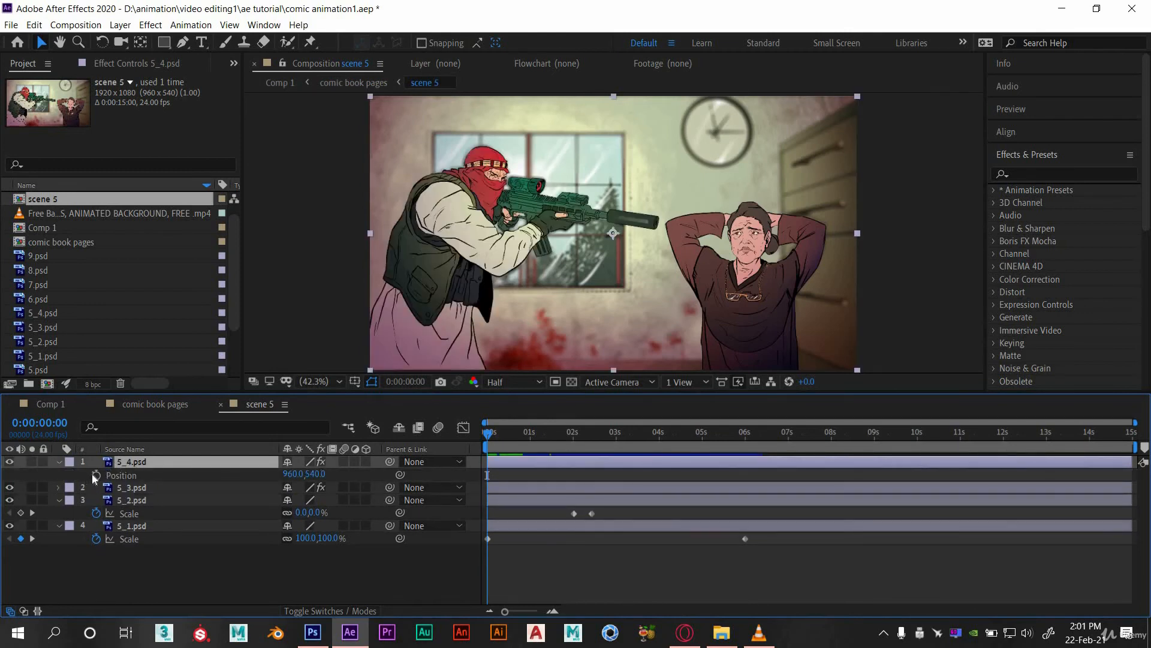
click(96, 475)
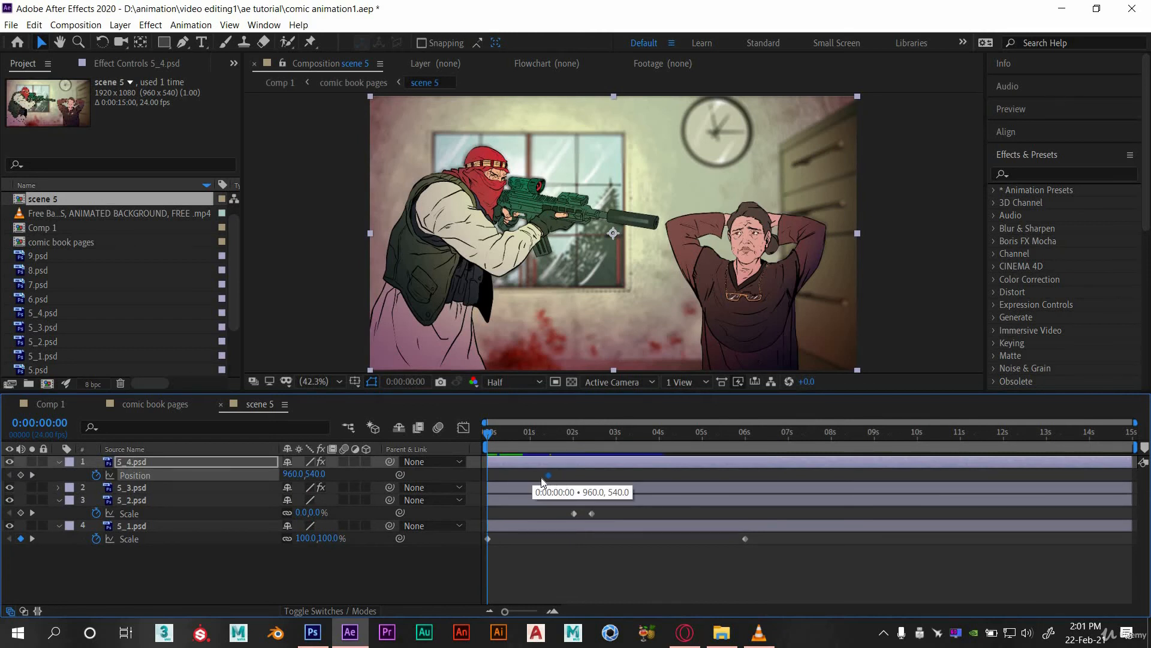
click(131, 499)
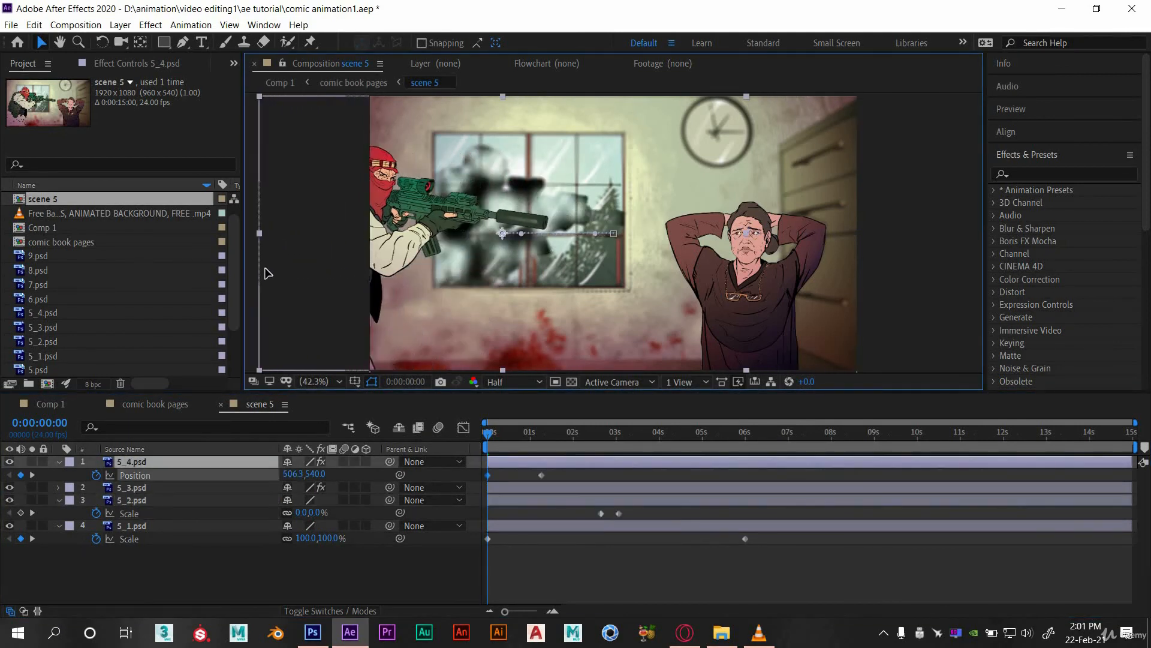
drag(503, 234, 331, 234)
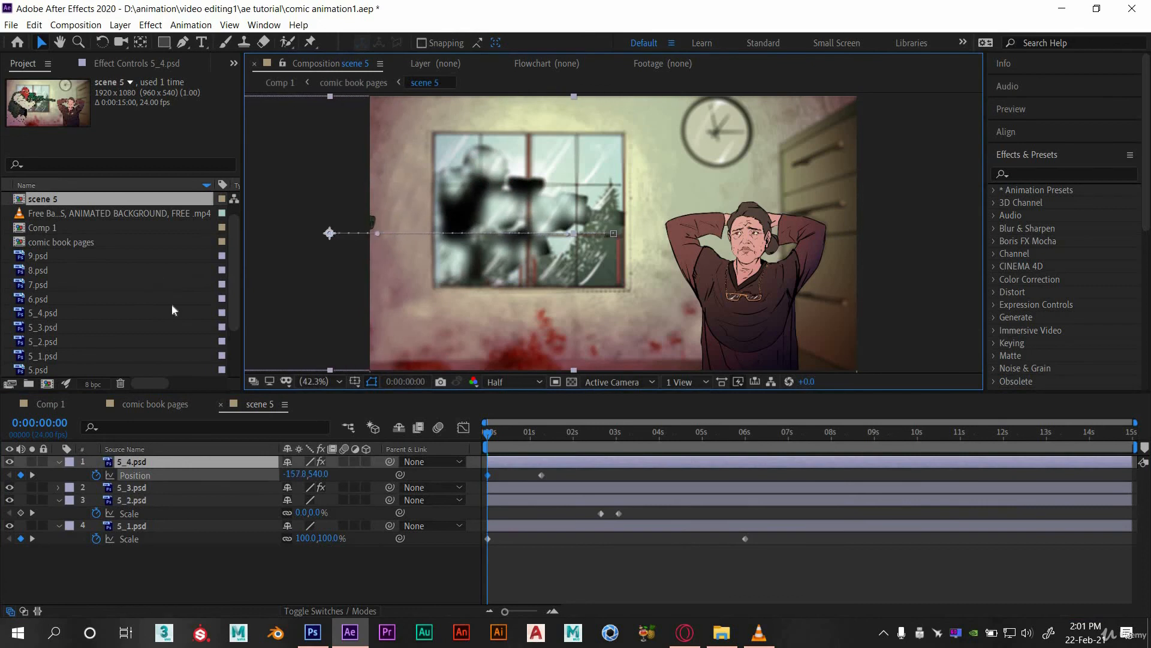
Preview the gunman sliding in from the left.
click(525, 431)
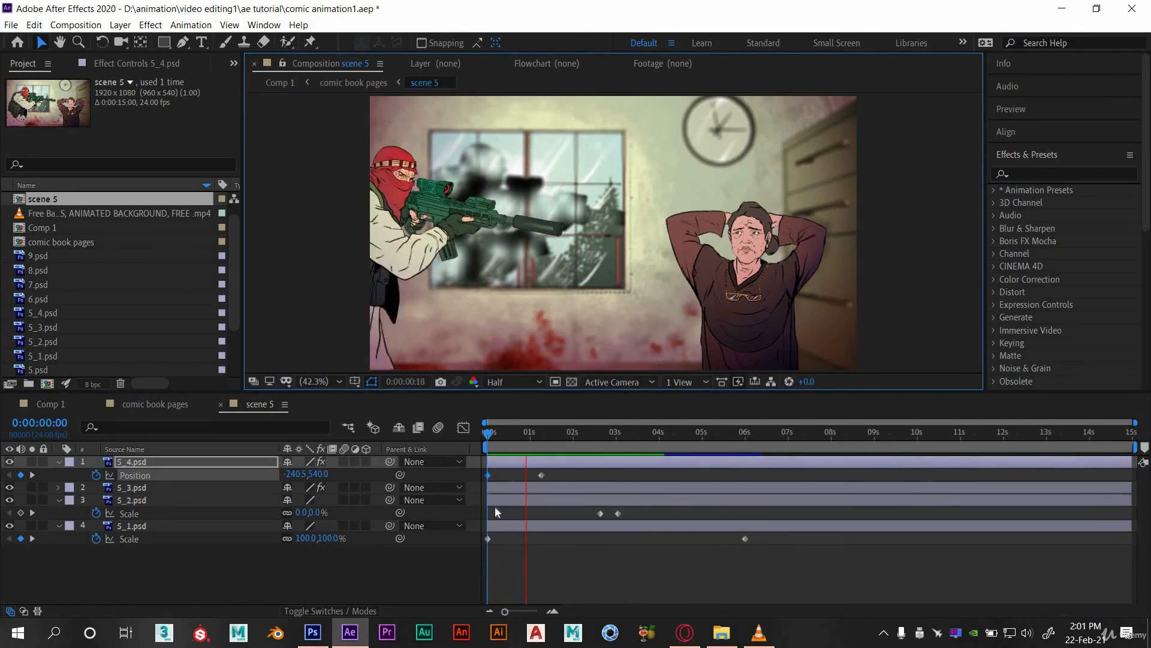
click(584, 431)
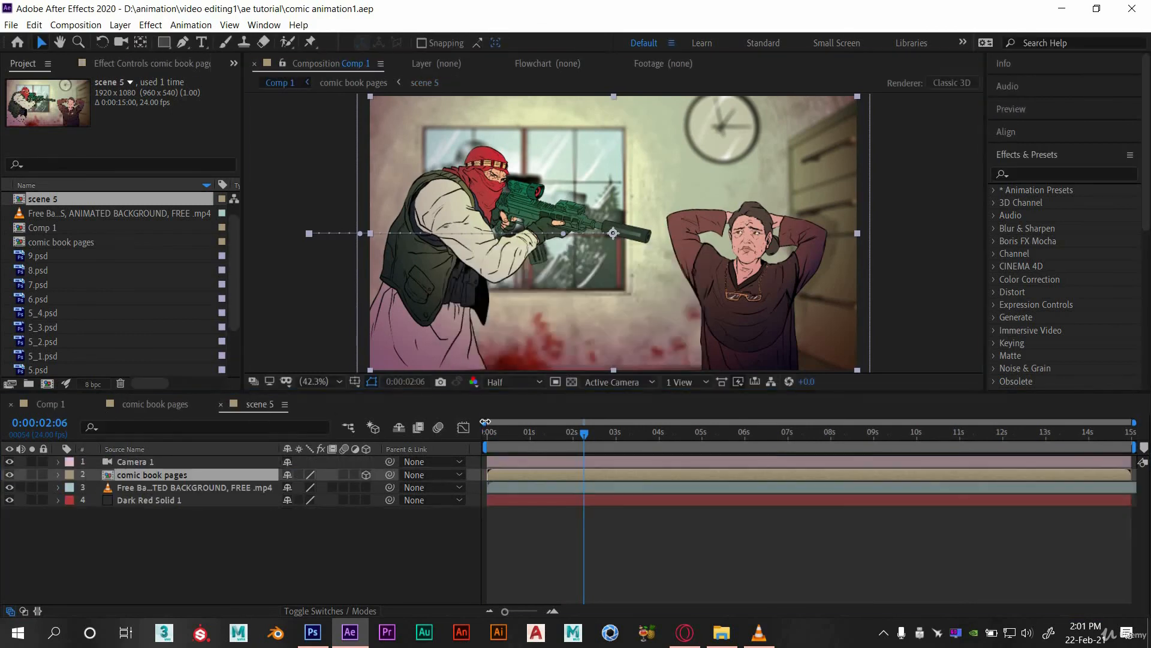
Play back Comp 1's camera fly-through, pausing on the scene 5 panel and scrubbing to around five seconds.
click(485, 431)
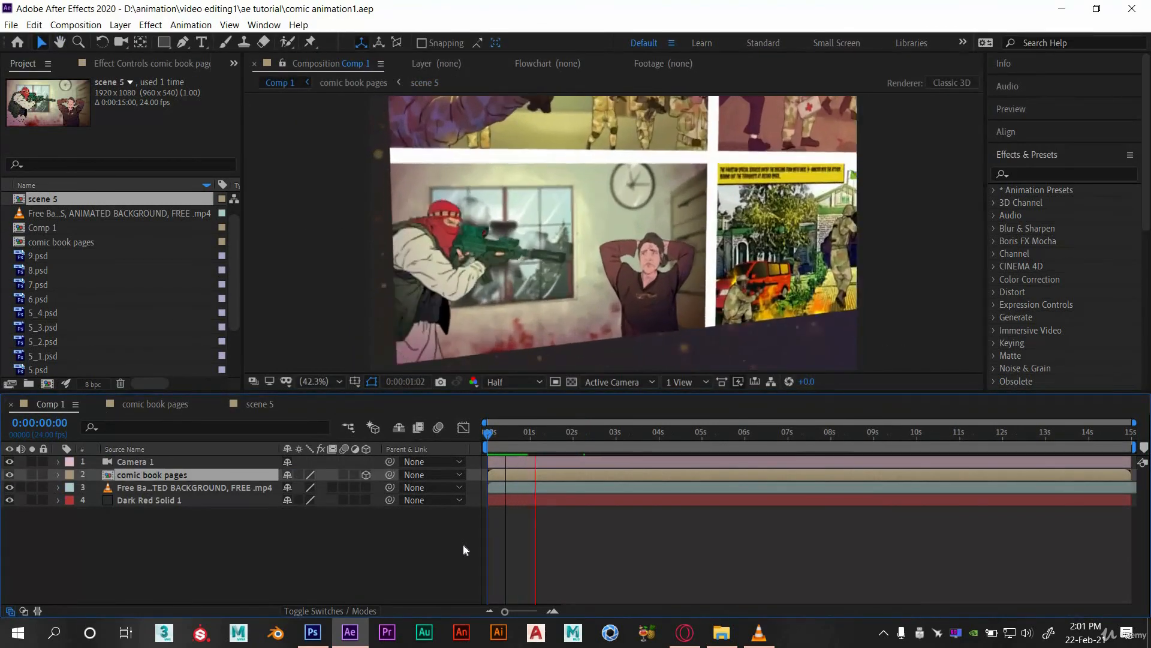
click(584, 432)
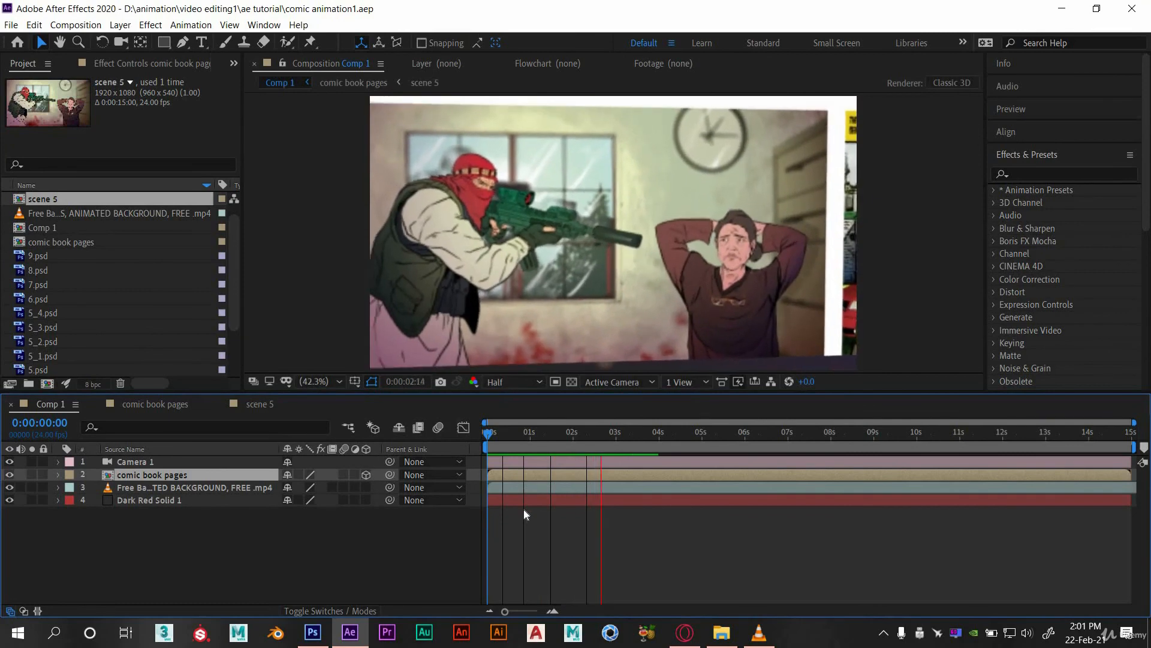
click(653, 432)
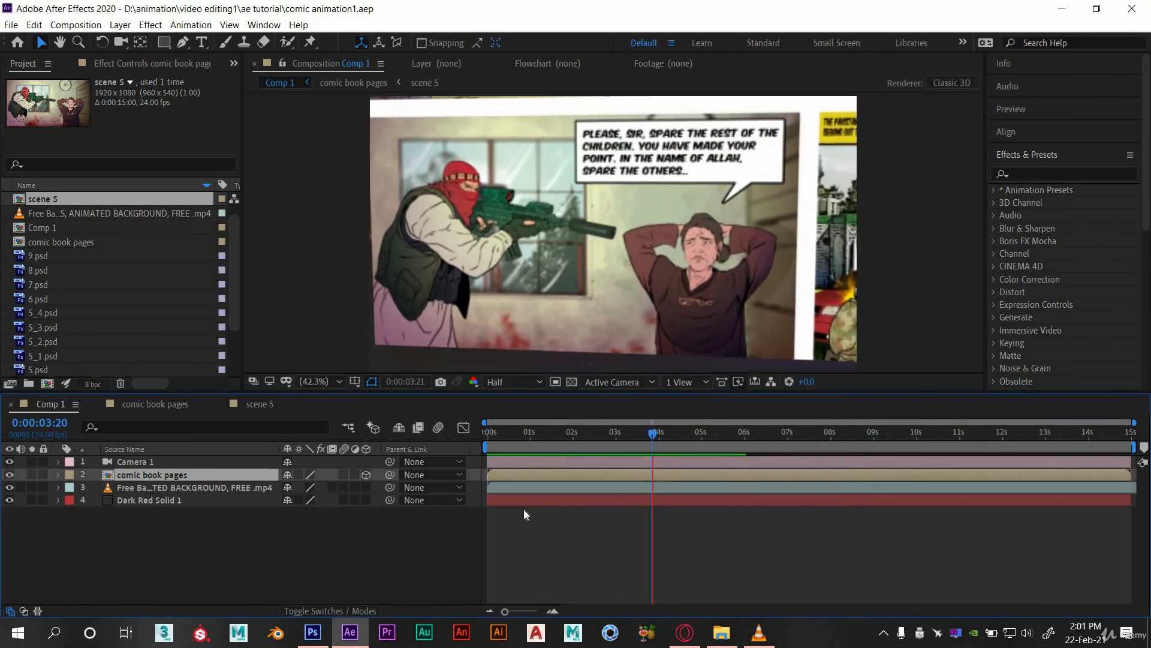
click(732, 431)
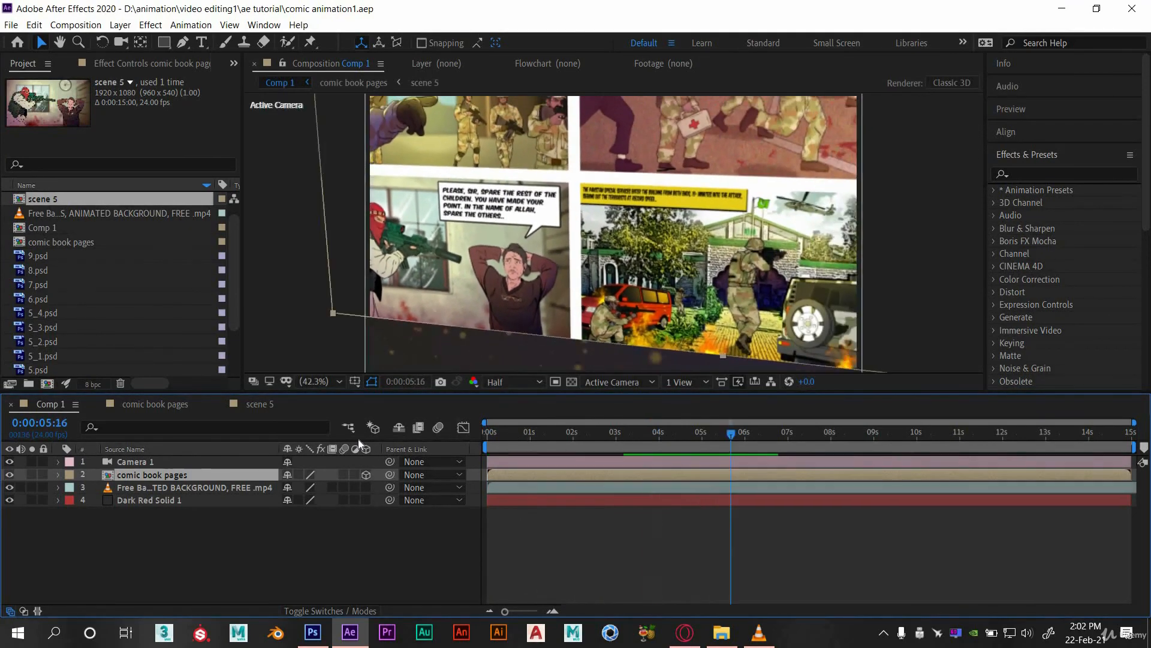
click(486, 432)
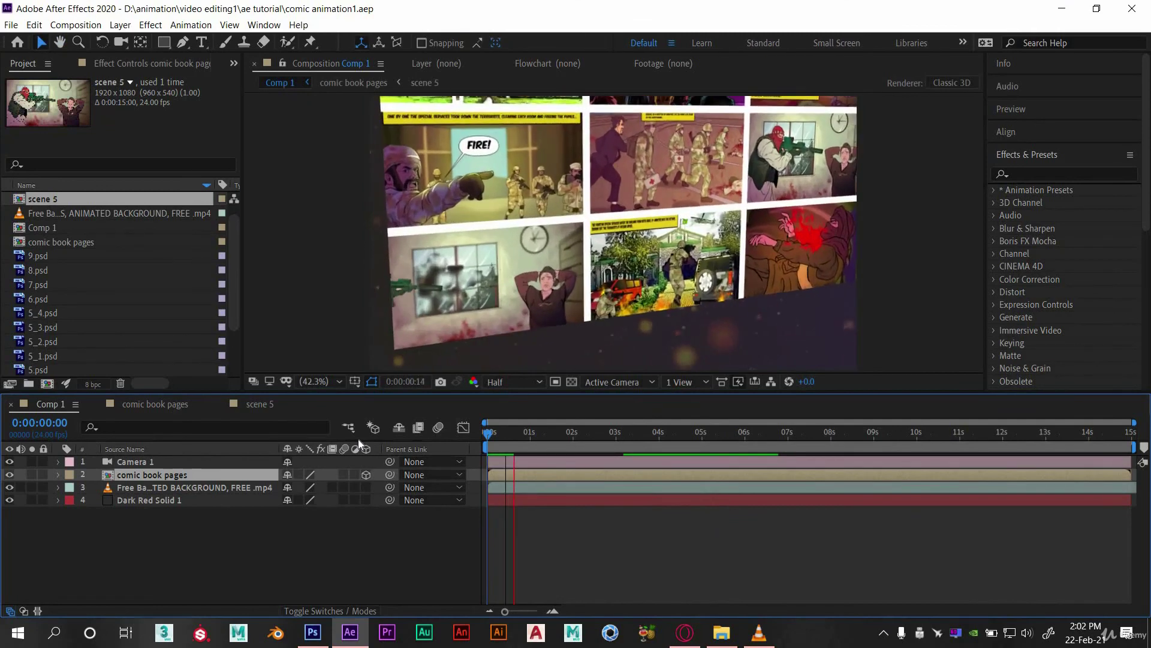
click(510, 432)
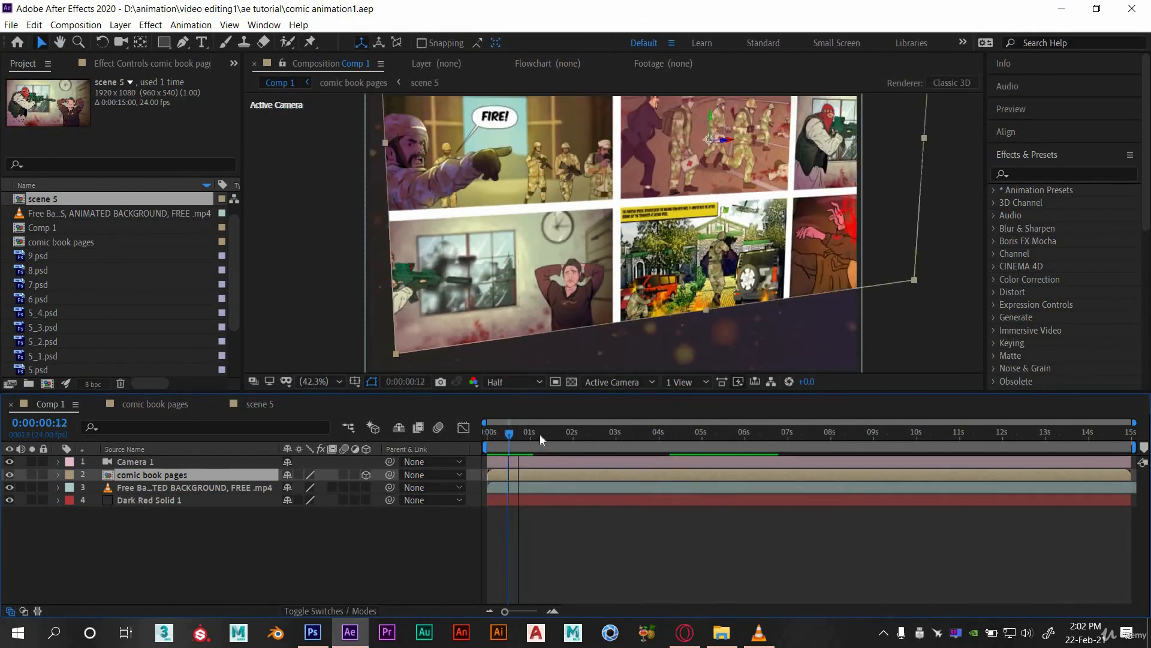